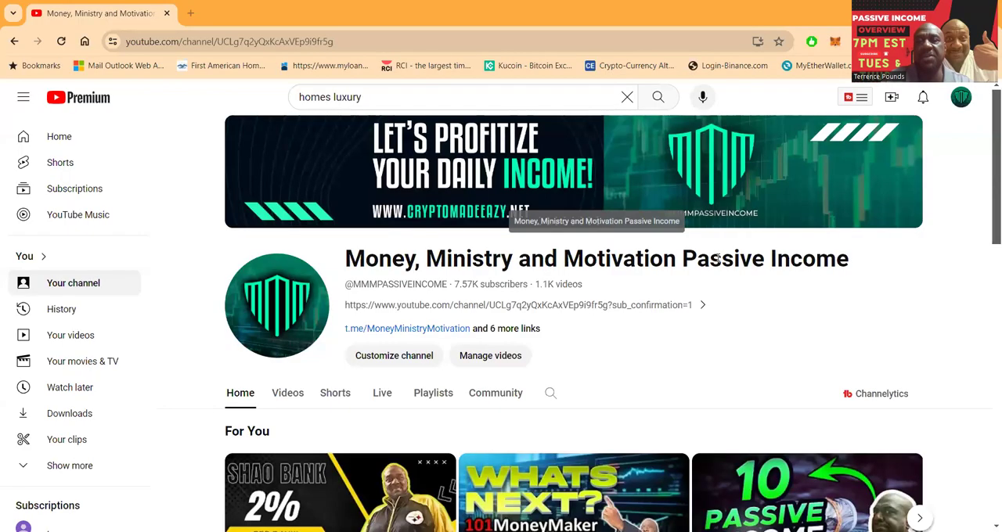
pyautogui.moveTo(633, 326)
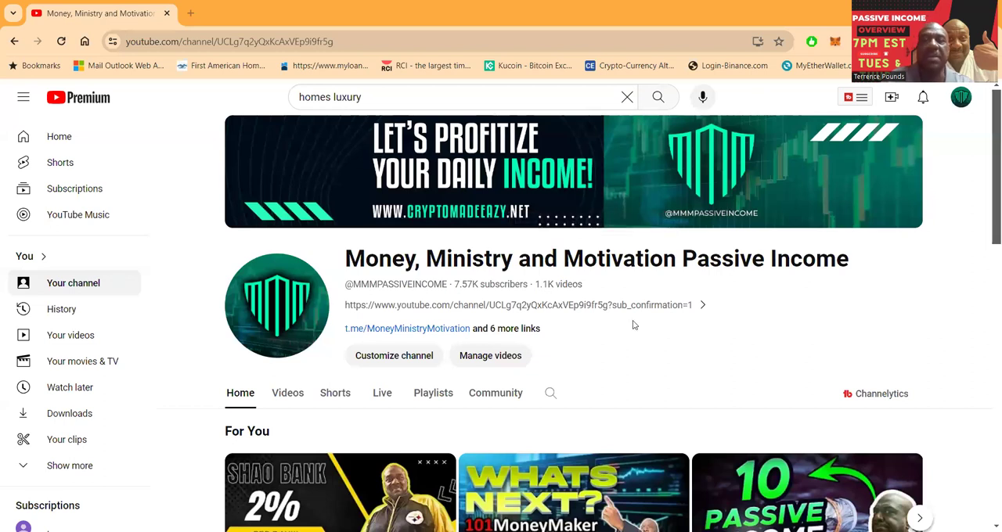
# Review the YouTube channel's About details and links
pyautogui.scroll(-3)
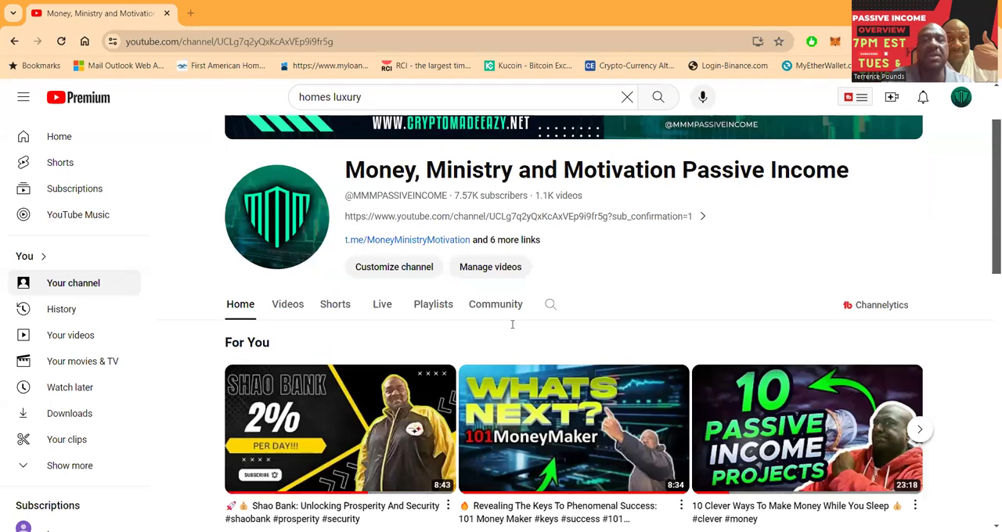
pyautogui.click(504, 239)
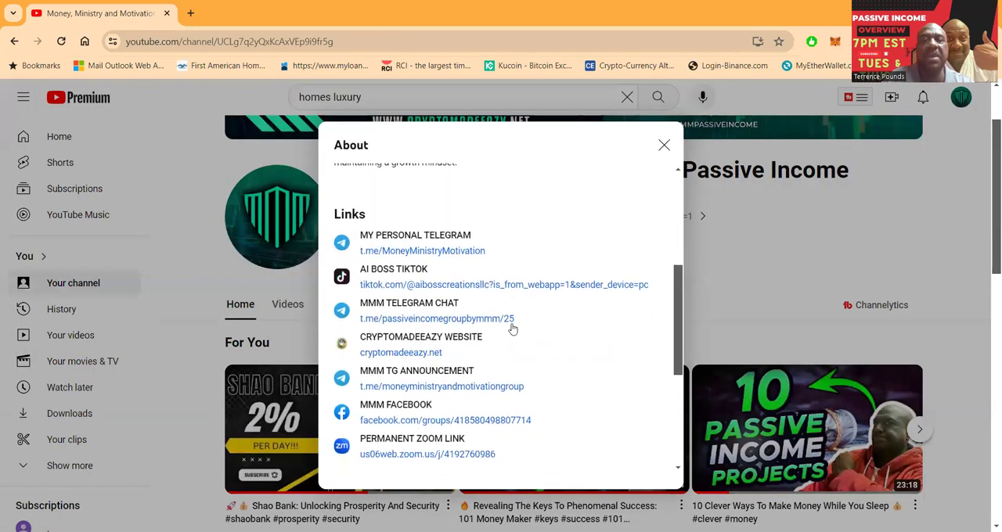
pyautogui.scroll(-3)
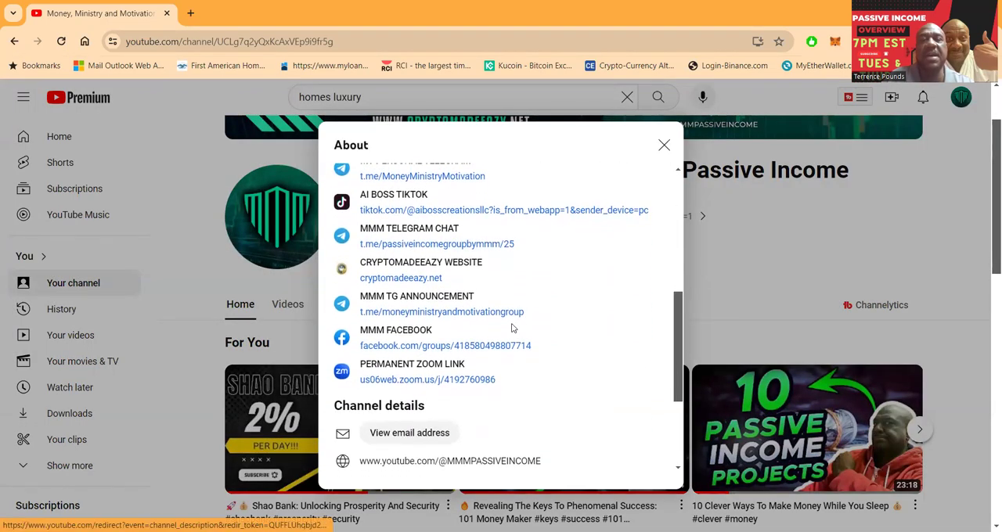
pyautogui.scroll(-3)
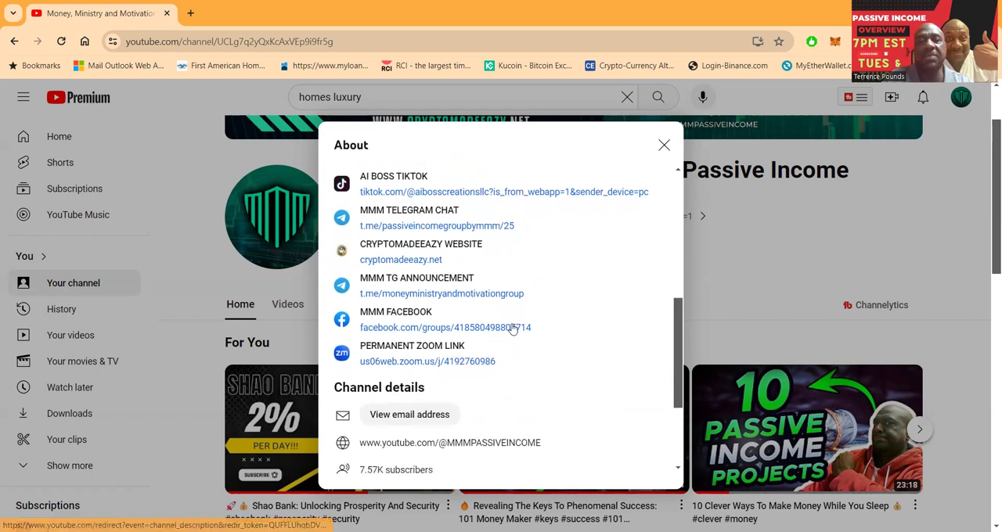
pyautogui.scroll(-3)
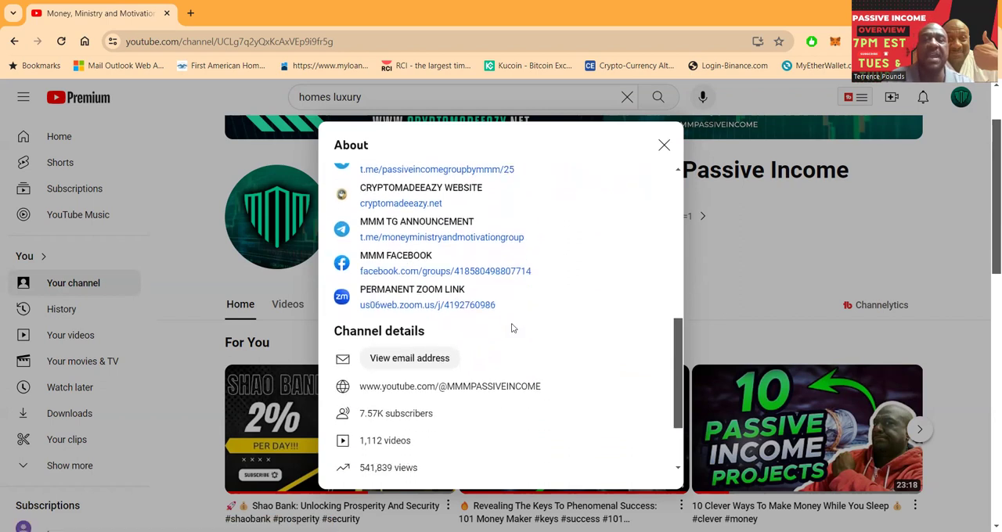
pyautogui.scroll(-3)
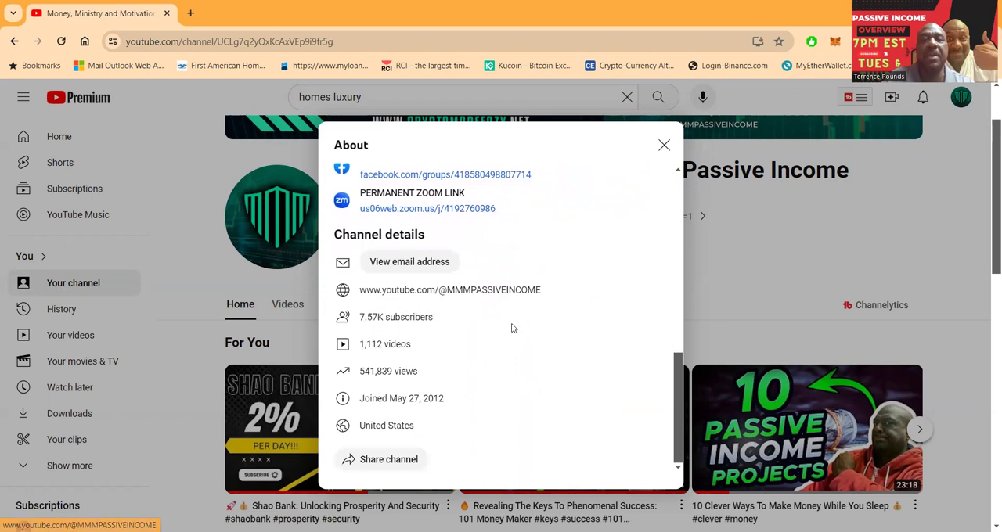
# Leave the About panel and load TRAdixis.net/?a=login in a new tab
pyautogui.click(664, 144)
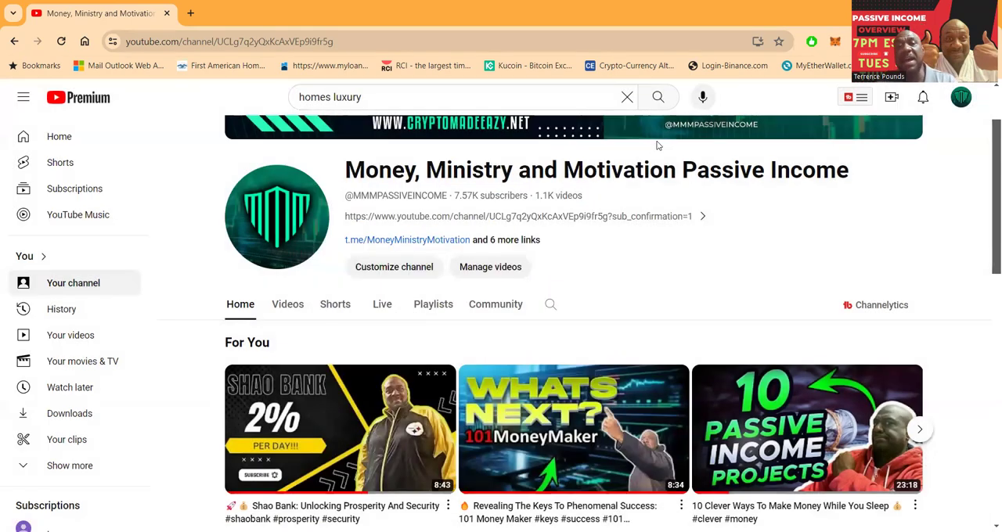
pyautogui.moveTo(425, 211)
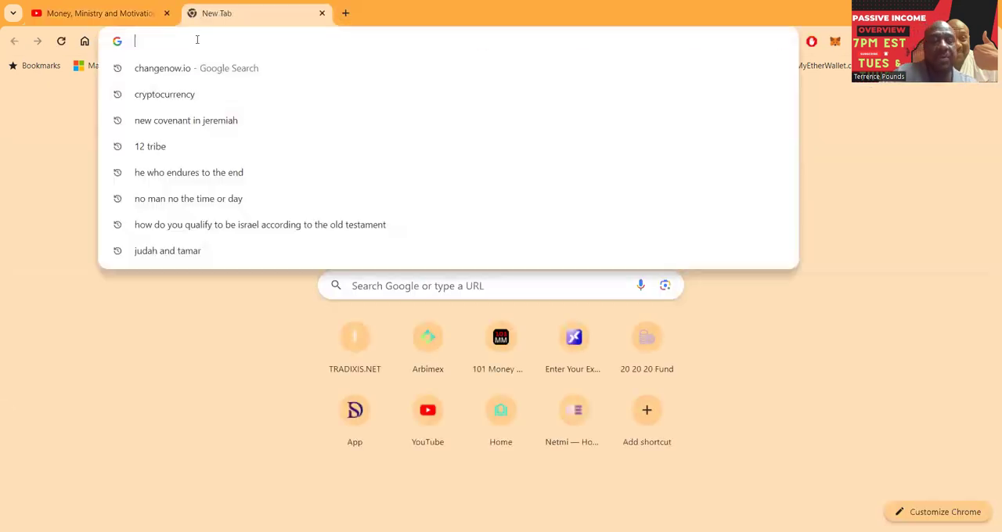
pyautogui.write('TRAdixis.net/?a=login')
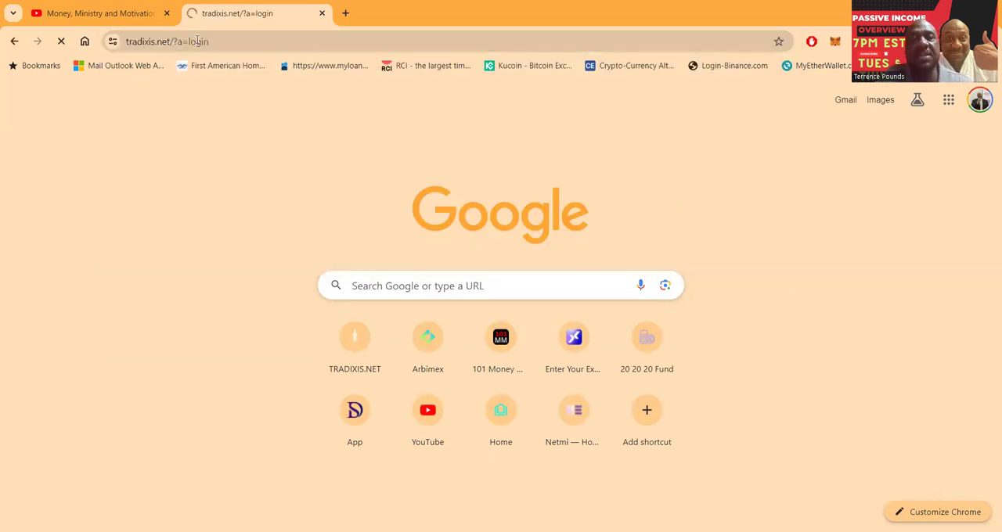
pyautogui.press('Return')
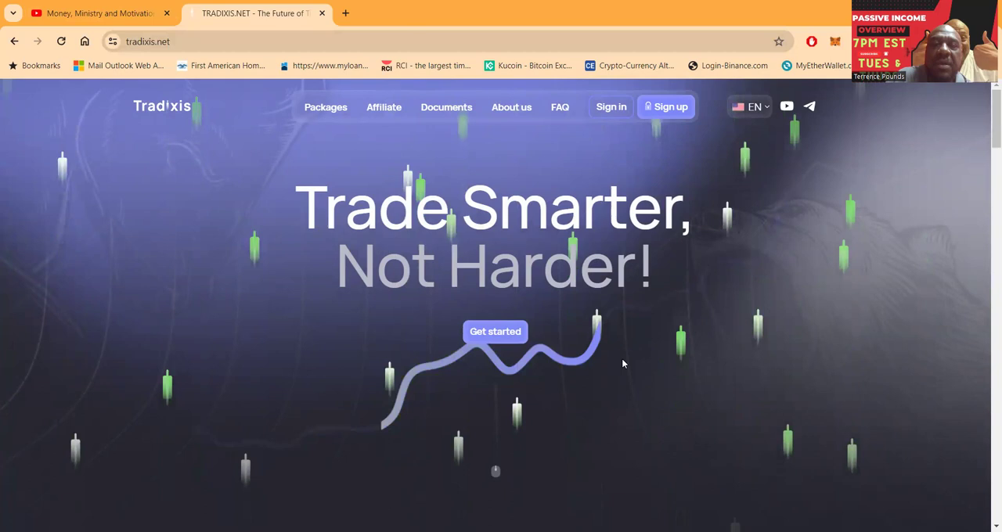
# Scroll the home page to the Balanced Boost, Max Growth and Prime Performance packages
pyautogui.scroll(-3)
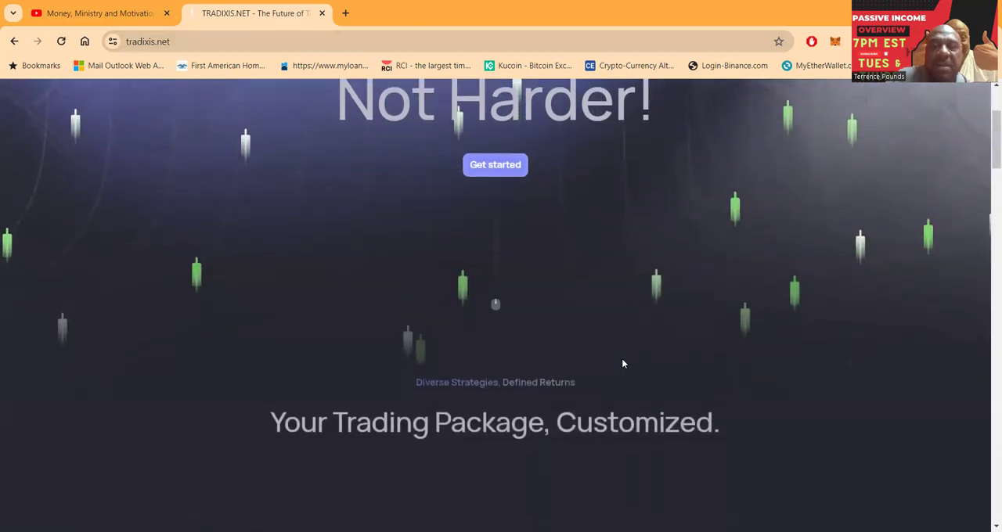
pyautogui.scroll(-3)
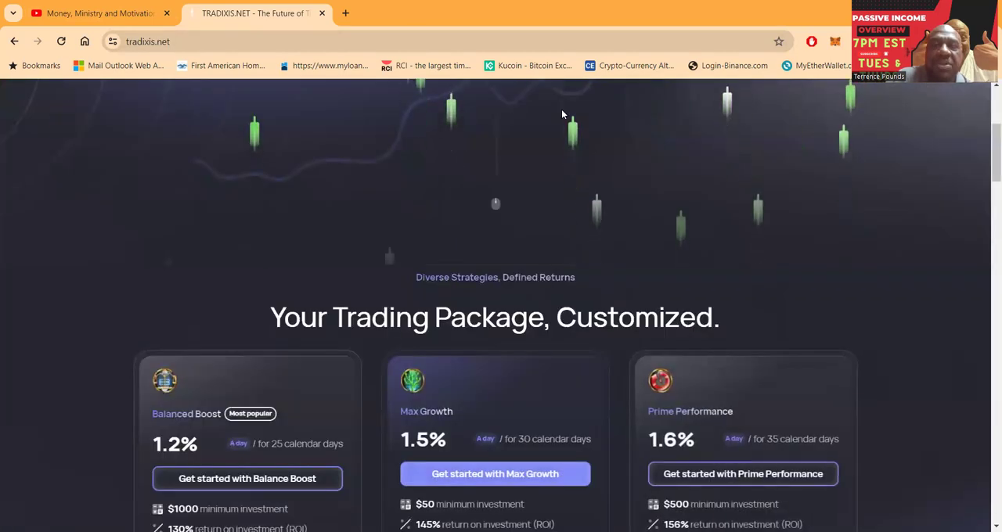
pyautogui.scroll(-3)
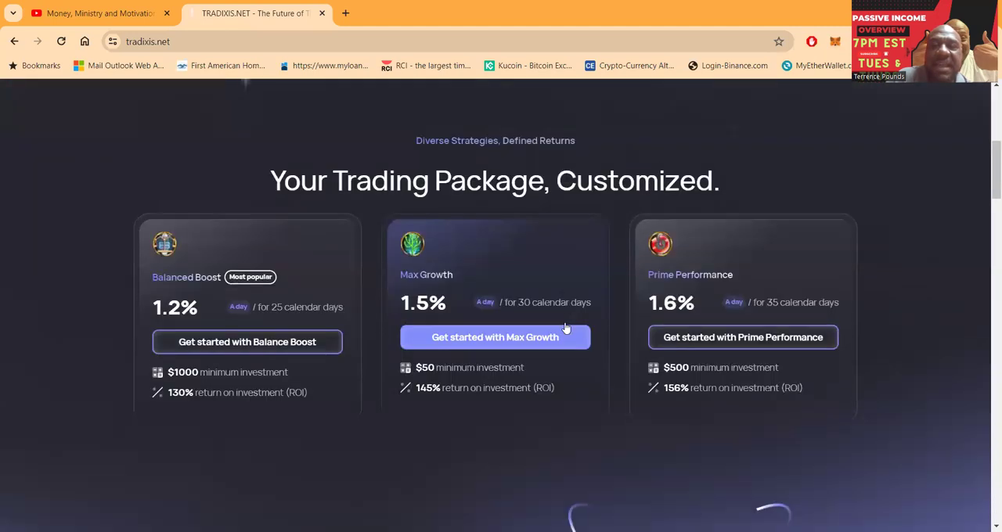
pyautogui.scroll(-3)
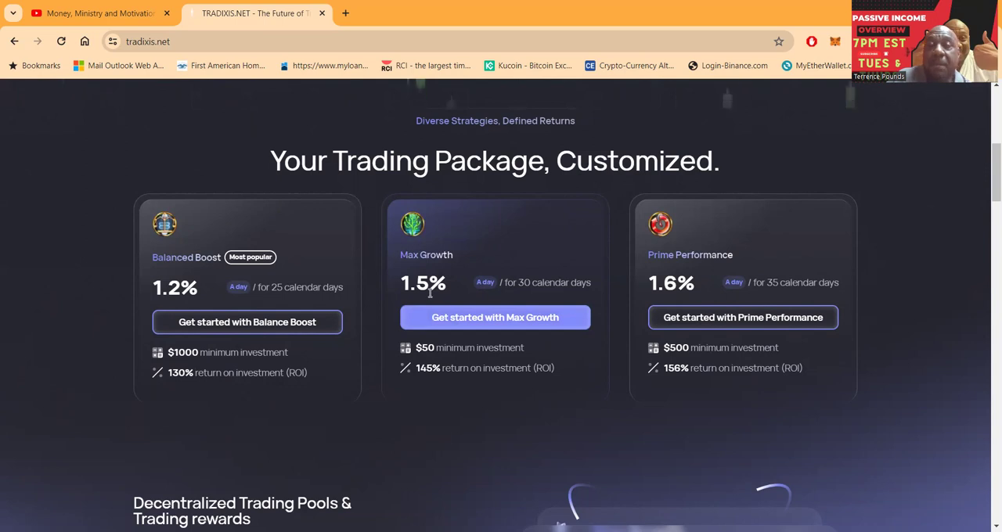
pyautogui.moveTo(546, 303)
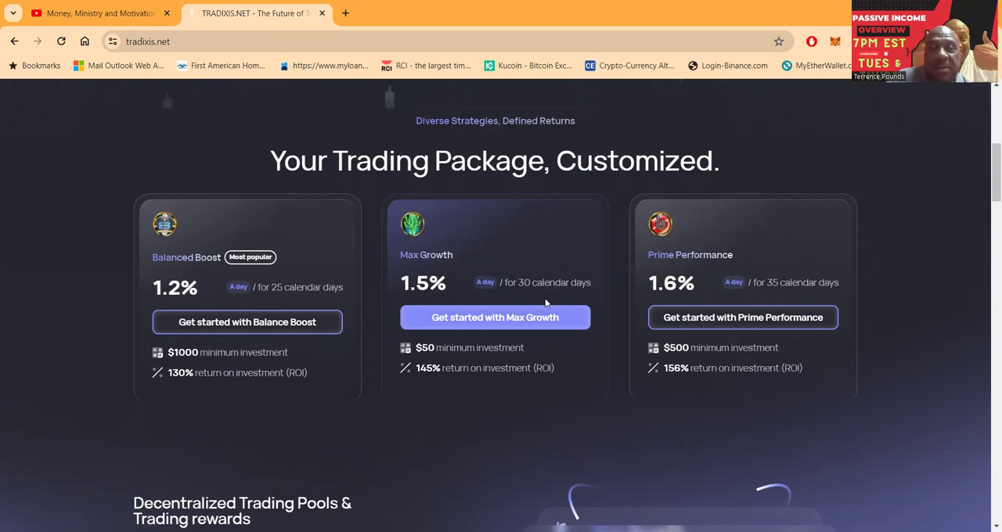
pyautogui.moveTo(565, 273)
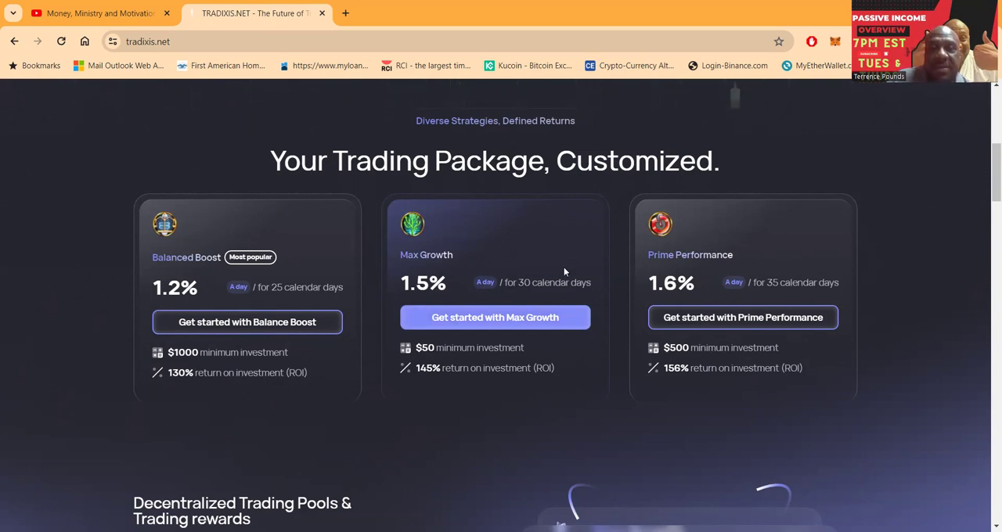
pyautogui.moveTo(498, 352)
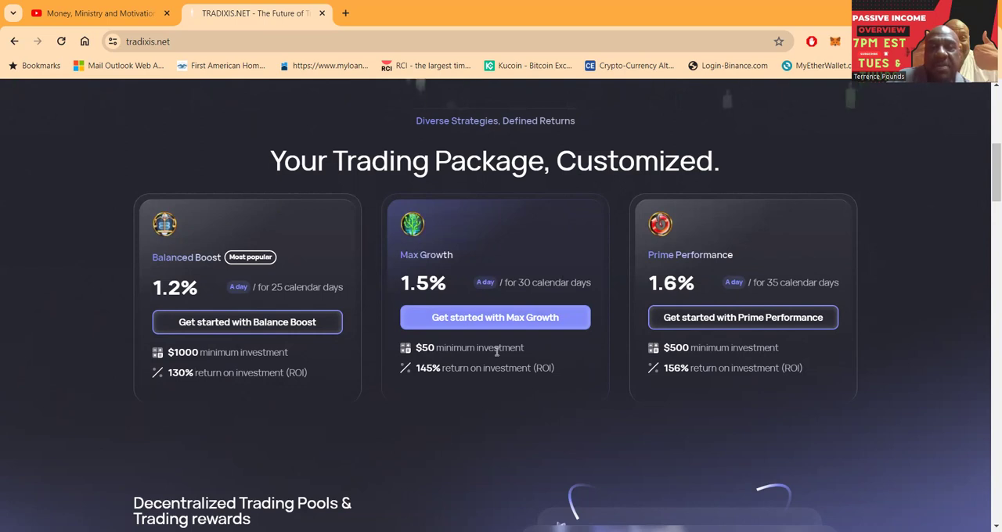
pyautogui.moveTo(451, 260)
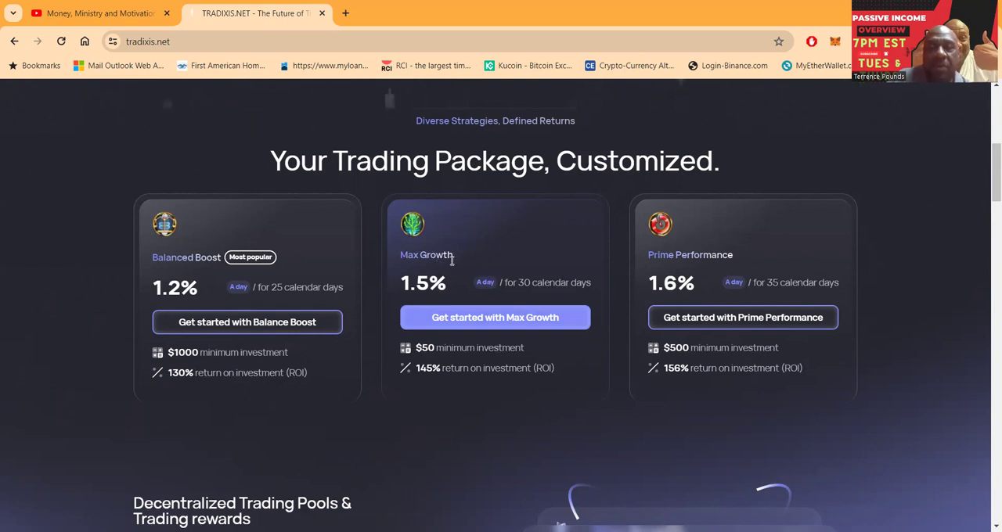
pyautogui.moveTo(202, 254)
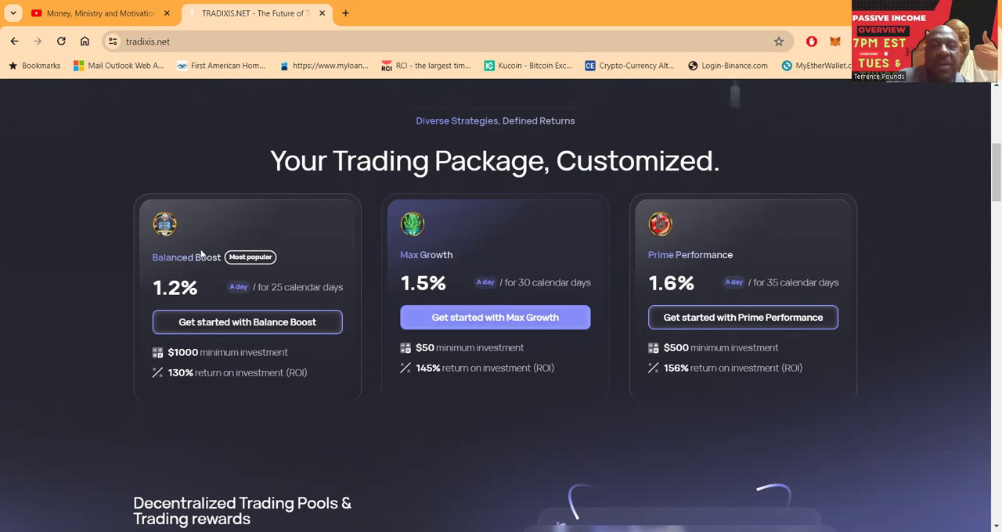
pyautogui.moveTo(208, 300)
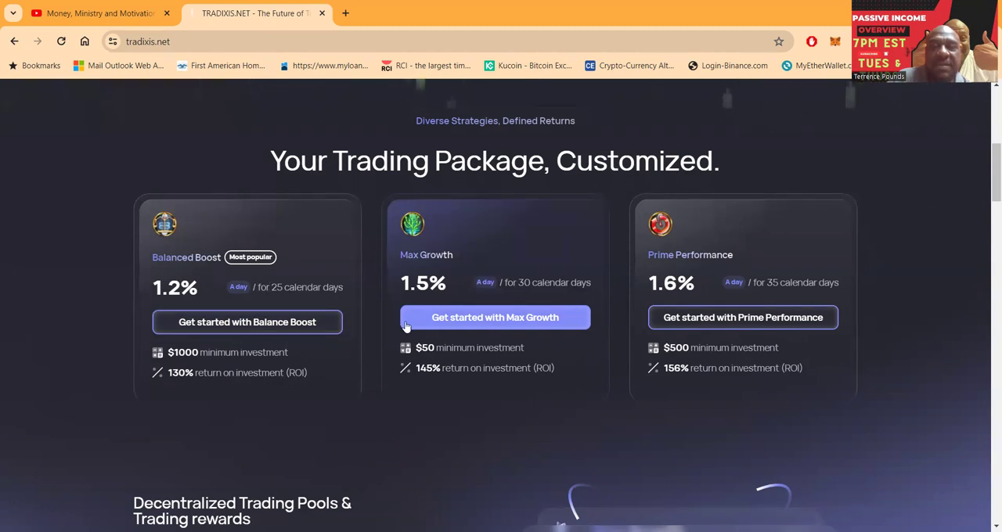
pyautogui.moveTo(698, 282)
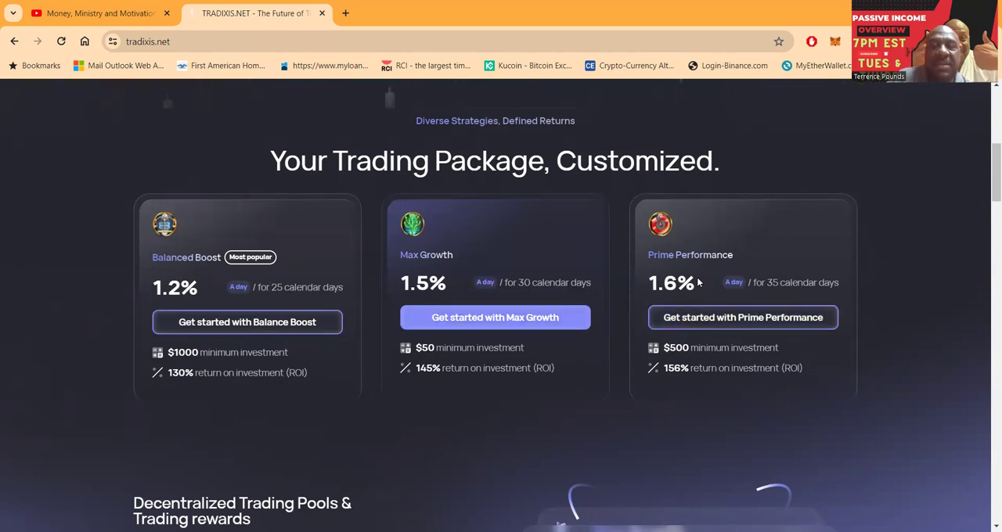
pyautogui.moveTo(660, 272)
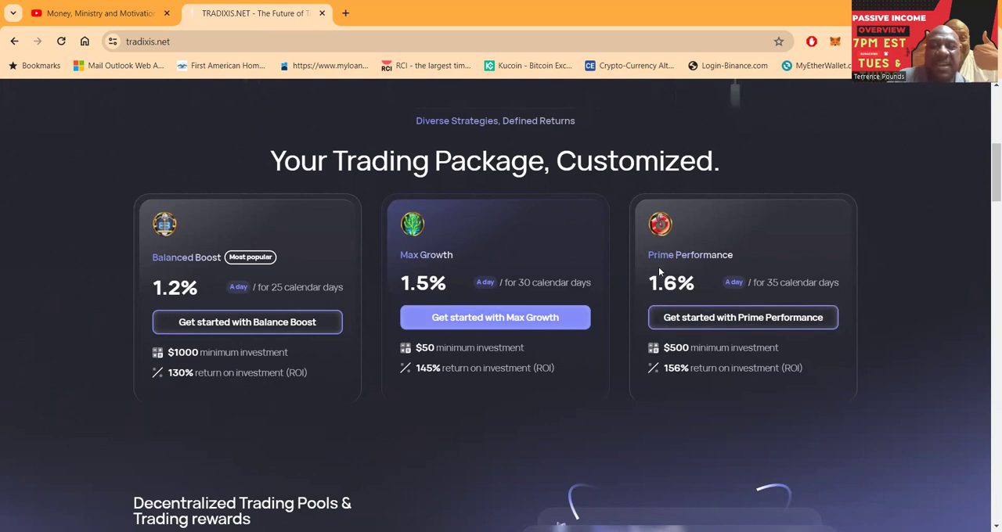
pyautogui.moveTo(823, 260)
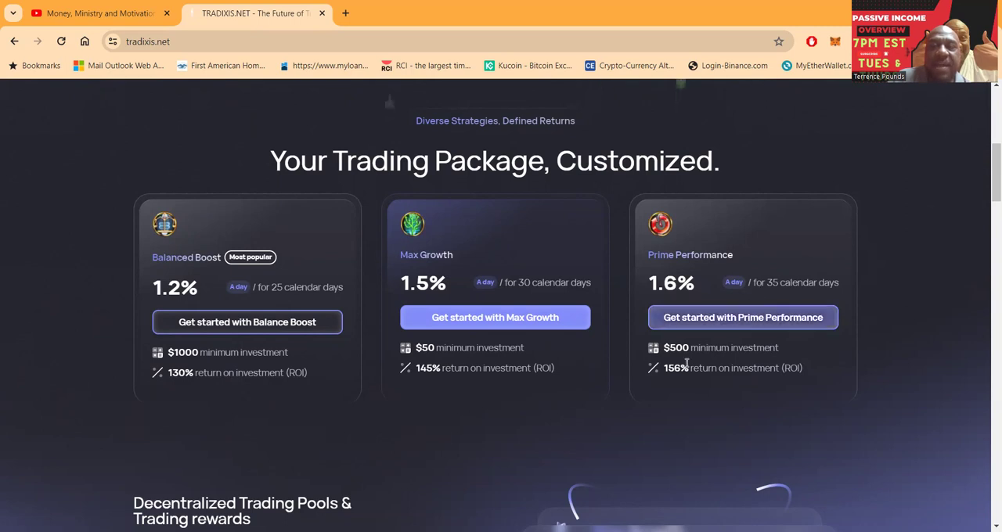
pyautogui.scroll(-3)
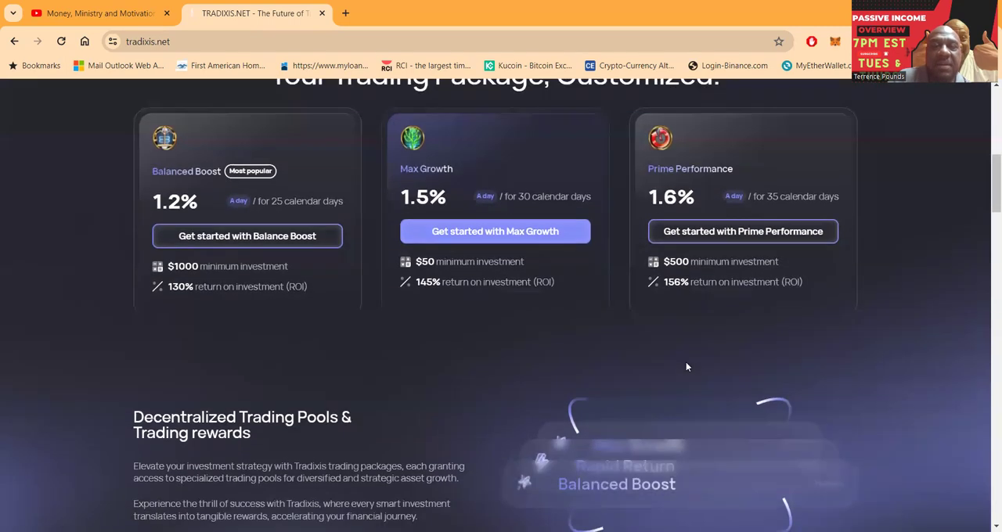
# Scroll past the trading pools description to the Higher Ranks, Higher Returns heading
pyautogui.scroll(-3)
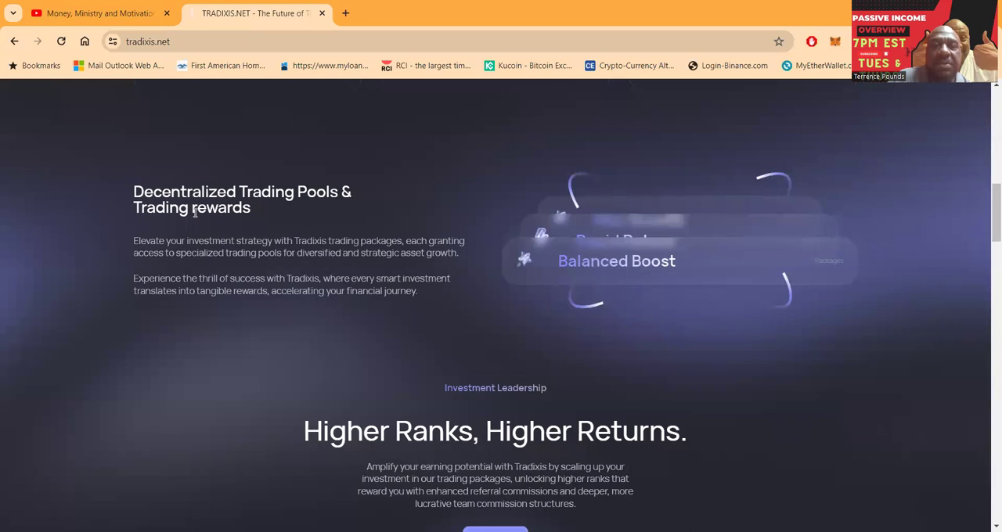
pyautogui.moveTo(175, 254)
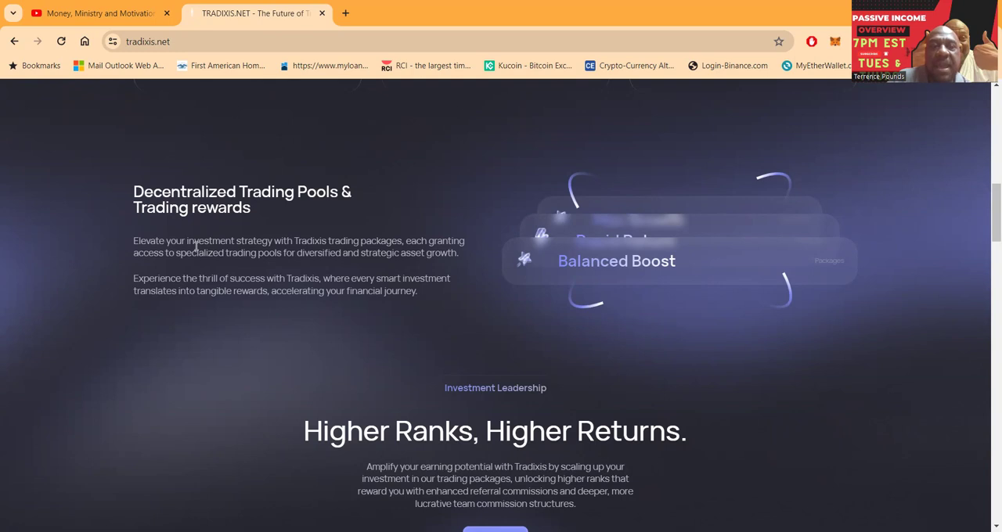
pyautogui.moveTo(326, 243)
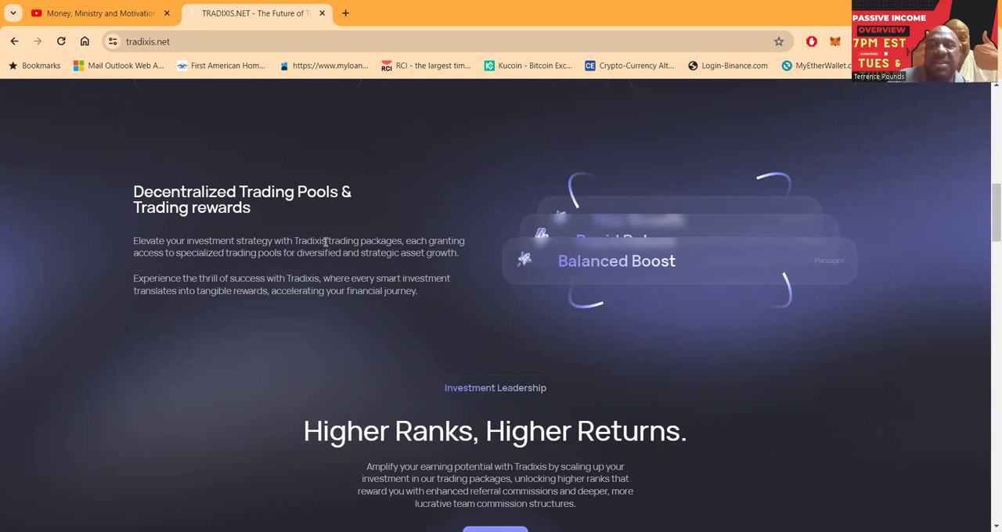
pyautogui.moveTo(274, 252)
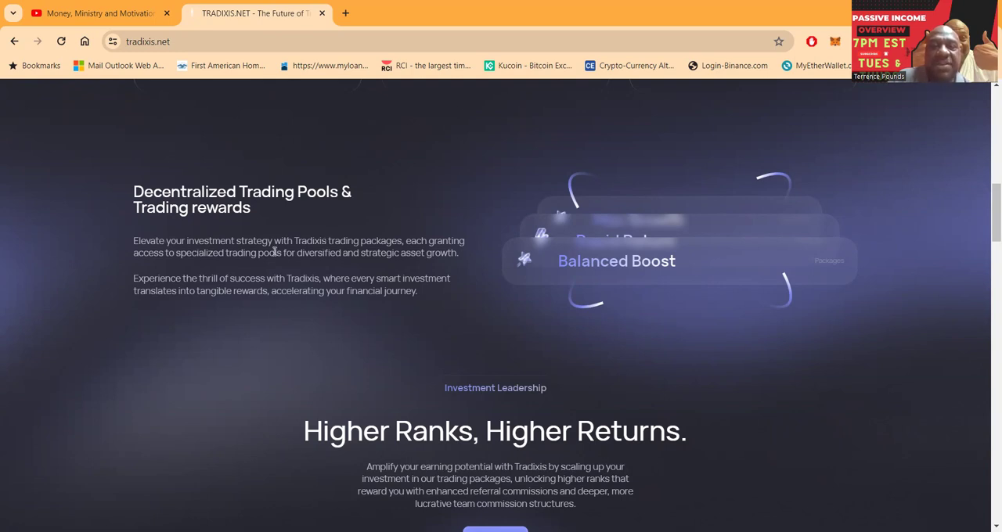
pyautogui.moveTo(288, 267)
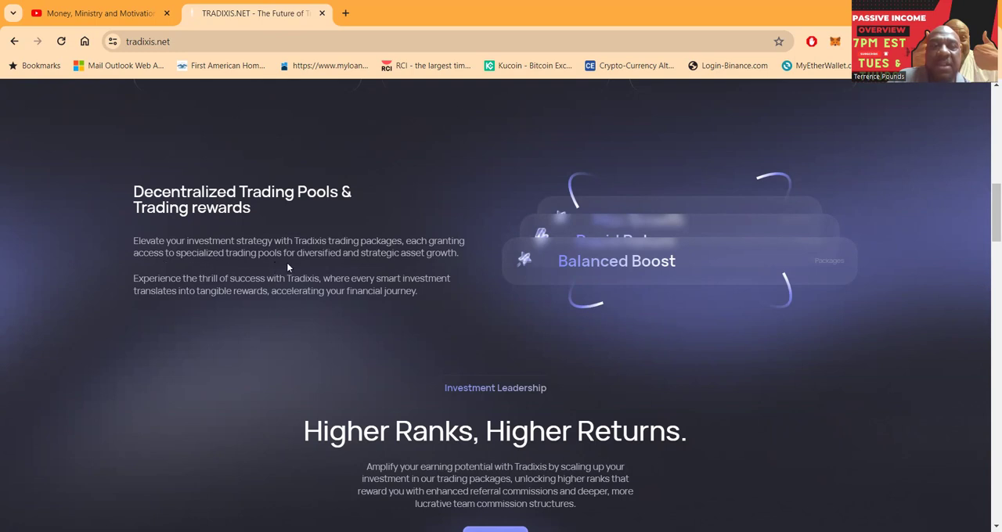
pyautogui.moveTo(385, 269)
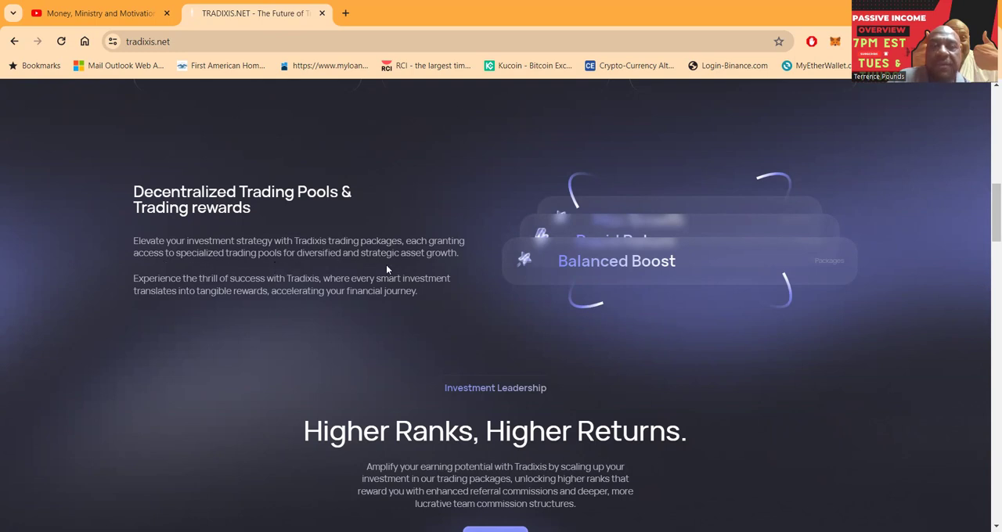
pyautogui.moveTo(462, 266)
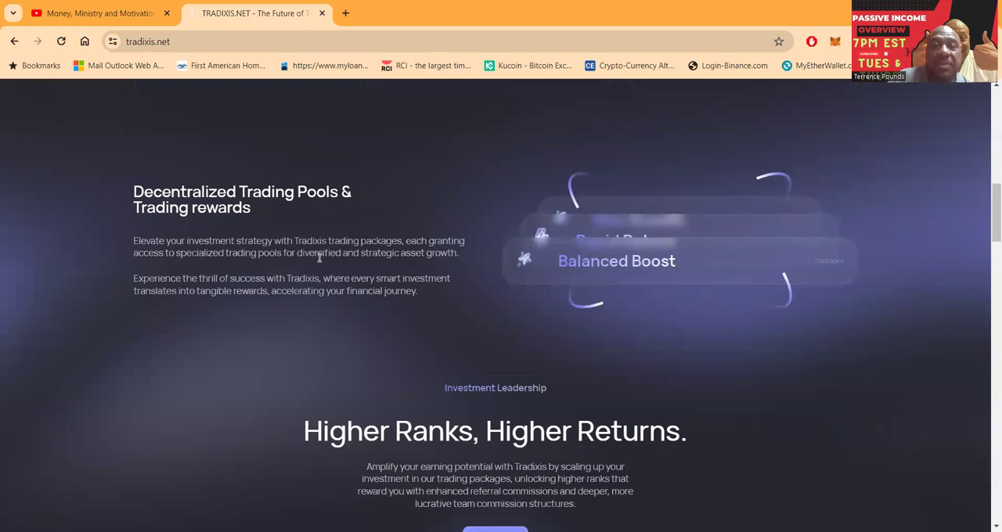
pyautogui.moveTo(279, 316)
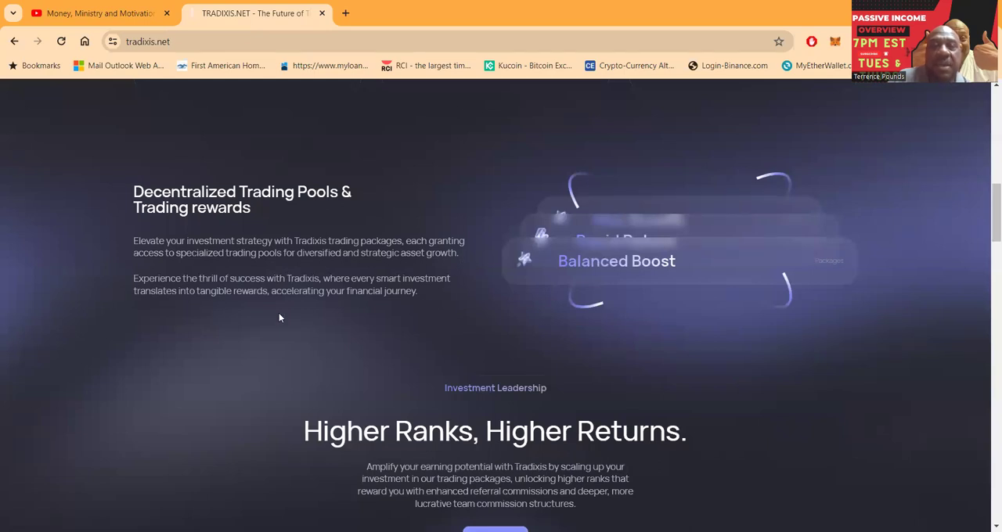
pyautogui.moveTo(251, 313)
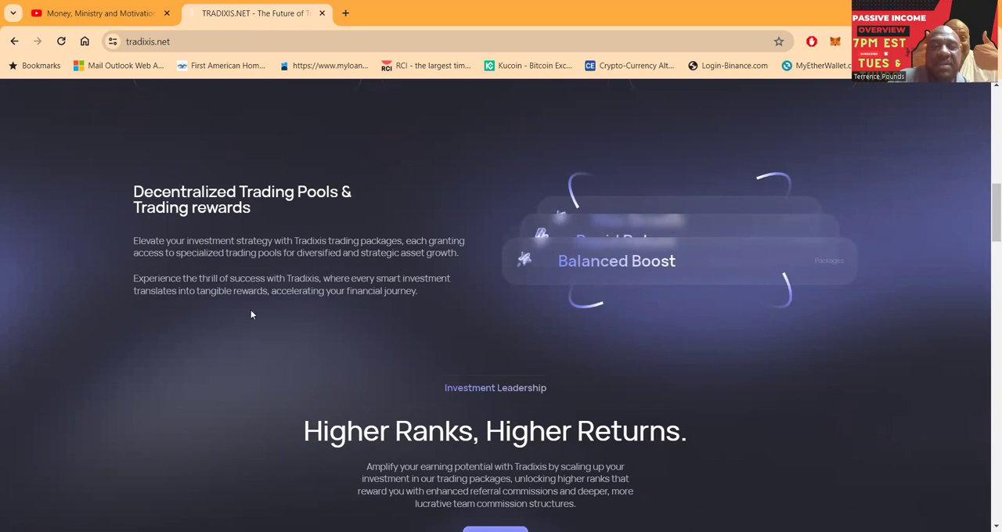
pyautogui.moveTo(313, 303)
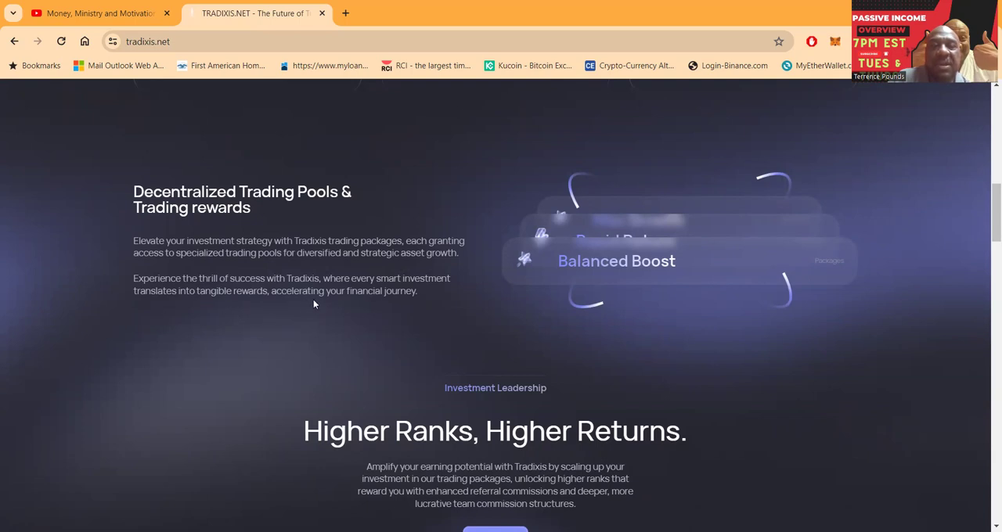
pyautogui.scroll(-3)
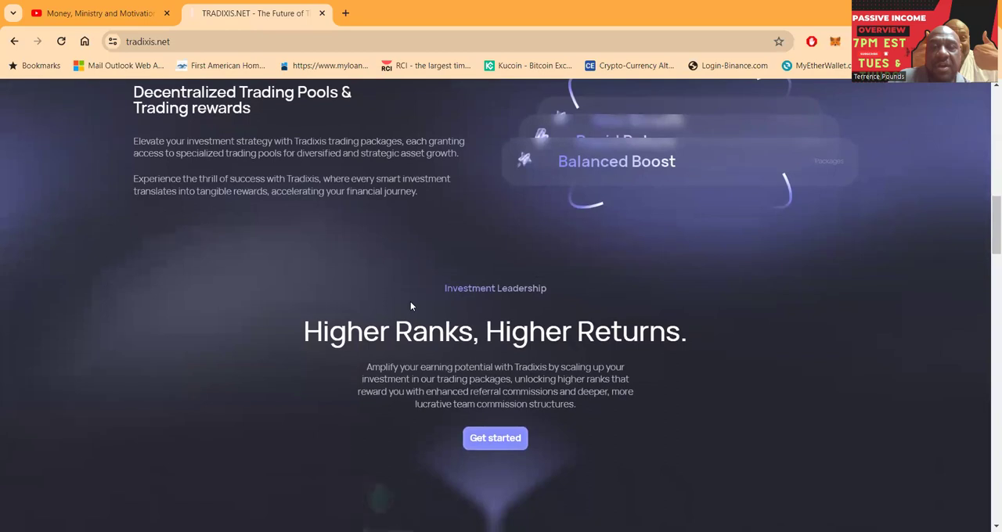
# Scroll through the Discoverer, Navigator, Pioneer and Mastermind rank cards to the Docs & Videos section
pyautogui.scroll(-3)
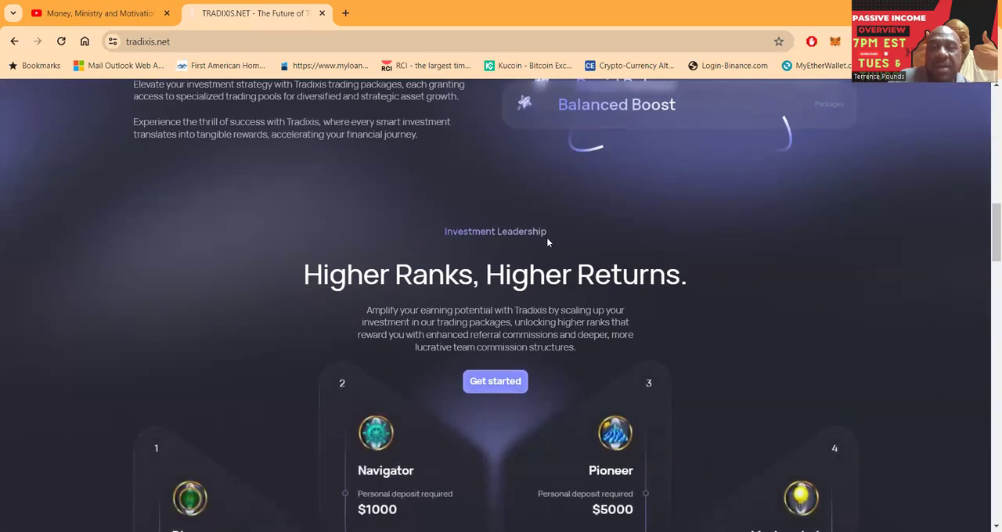
pyautogui.scroll(-3)
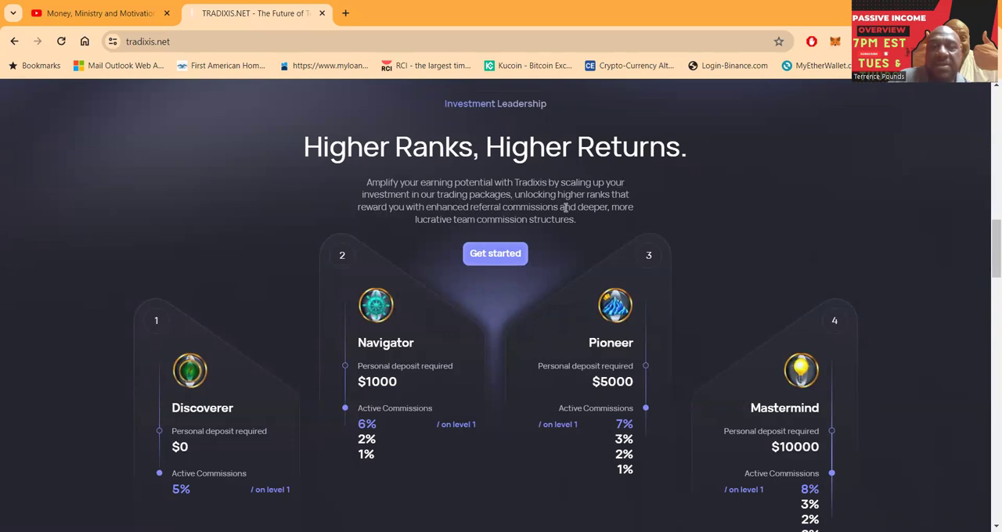
pyautogui.moveTo(639, 207)
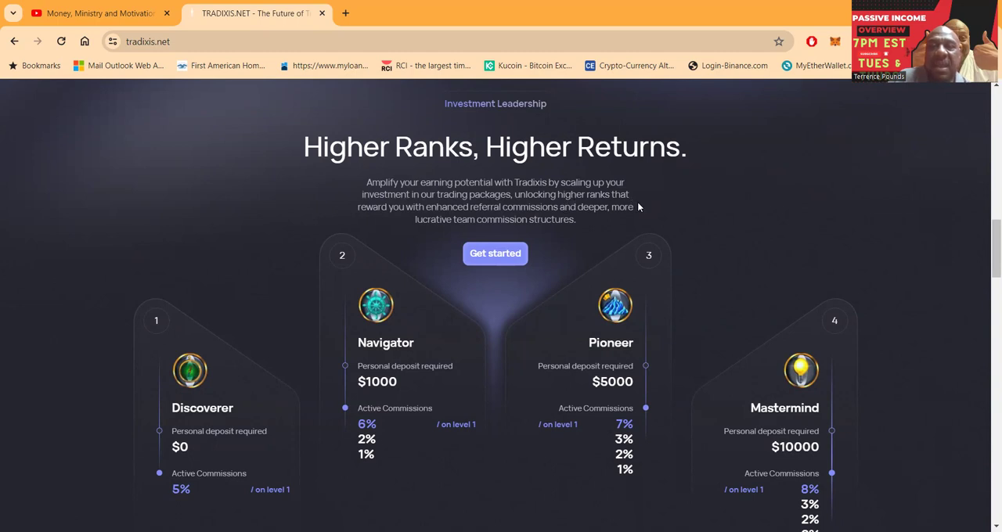
pyautogui.moveTo(452, 220)
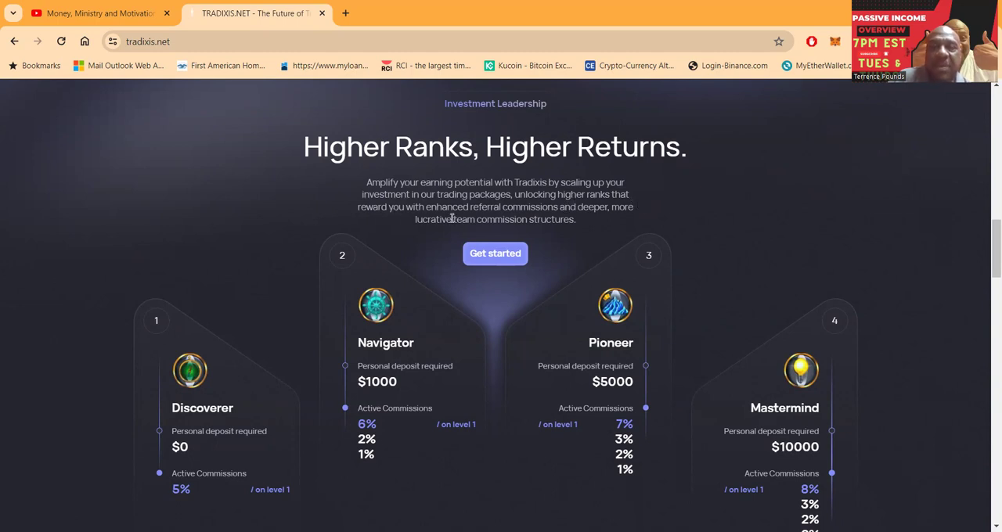
pyautogui.moveTo(602, 220)
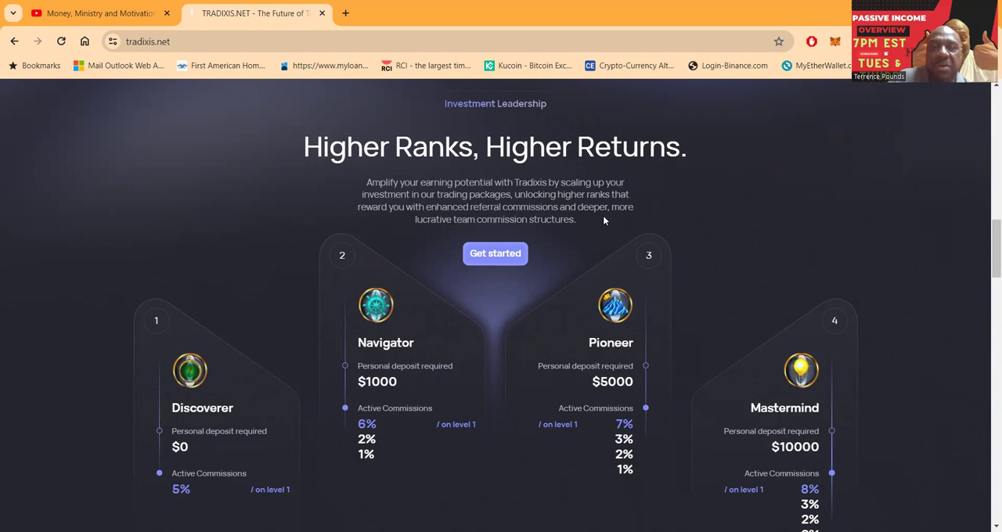
pyautogui.moveTo(457, 241)
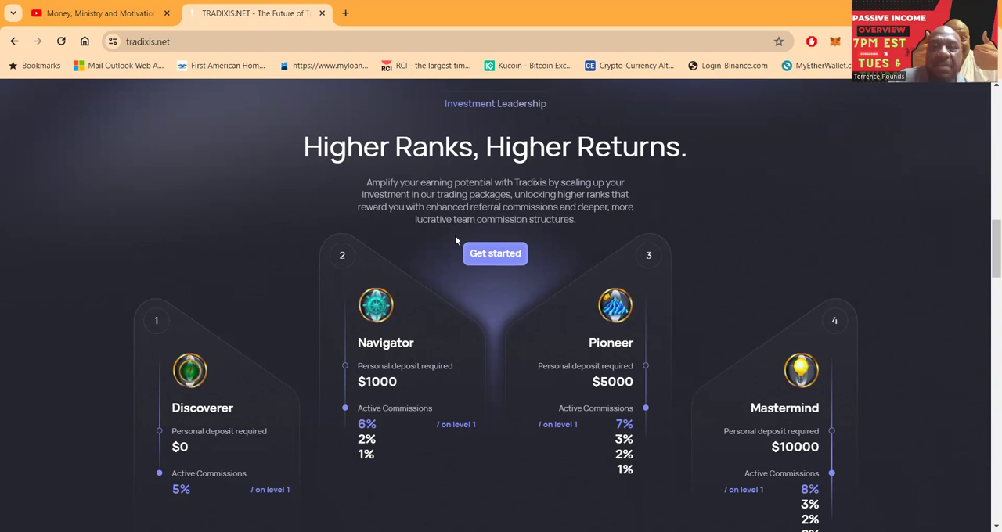
pyautogui.scroll(-3)
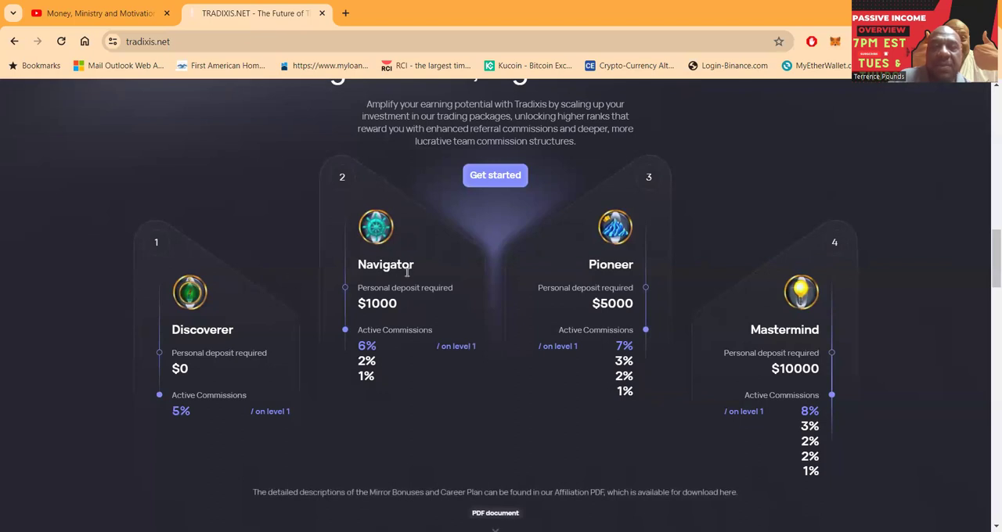
pyautogui.moveTo(398, 272)
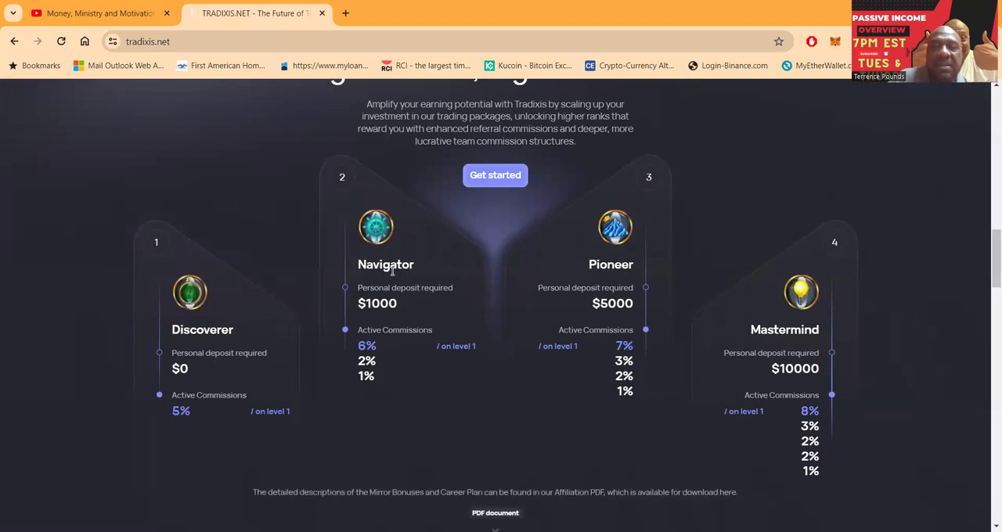
pyautogui.scroll(-3)
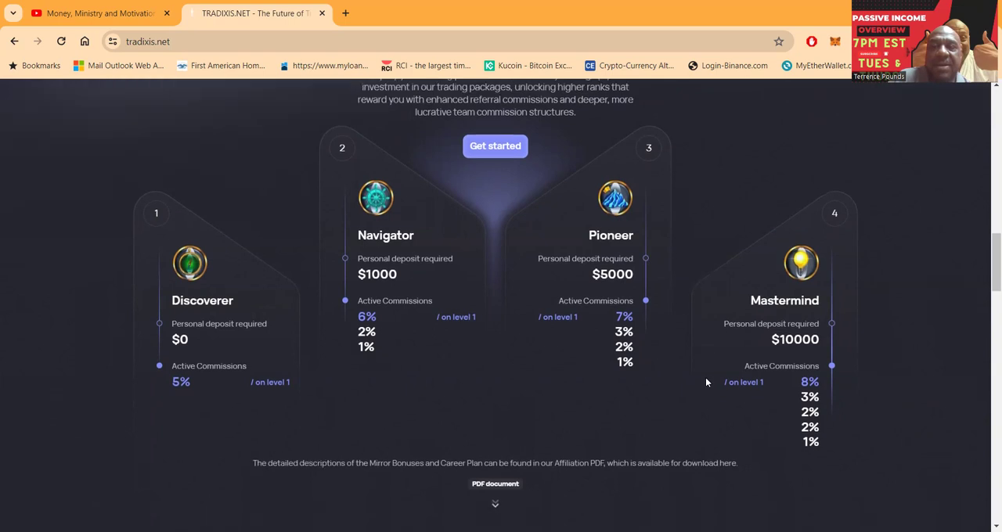
pyautogui.scroll(-3)
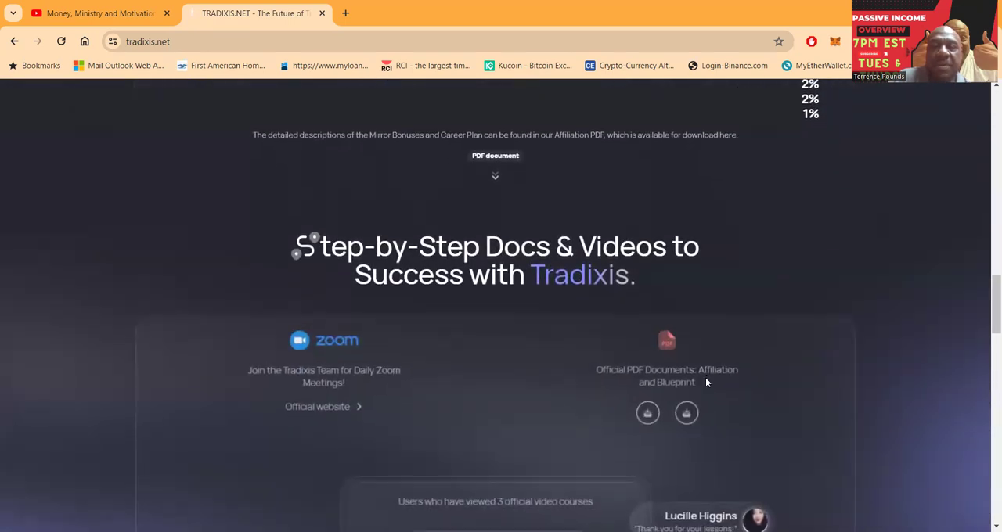
# Scroll past the Zoom, PDF and video courses panel to The Tradixis Team profiles
pyautogui.scroll(-3)
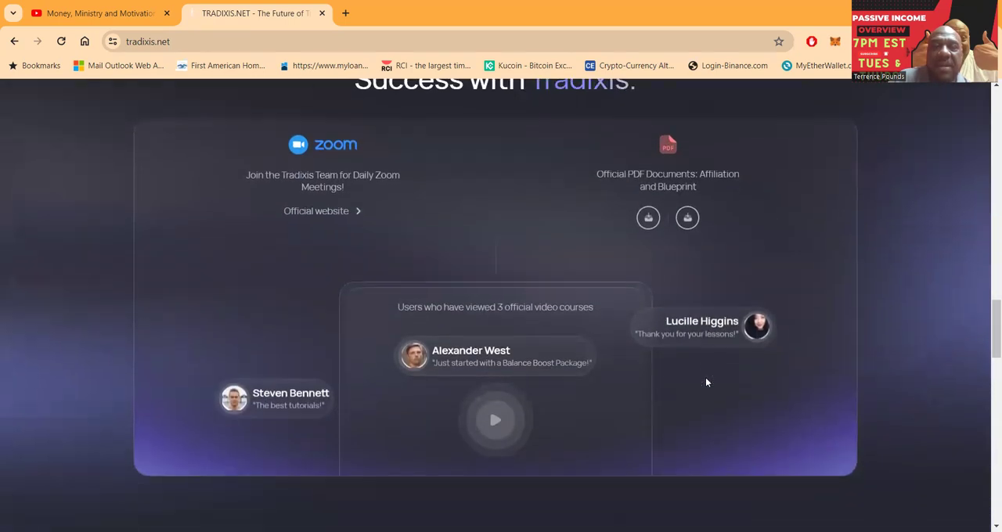
pyautogui.moveTo(313, 168)
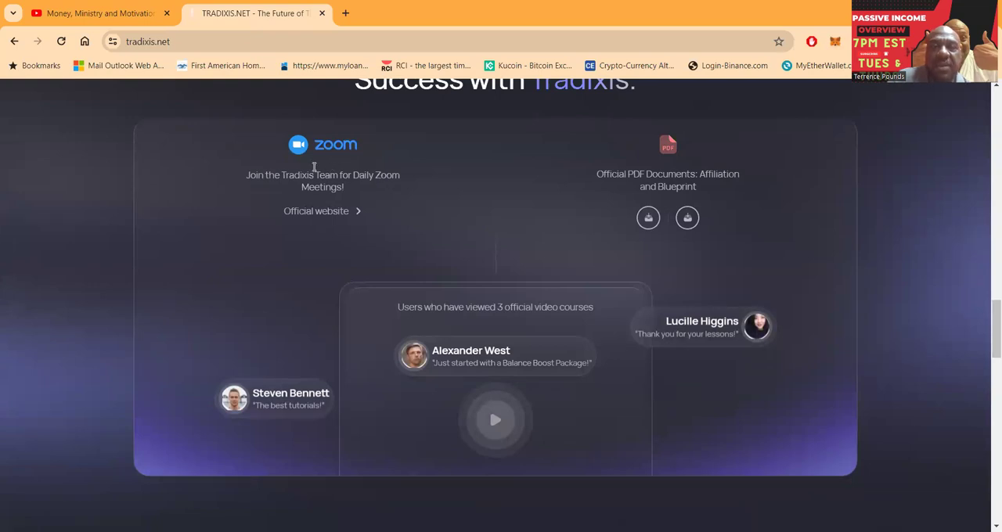
pyautogui.moveTo(661, 173)
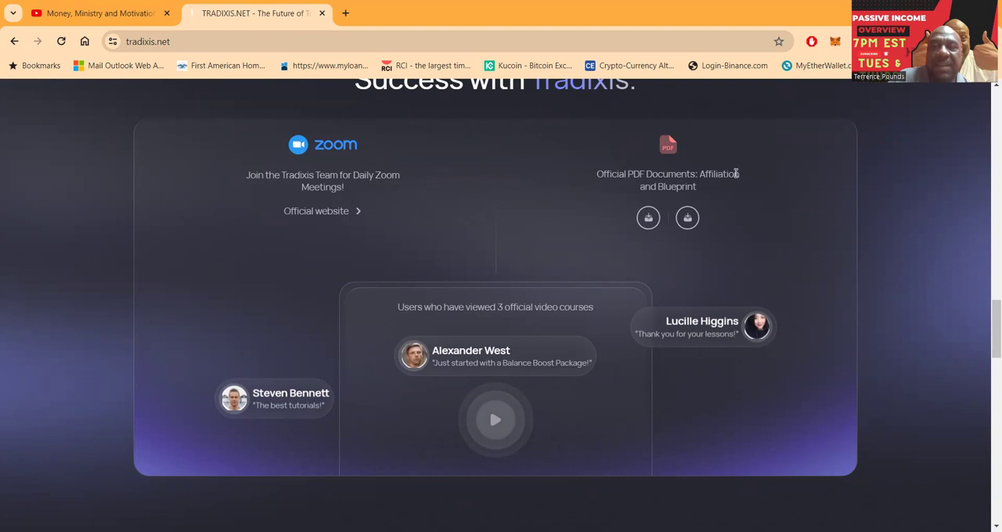
pyautogui.moveTo(618, 285)
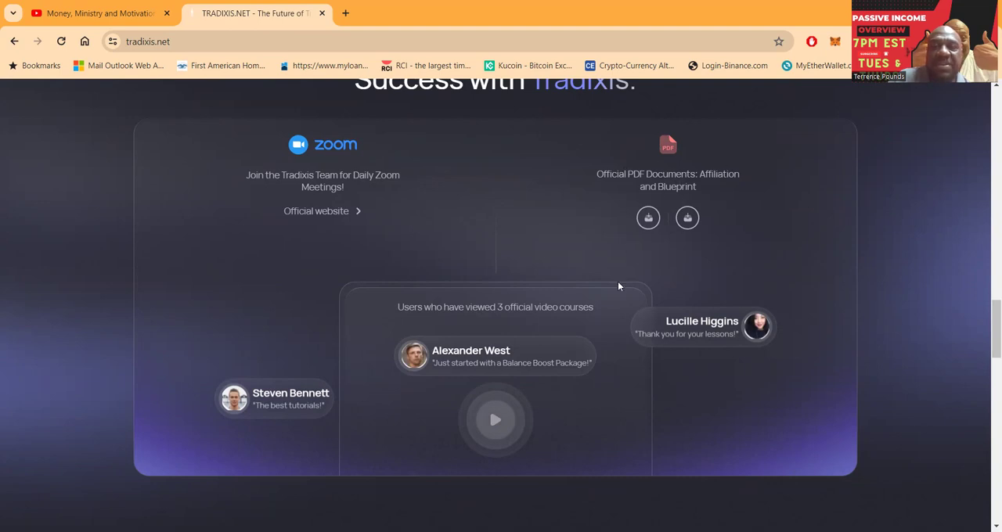
pyautogui.scroll(-3)
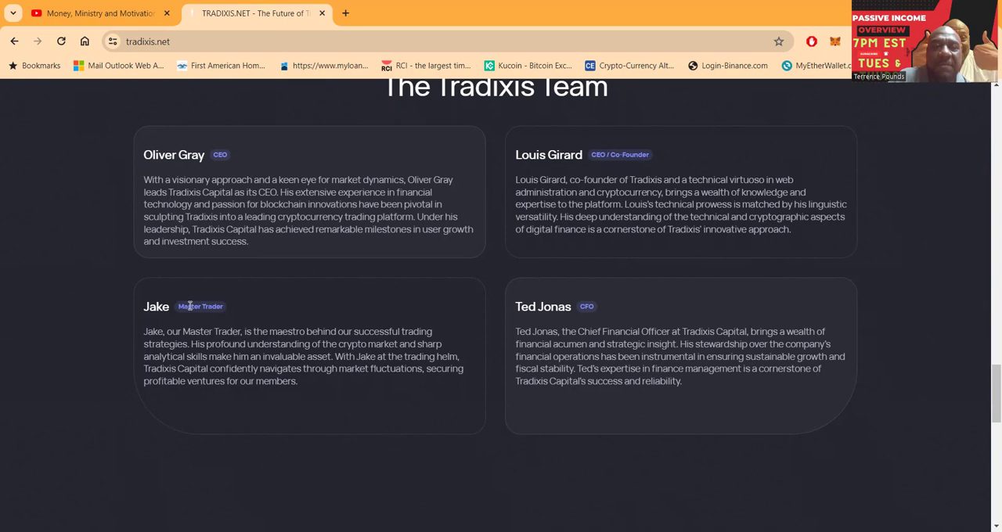
# Scroll past the team profiles to the Company Summary and FAQ list
pyautogui.scroll(-3)
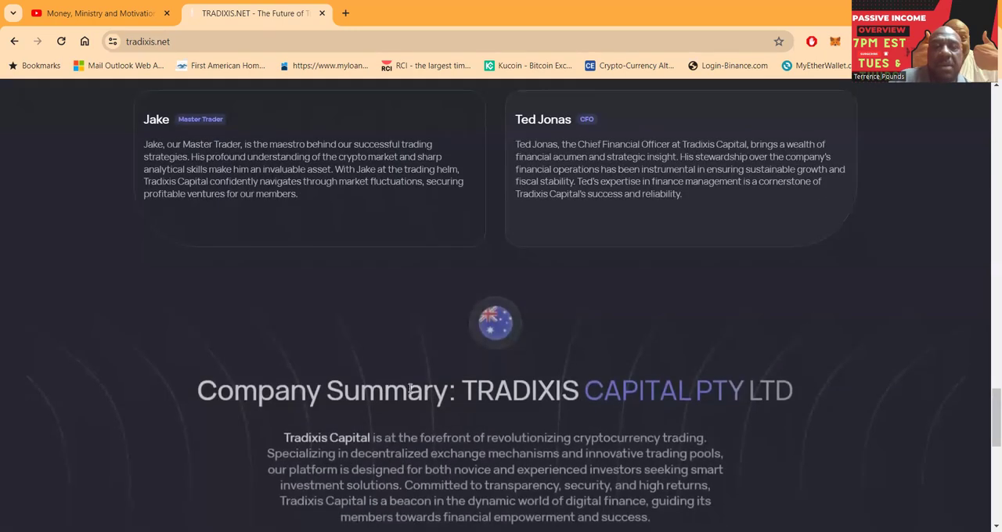
pyautogui.scroll(-3)
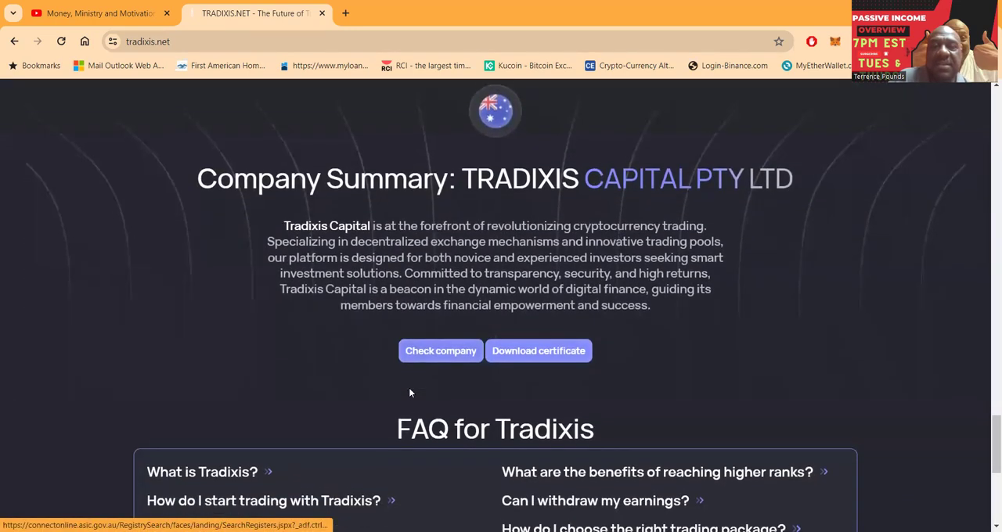
pyautogui.scroll(-3)
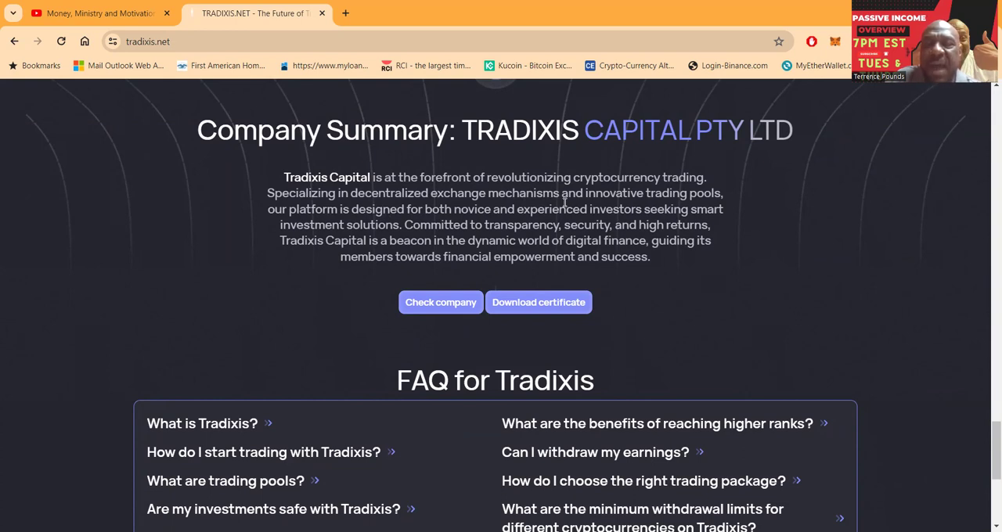
pyautogui.moveTo(779, 229)
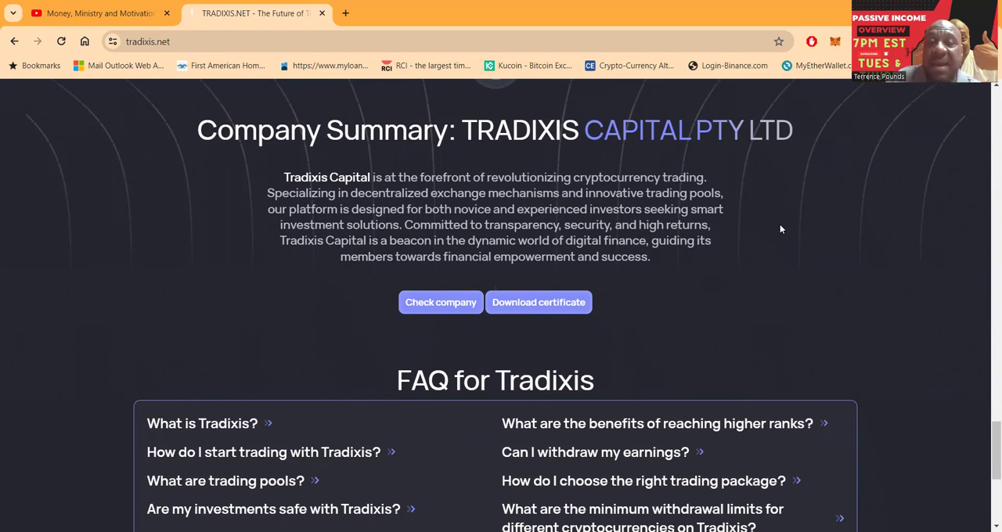
pyautogui.moveTo(698, 260)
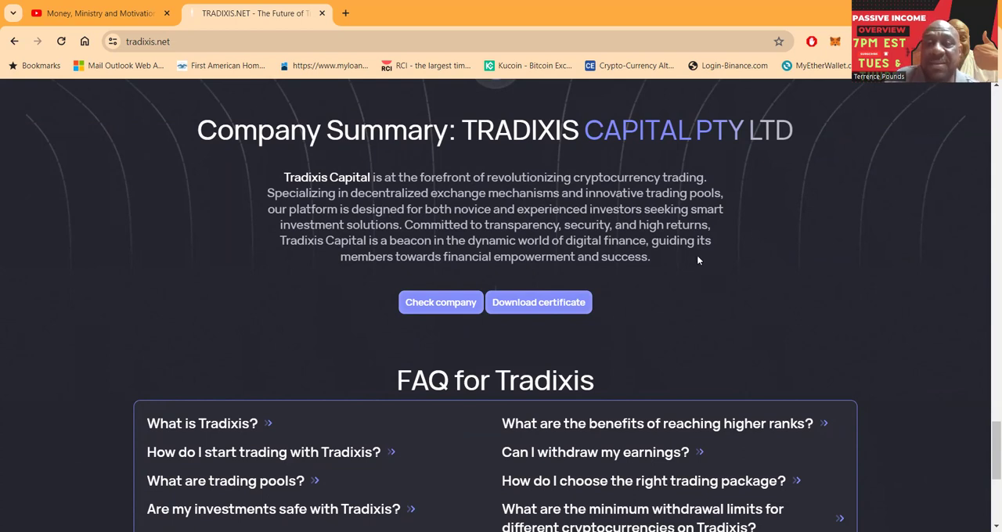
pyautogui.moveTo(548, 275)
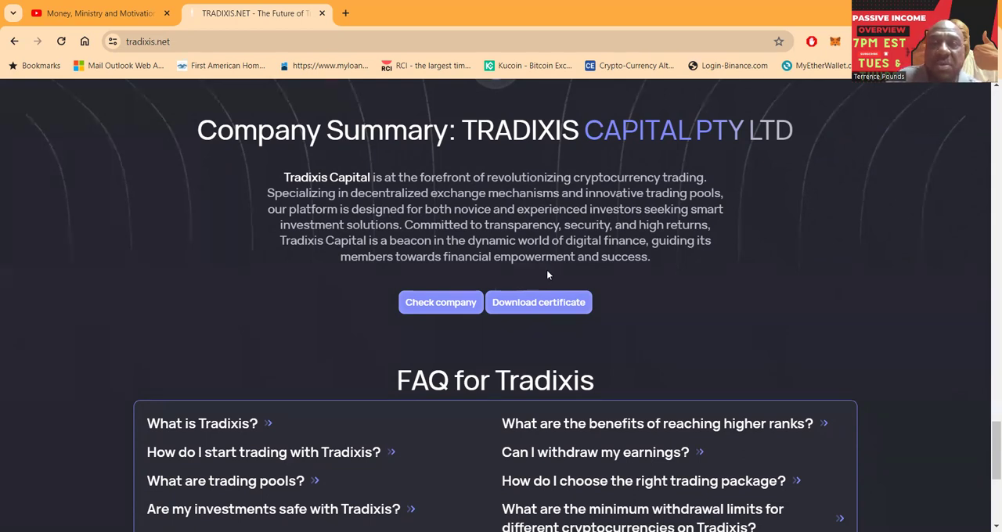
pyautogui.moveTo(645, 313)
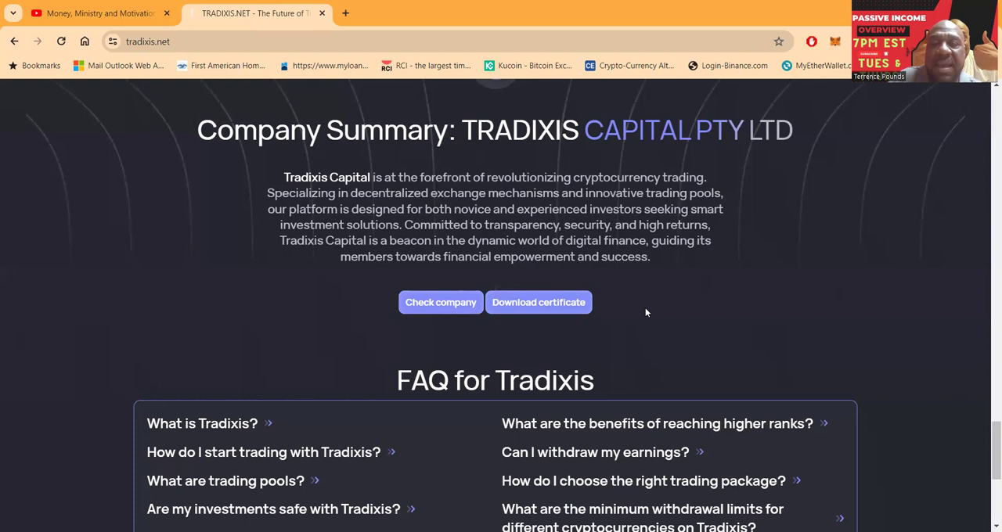
pyautogui.scroll(-3)
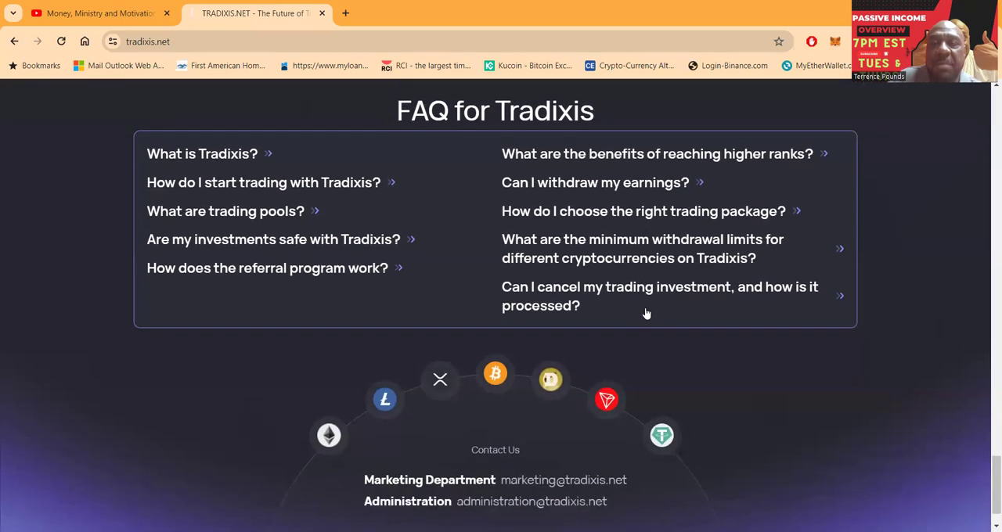
# Scroll down to the footer past the withdrawal-limits FAQ, then back up to the team section
pyautogui.scroll(-3)
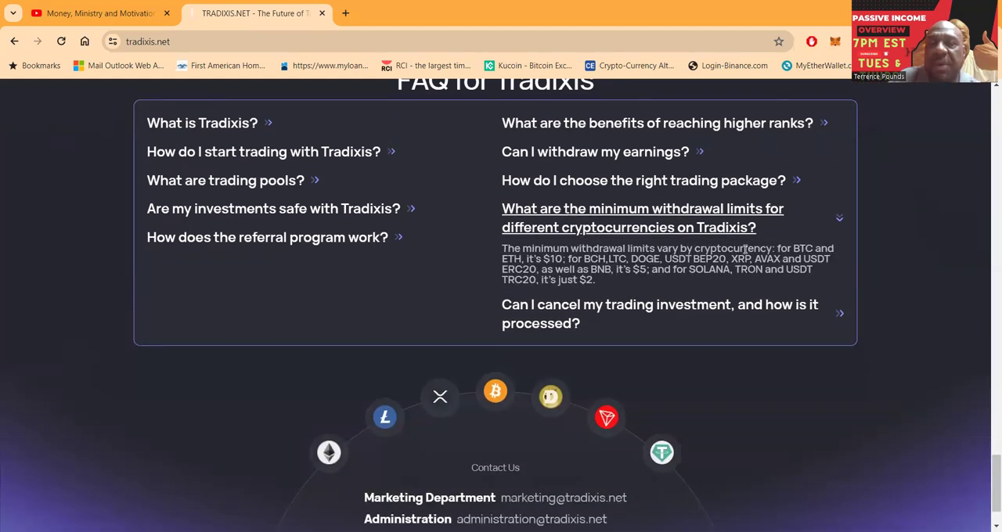
pyautogui.moveTo(616, 373)
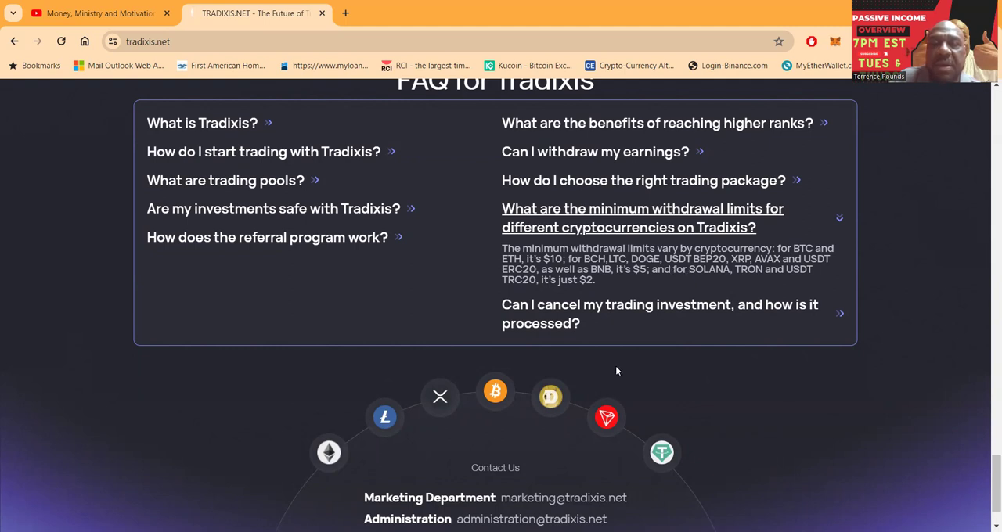
pyautogui.scroll(-3)
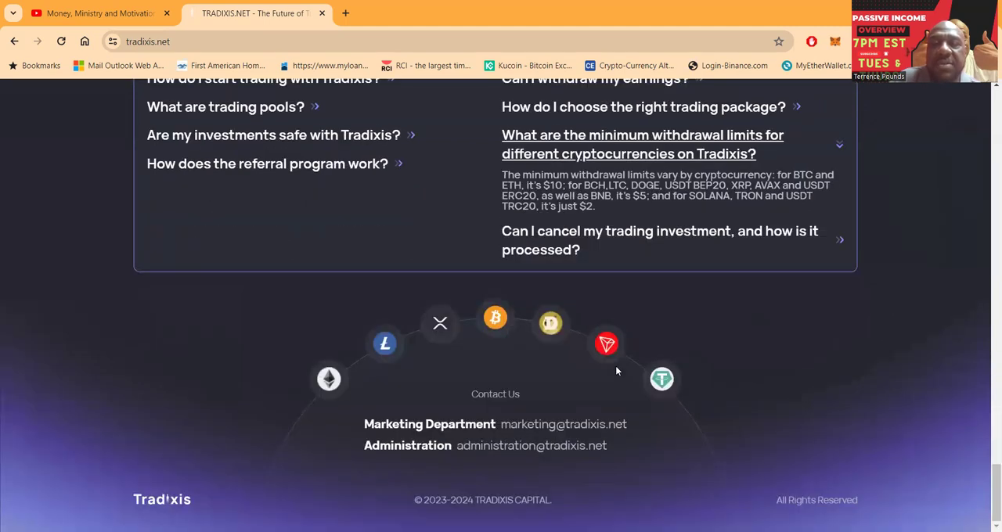
pyautogui.scroll(3)
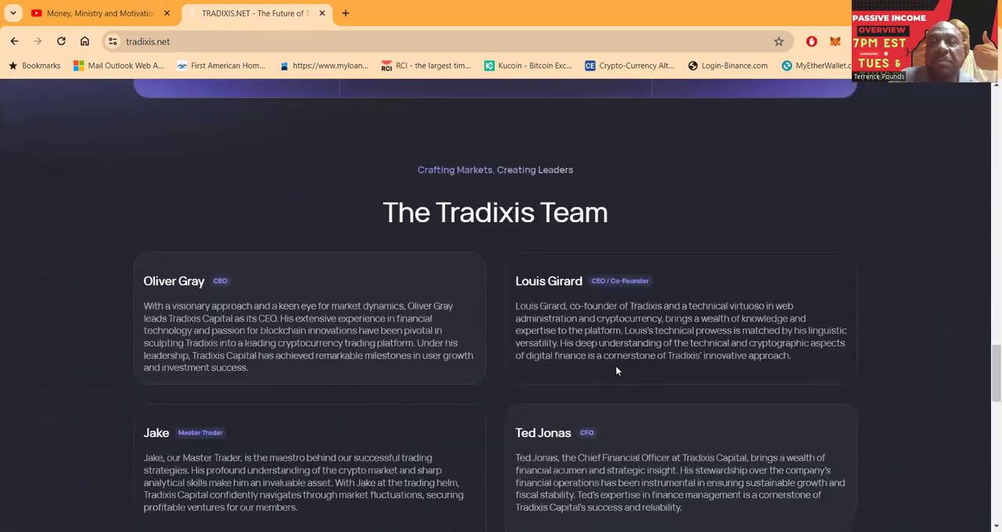
pyautogui.scroll(3)
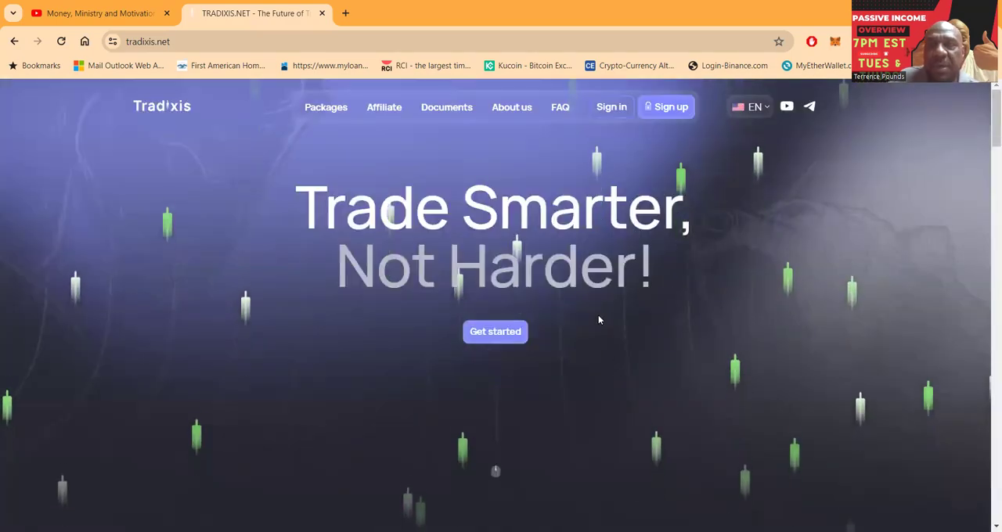
pyautogui.moveTo(811, 106)
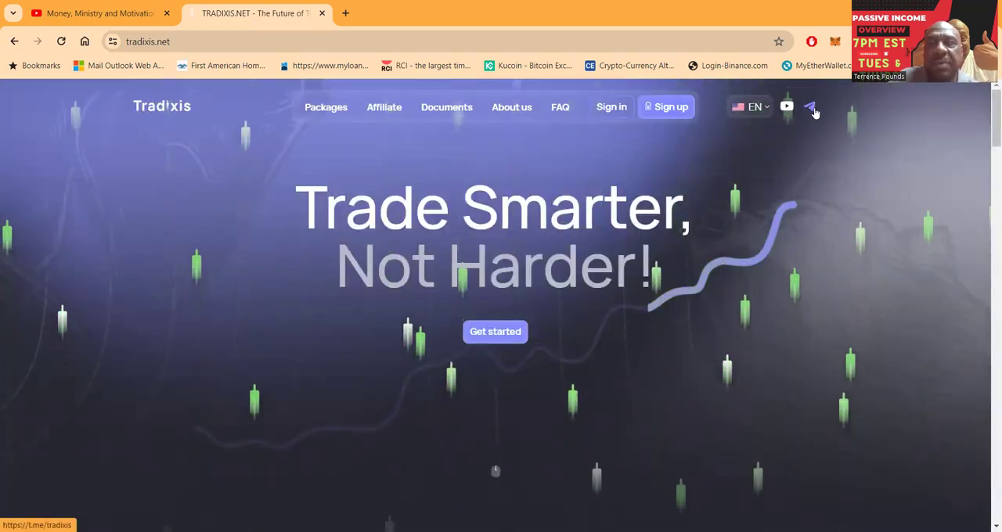
# View the Tradixis Official Telegram channel, decline Telegram Desktop, and return to the Tradixis tab
pyautogui.click(811, 108)
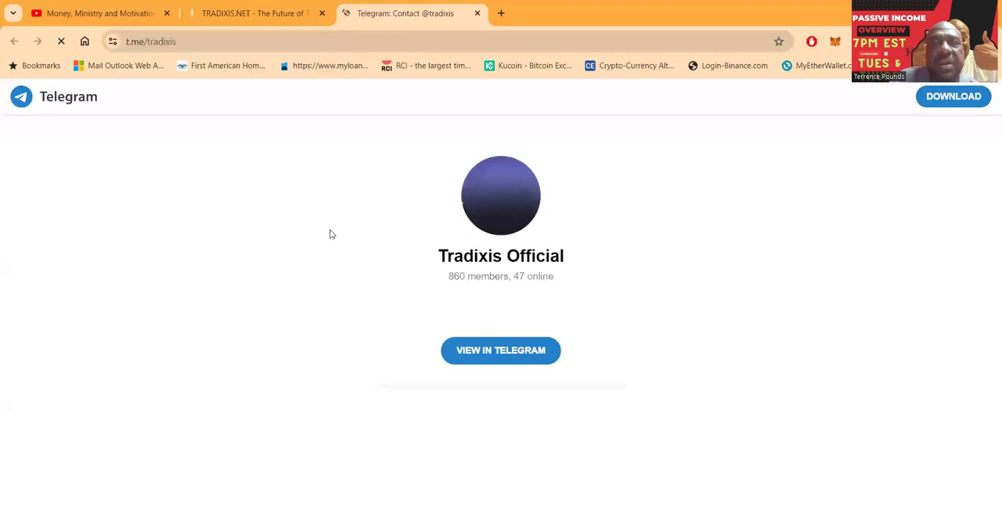
pyautogui.click(501, 351)
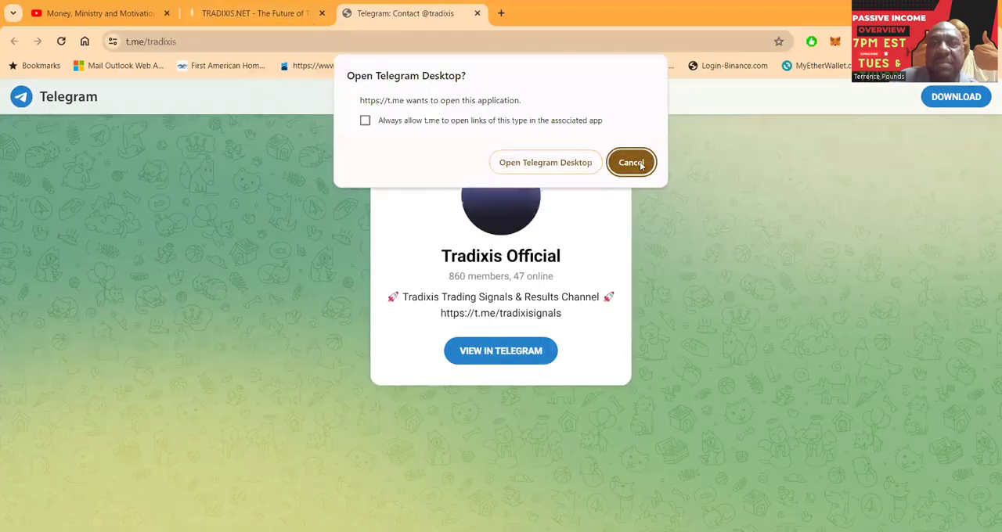
pyautogui.click(631, 161)
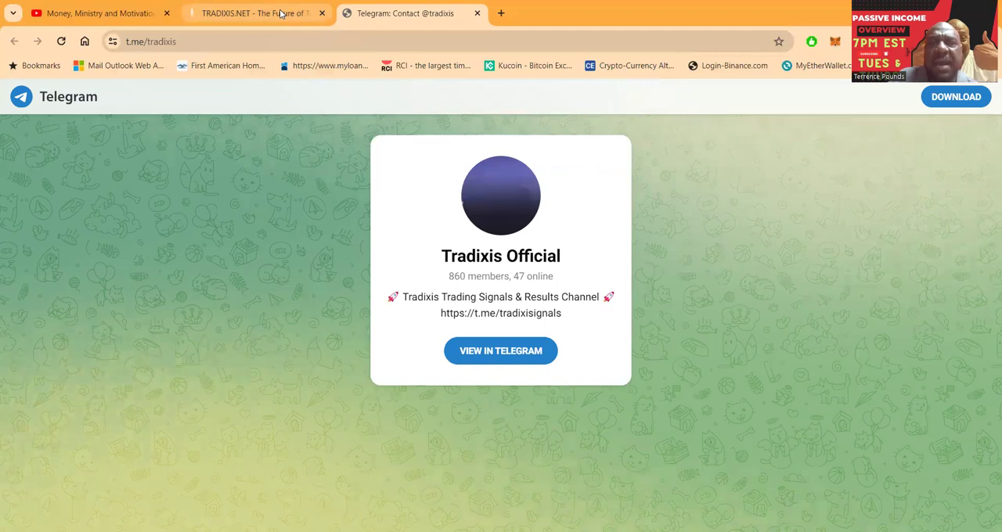
pyautogui.click(250, 12)
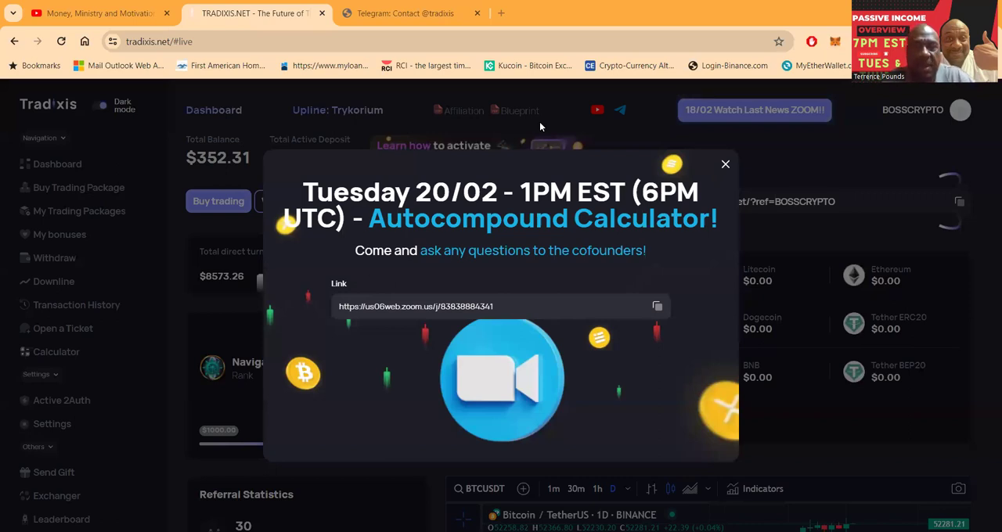
pyautogui.moveTo(368, 270)
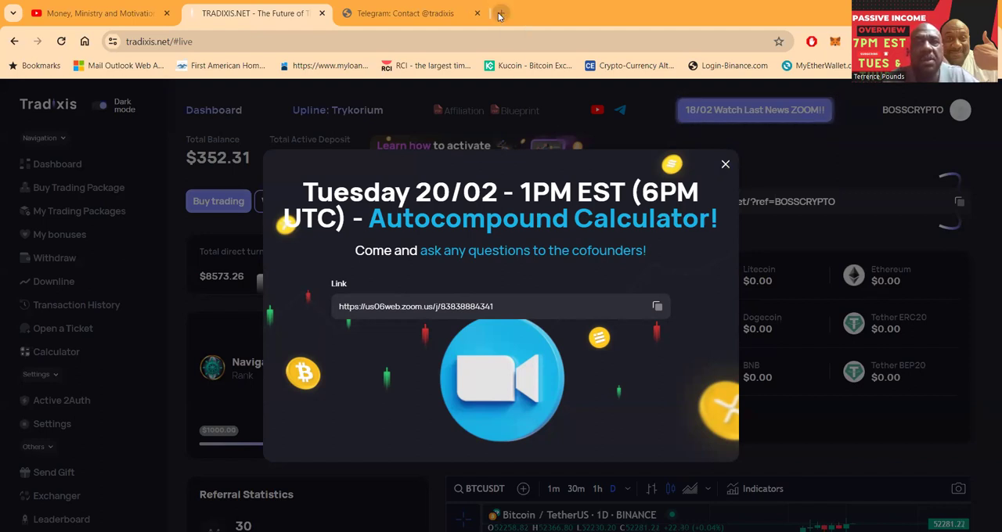
# Open a new Chrome tab showing the Google start page
pyautogui.click(499, 13)
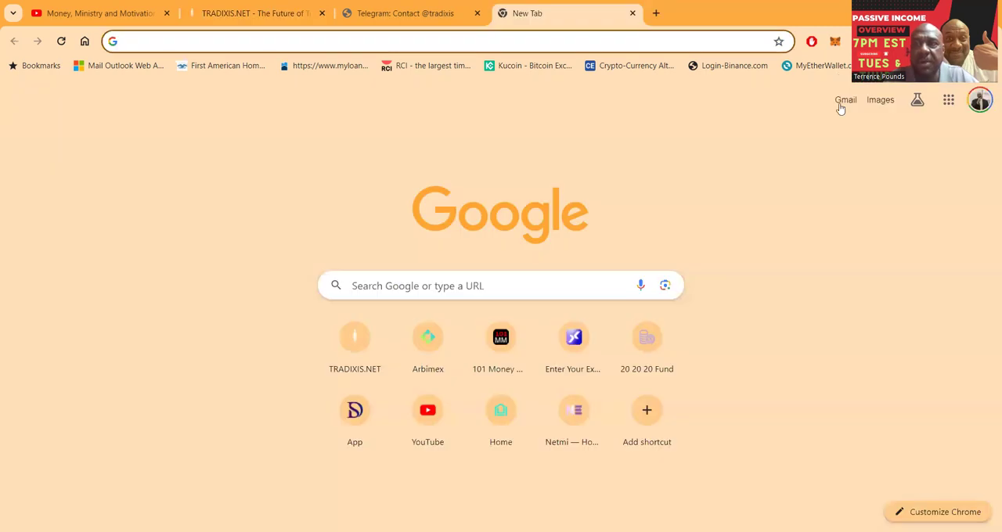
# Open Gmail, check Updates, search 'TRADIXI' and return to the Primary inbox
pyautogui.click(845, 100)
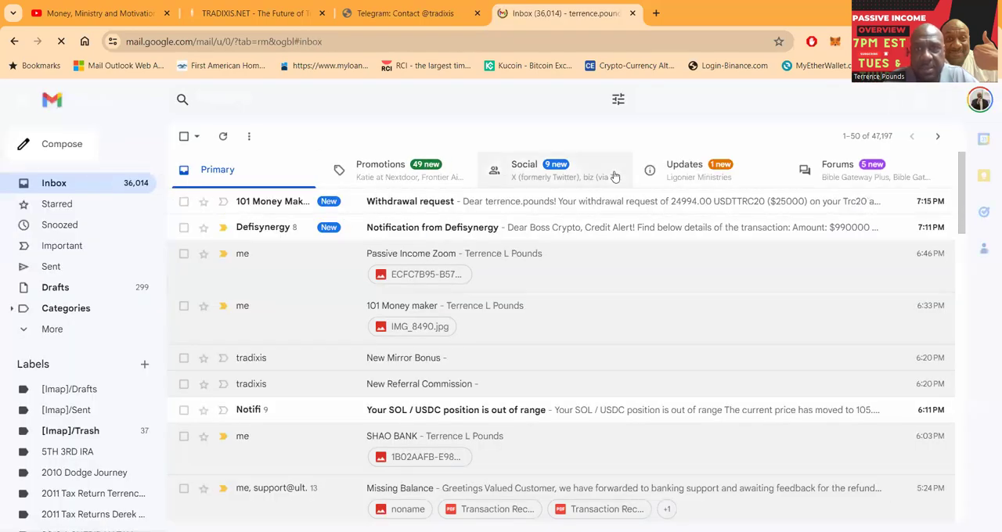
pyautogui.click(684, 169)
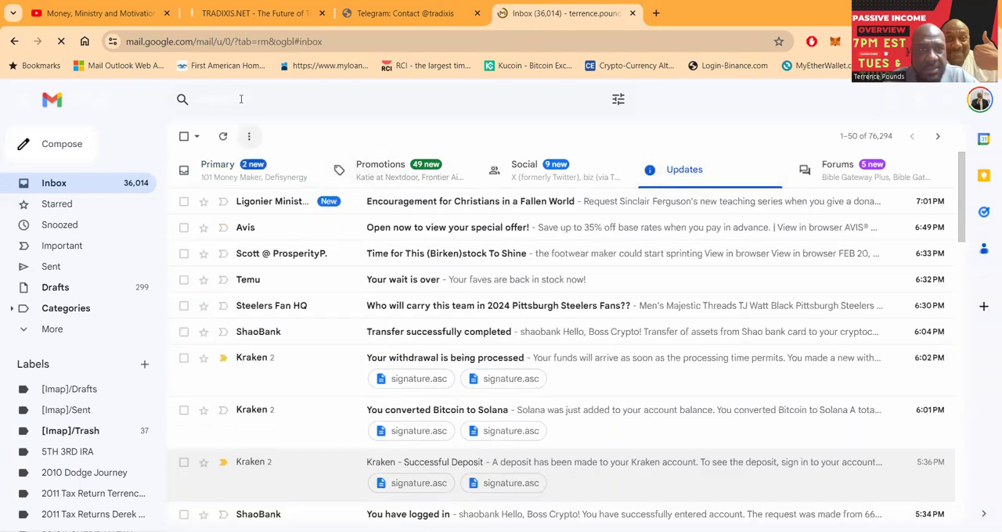
pyautogui.write('TRA')
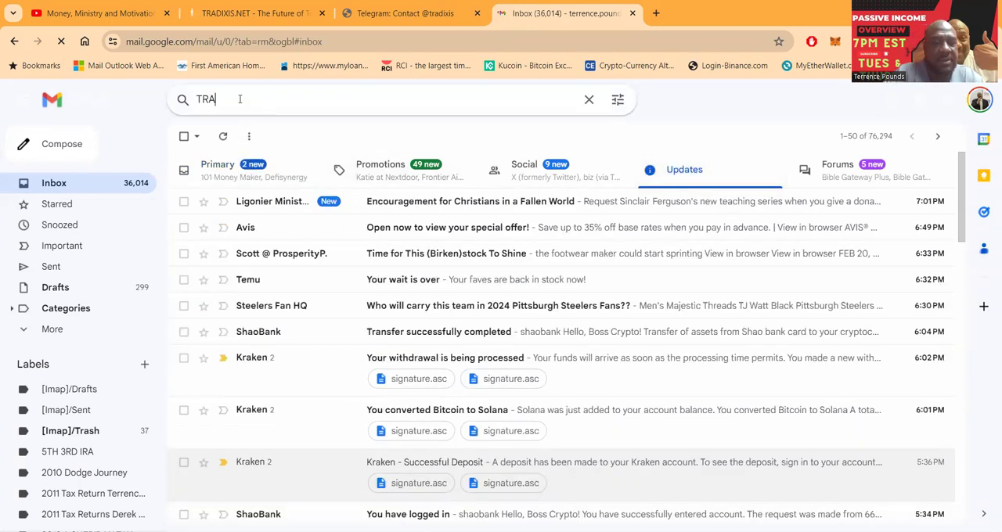
pyautogui.write('DIXI')
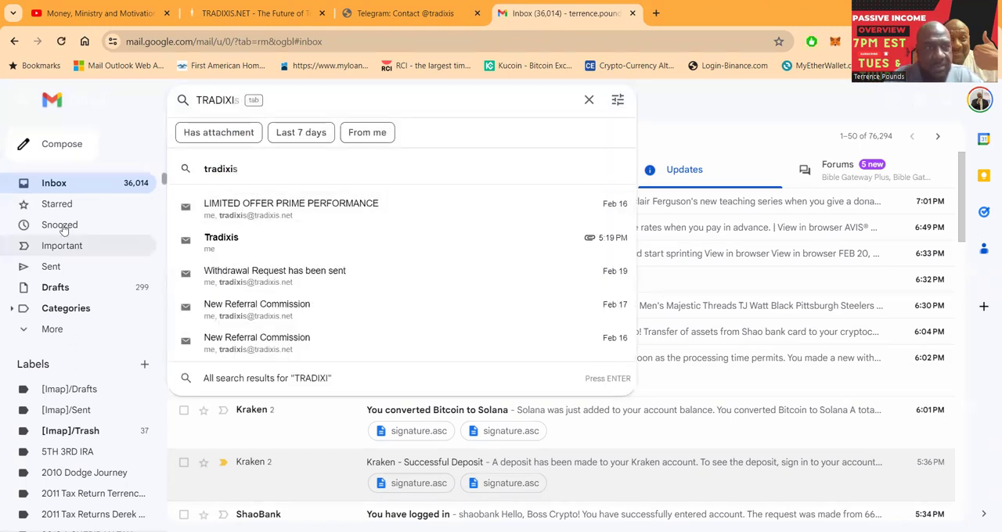
pyautogui.click(588, 100)
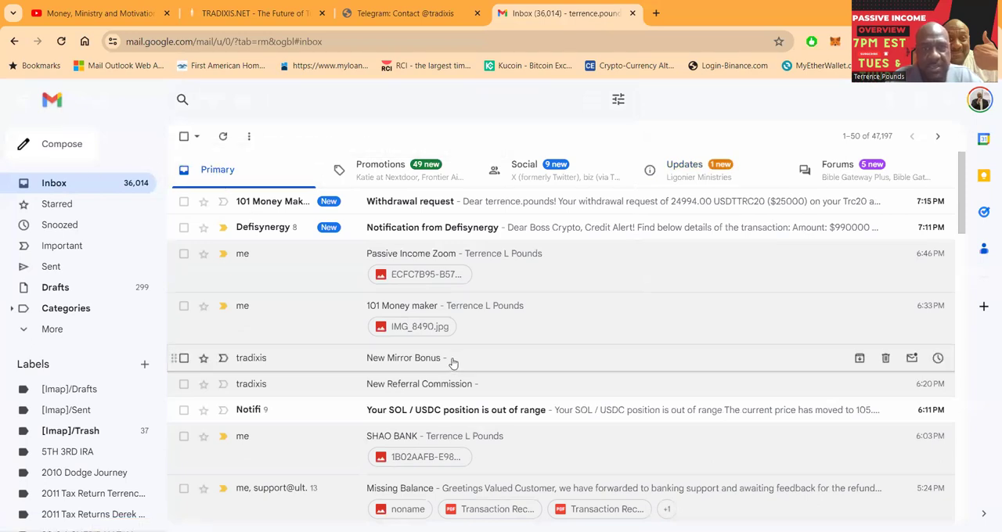
# Read the New Mirror Bonus email from tradixis announcing a 250.00 bonus
pyautogui.click(403, 358)
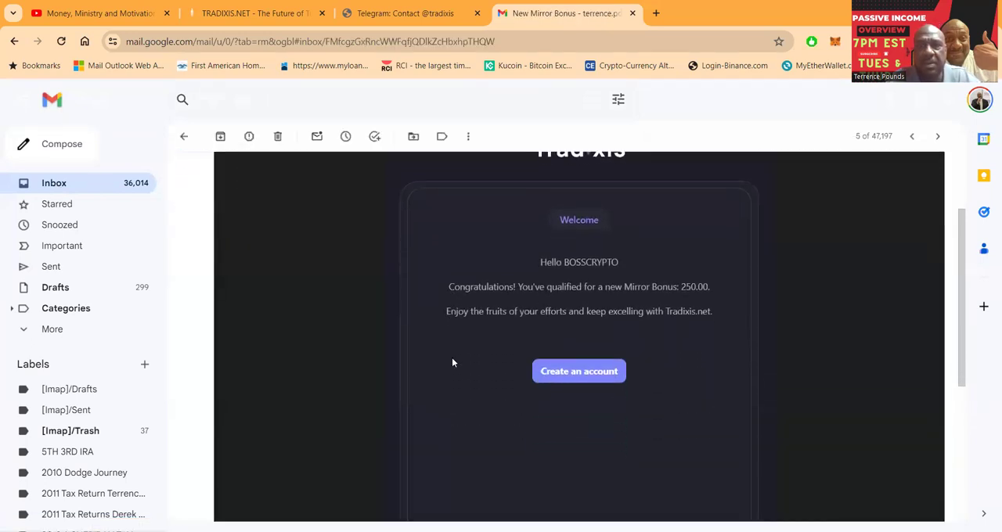
pyautogui.scroll(3)
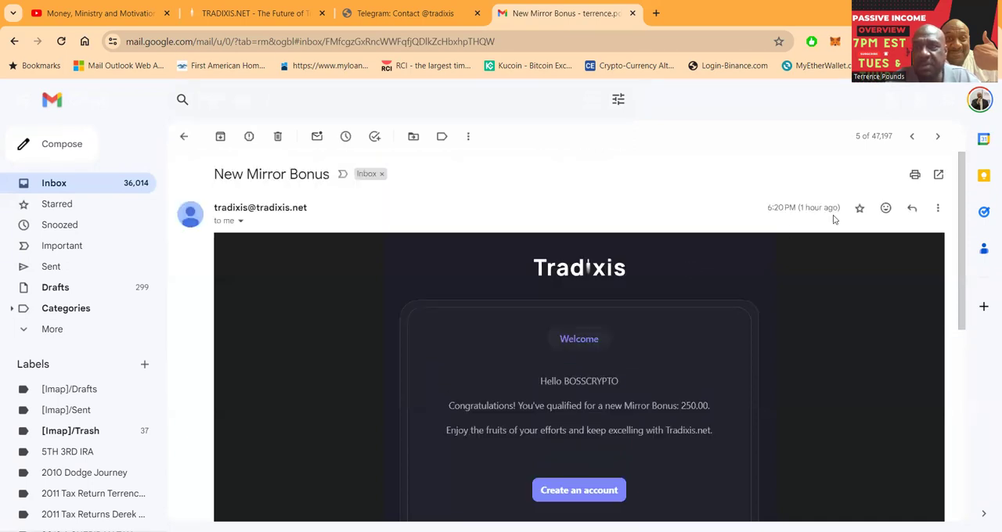
pyautogui.scroll(-3)
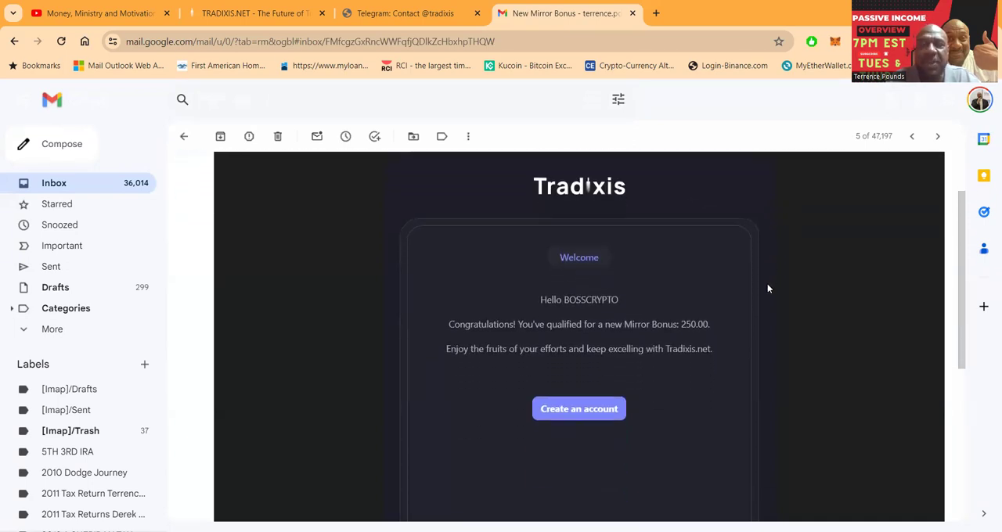
pyautogui.scroll(3)
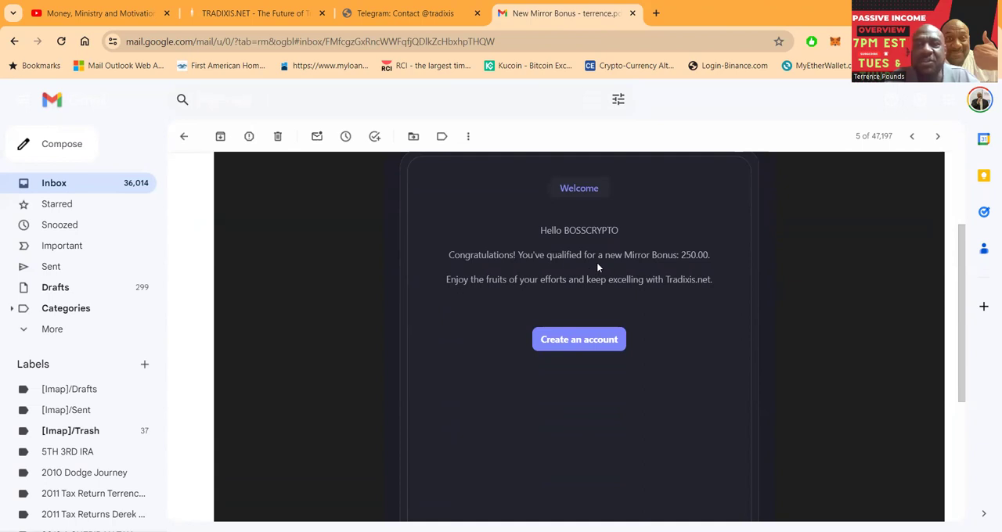
pyautogui.moveTo(429, 279)
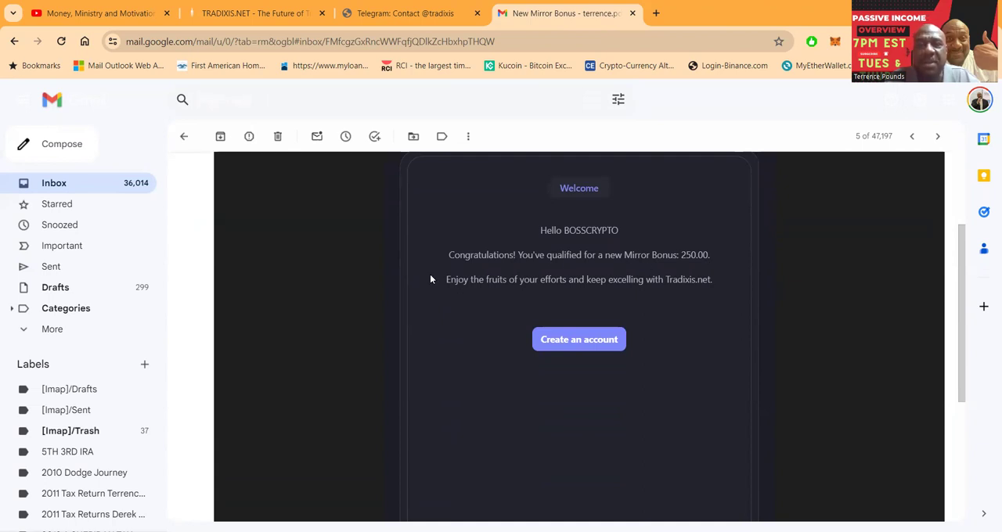
pyautogui.moveTo(416, 3)
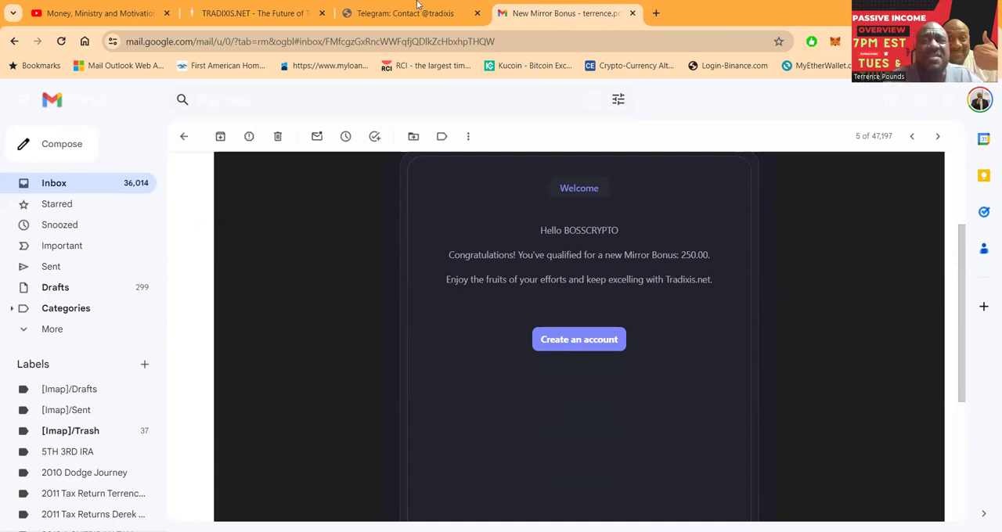
# Return to the Tradixis dashboard showing the $352.31 total balance and 2550.00 active deposit
pyautogui.click(251, 13)
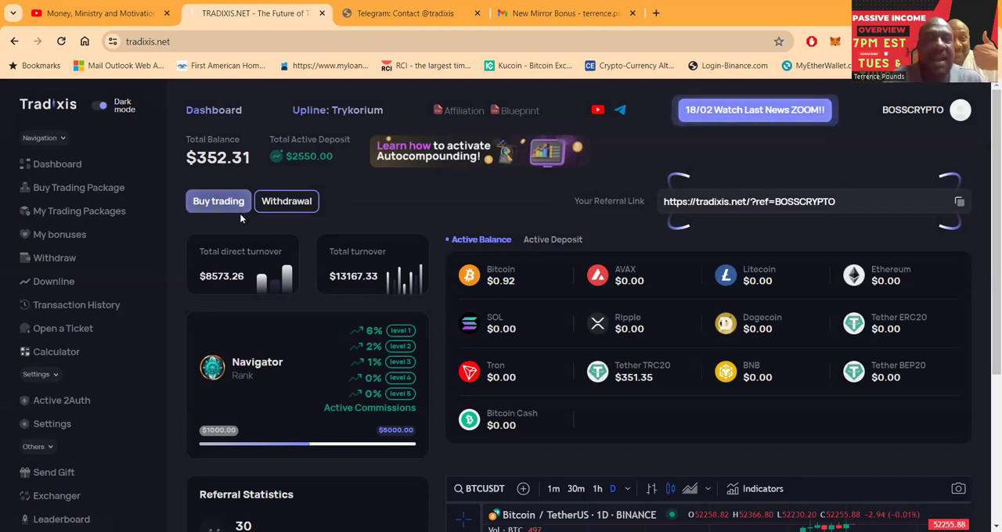
pyautogui.moveTo(250, 244)
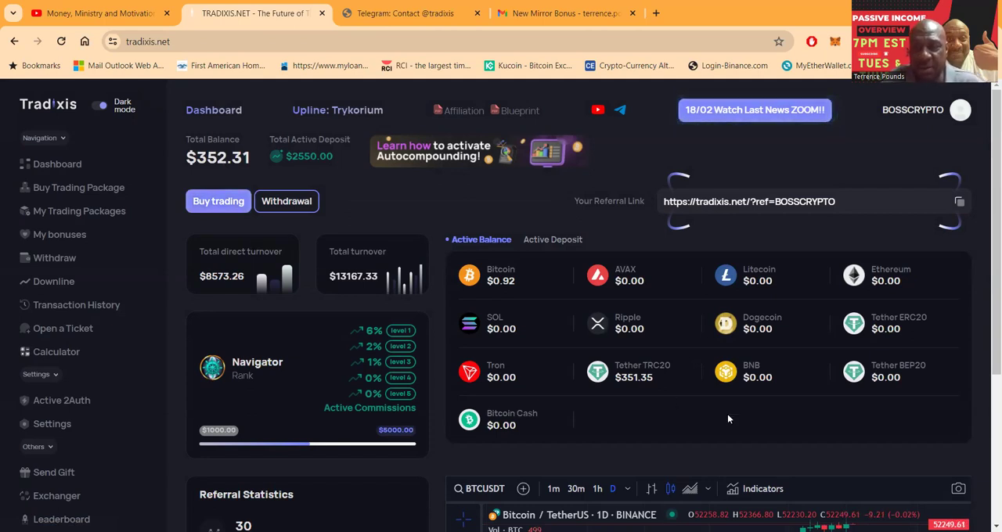
pyautogui.moveTo(122, 219)
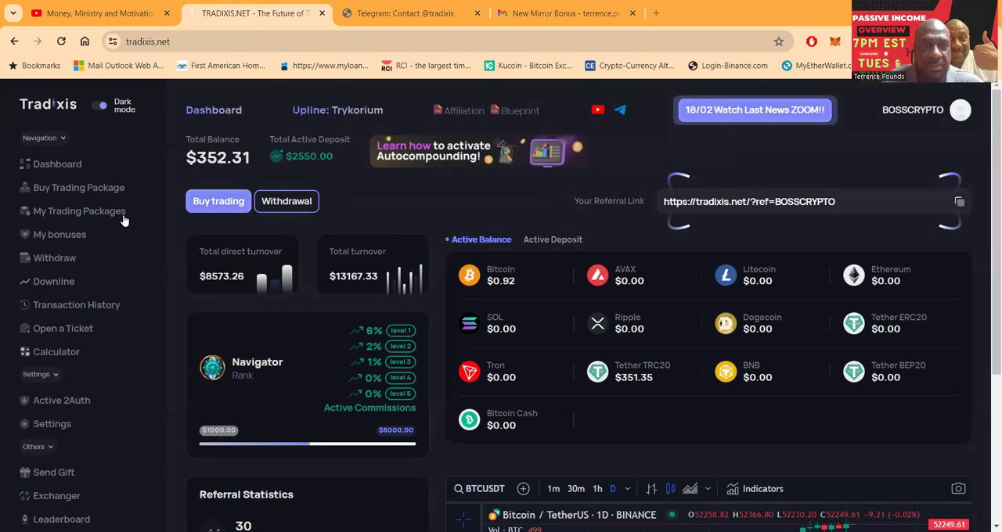
pyautogui.moveTo(385, 284)
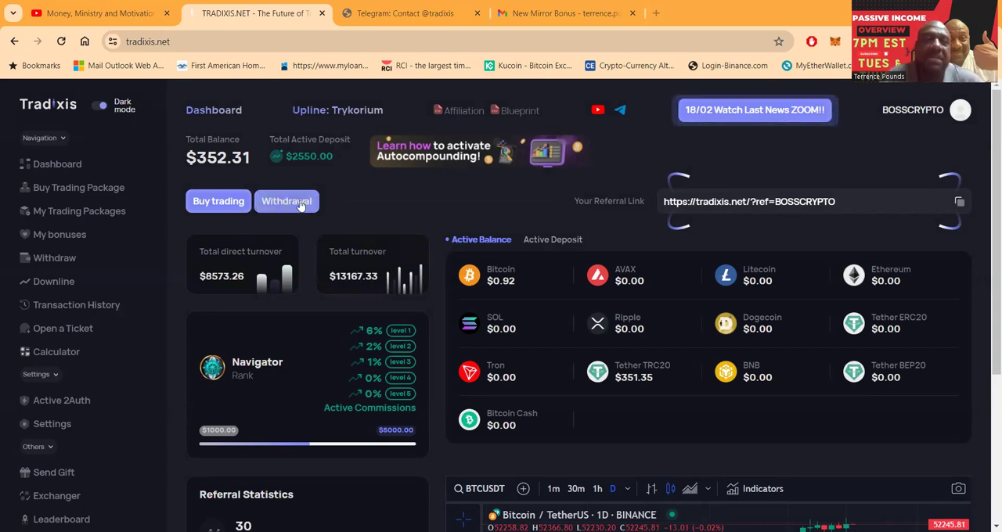
pyautogui.moveTo(338, 244)
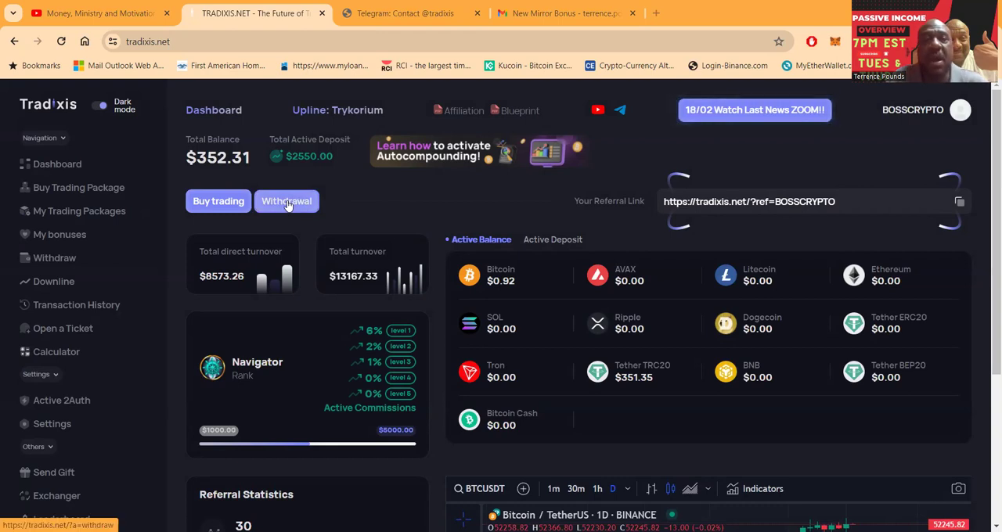
# Start a withdrawal and choose Tether TRC20 as the withdrawal currency
pyautogui.click(286, 200)
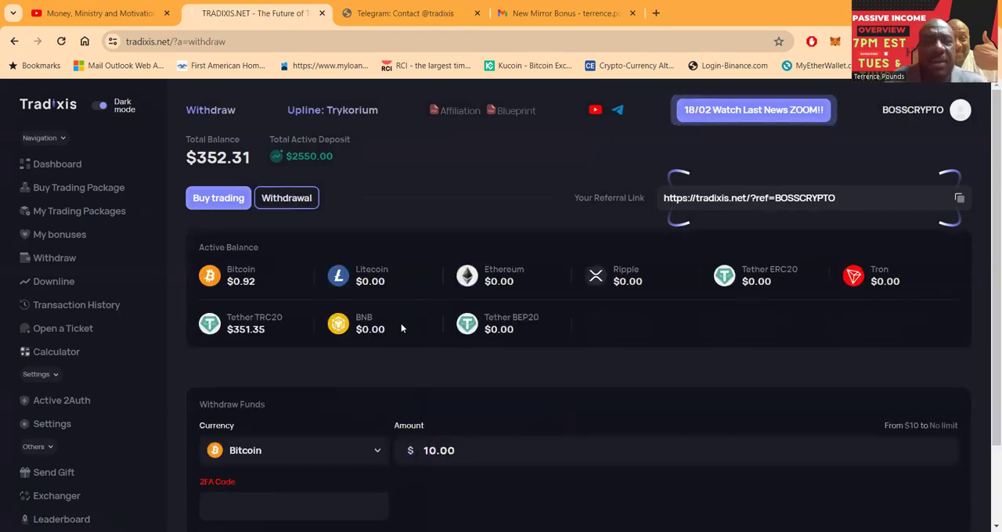
pyautogui.moveTo(310, 316)
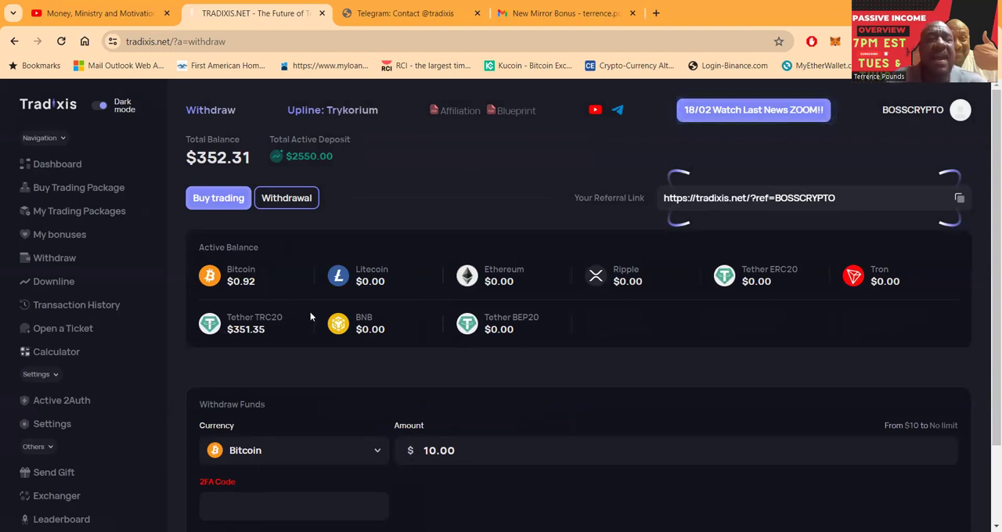
pyautogui.click(295, 451)
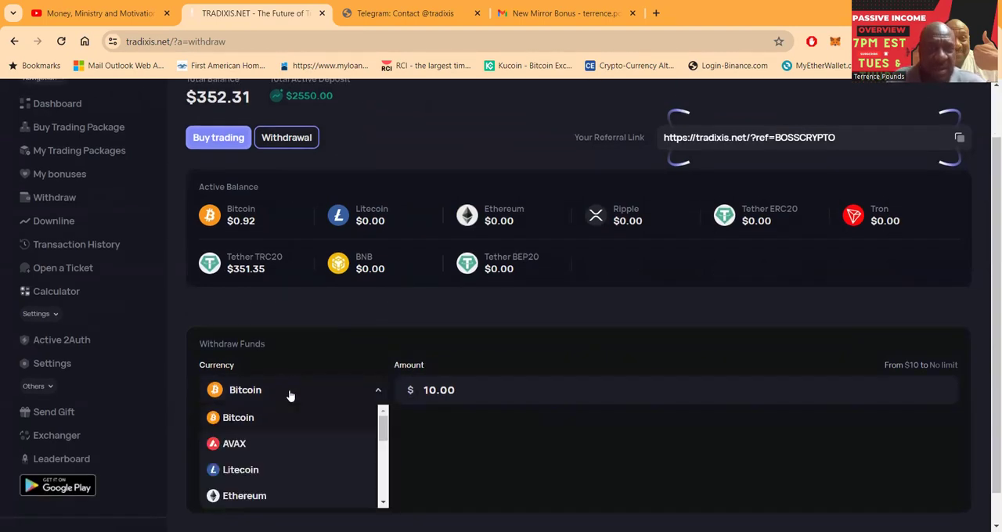
pyautogui.scroll(-3)
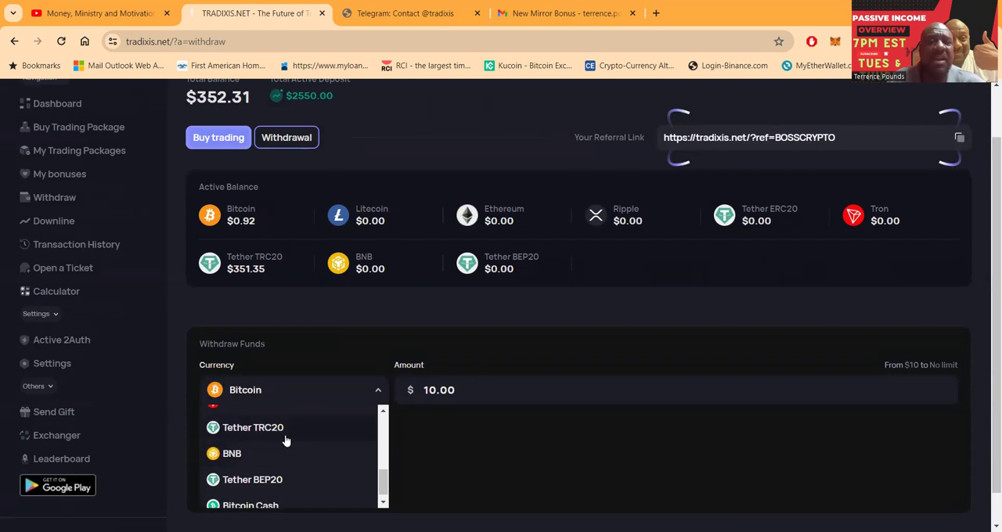
pyautogui.click(254, 428)
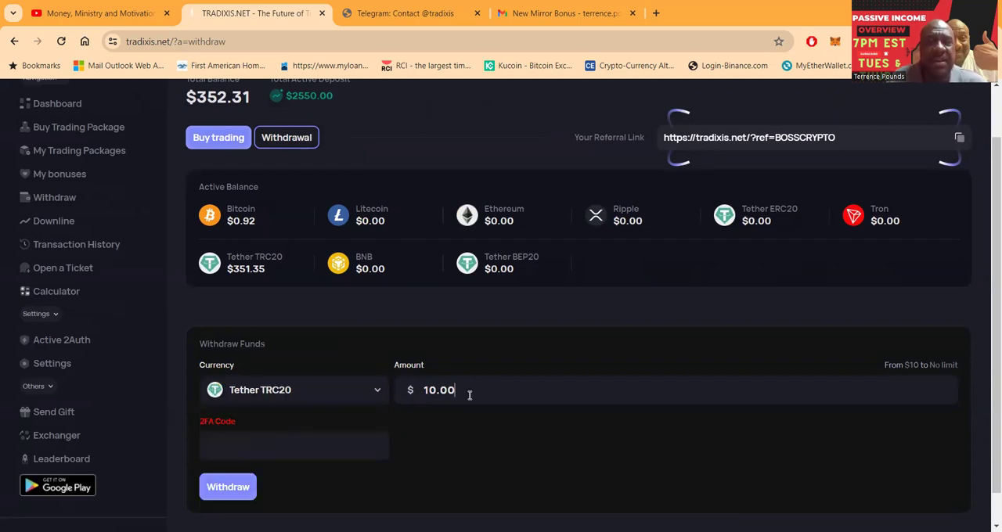
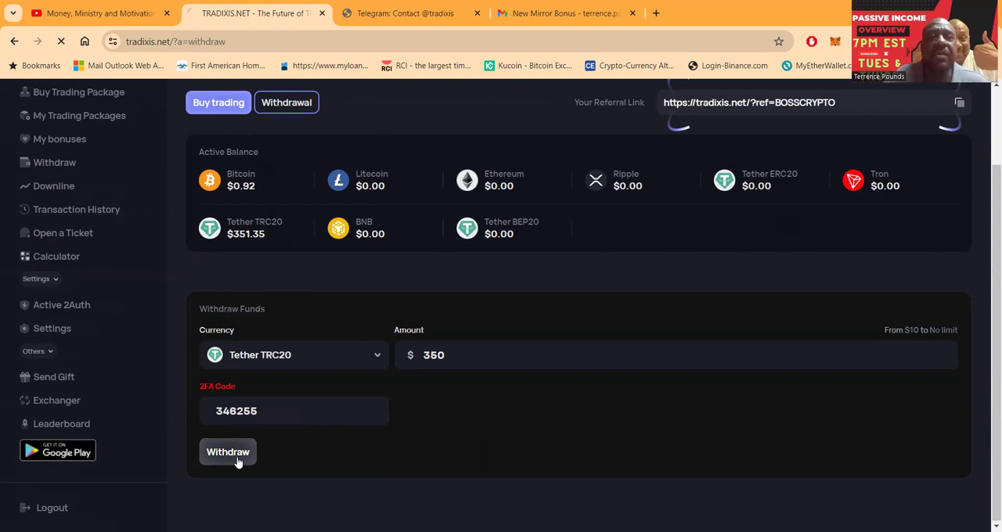
# Enter 350 as the amount with the 2FA code and save the withdrawal request
pyautogui.click(228, 451)
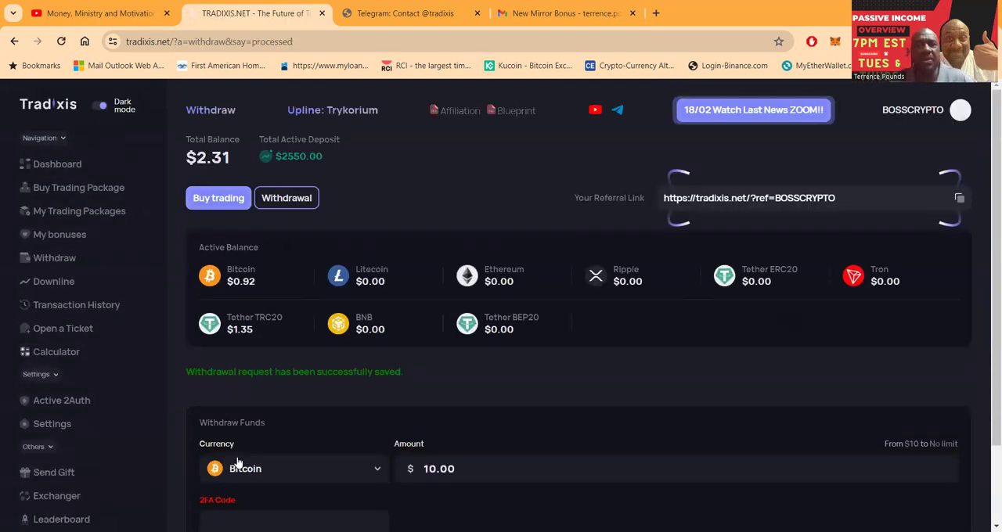
pyautogui.moveTo(357, 385)
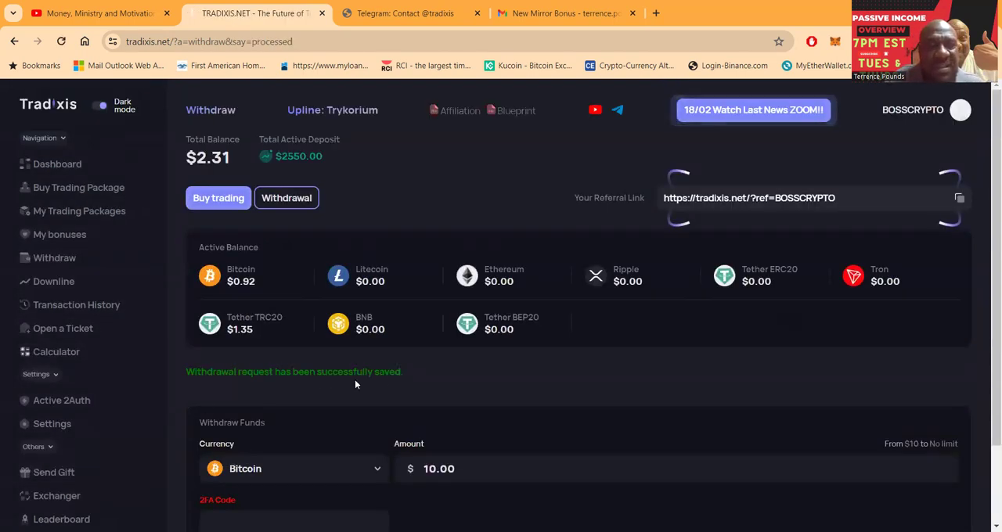
pyautogui.moveTo(426, 389)
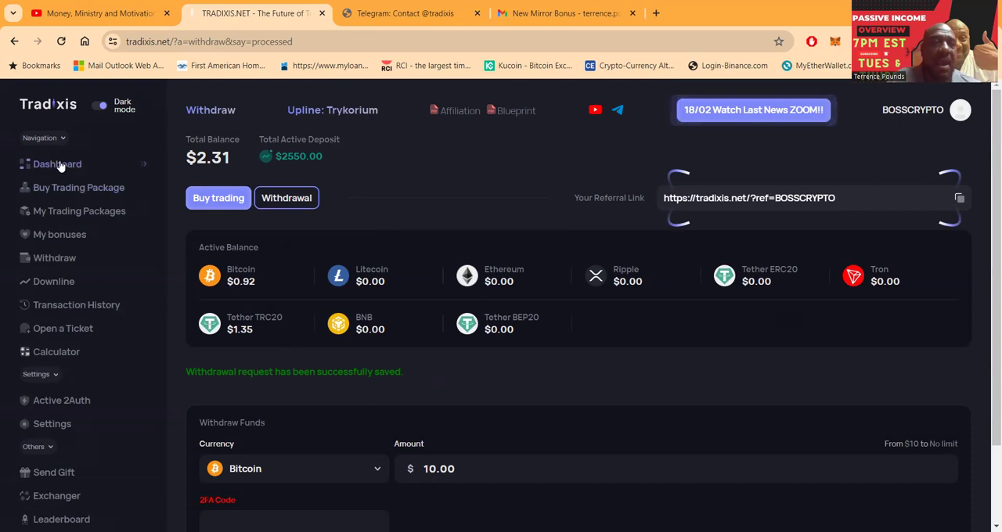
pyautogui.moveTo(56, 163)
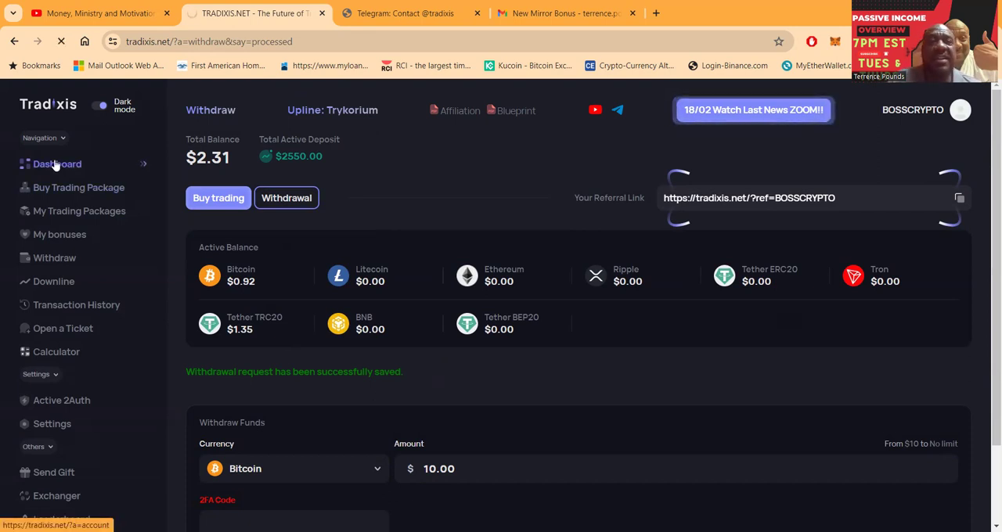
# Review the dashboard's referral statistics and $3550 deposit, $617.50 earning, $2033 withdrawal totals
pyautogui.click(57, 163)
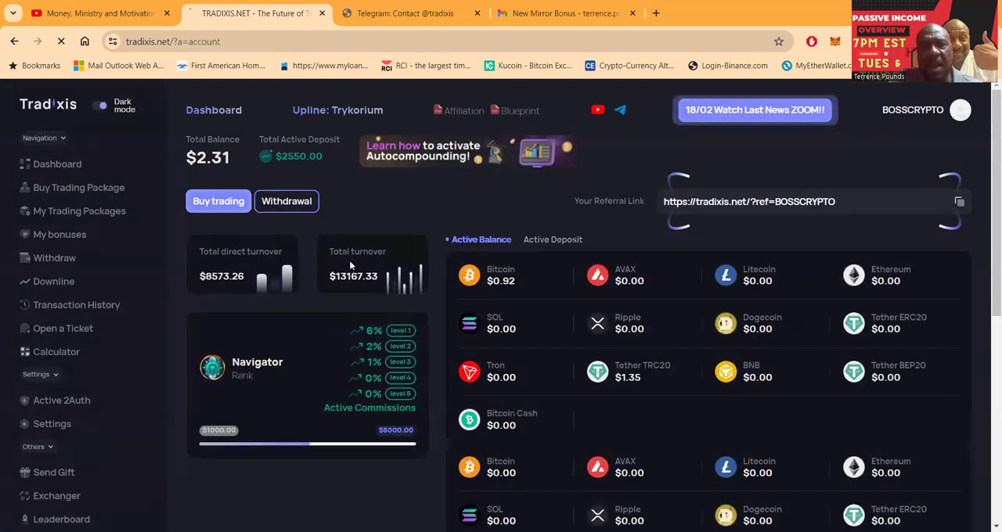
pyautogui.scroll(-3)
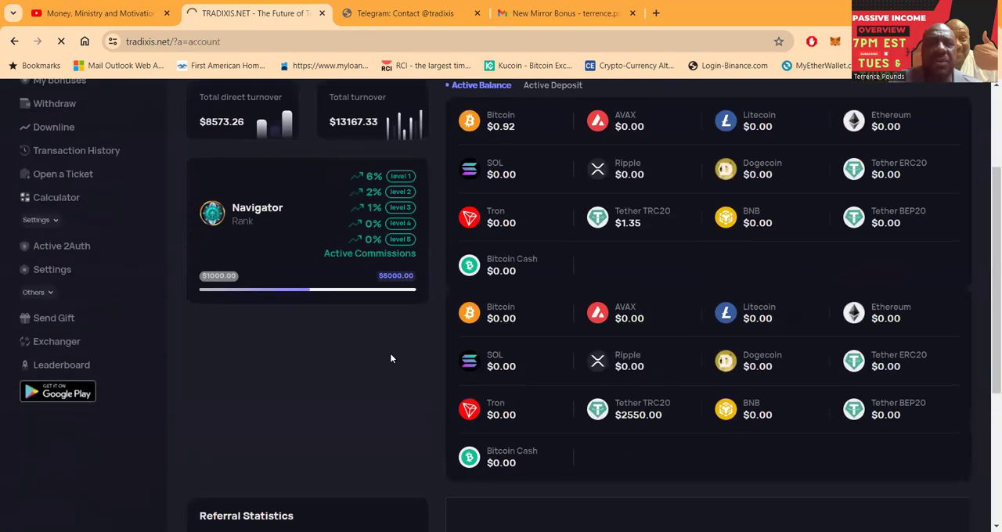
pyautogui.scroll(-3)
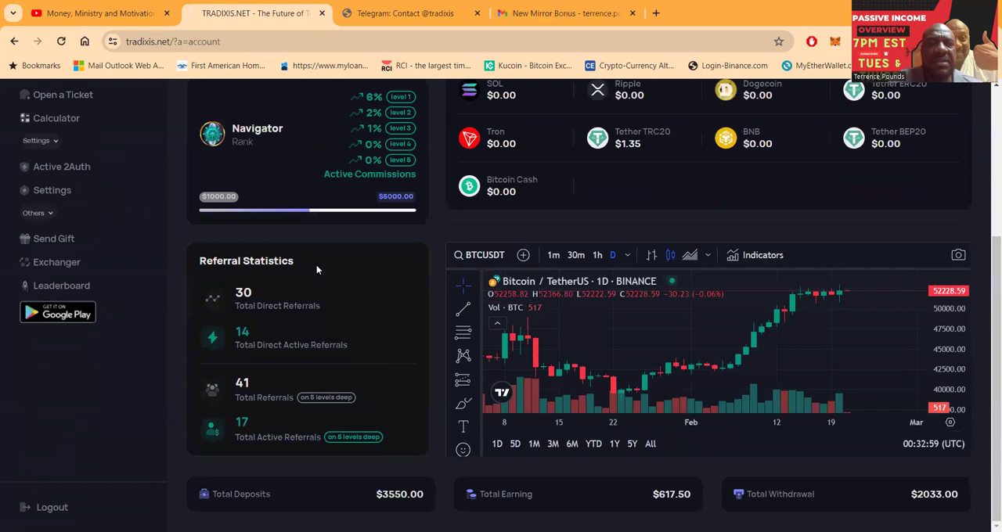
pyautogui.moveTo(304, 356)
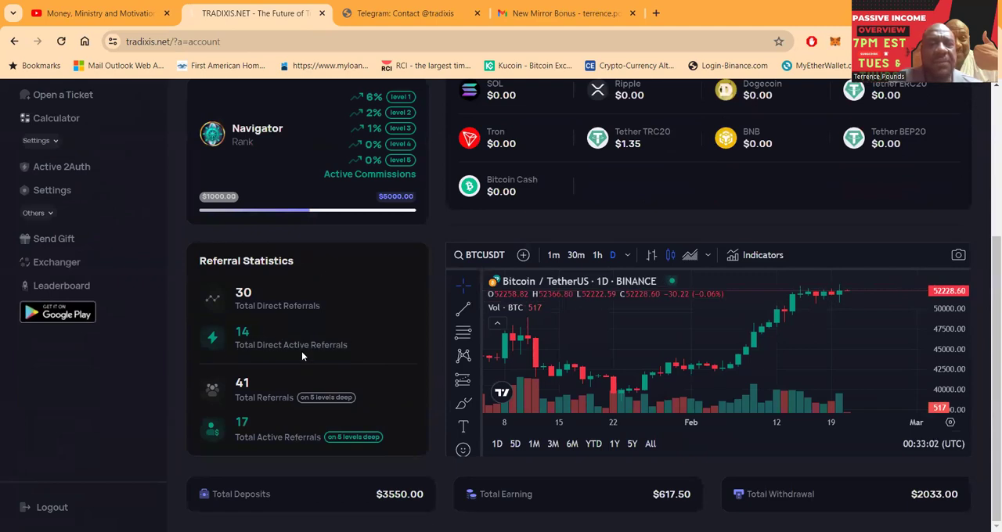
pyautogui.moveTo(250, 510)
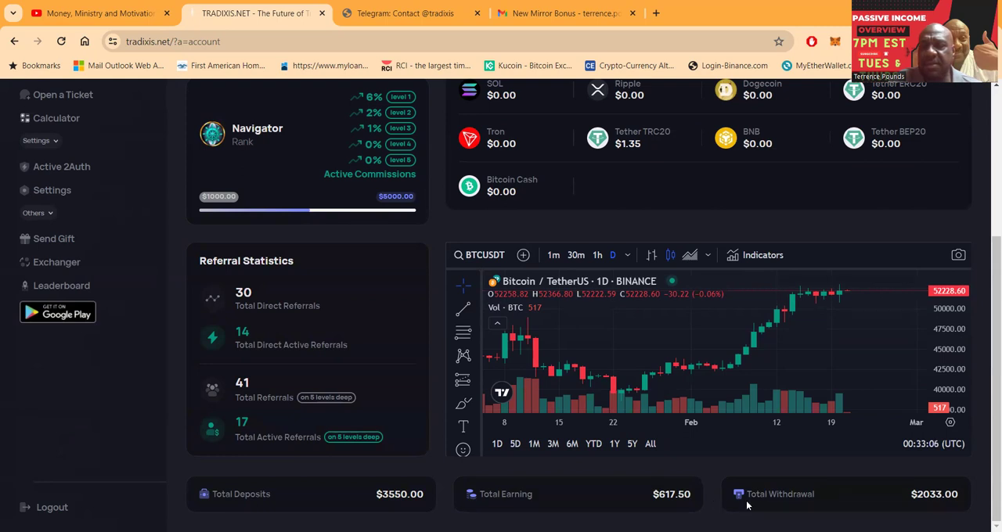
pyautogui.moveTo(109, 189)
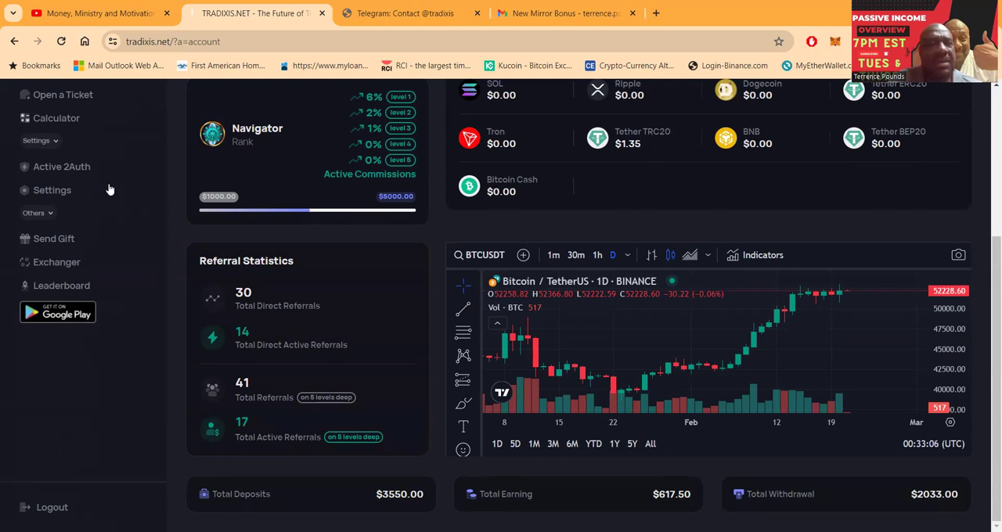
pyautogui.scroll(3)
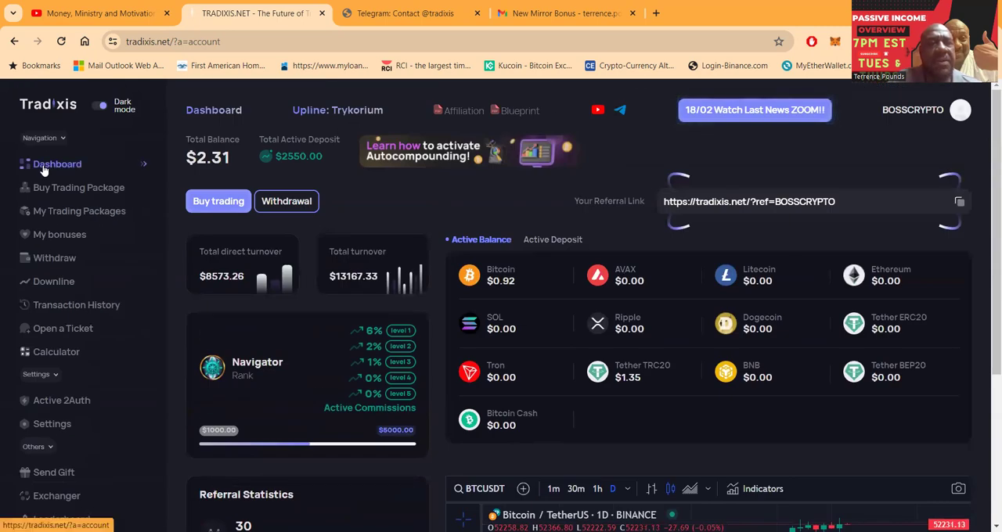
pyautogui.moveTo(78, 186)
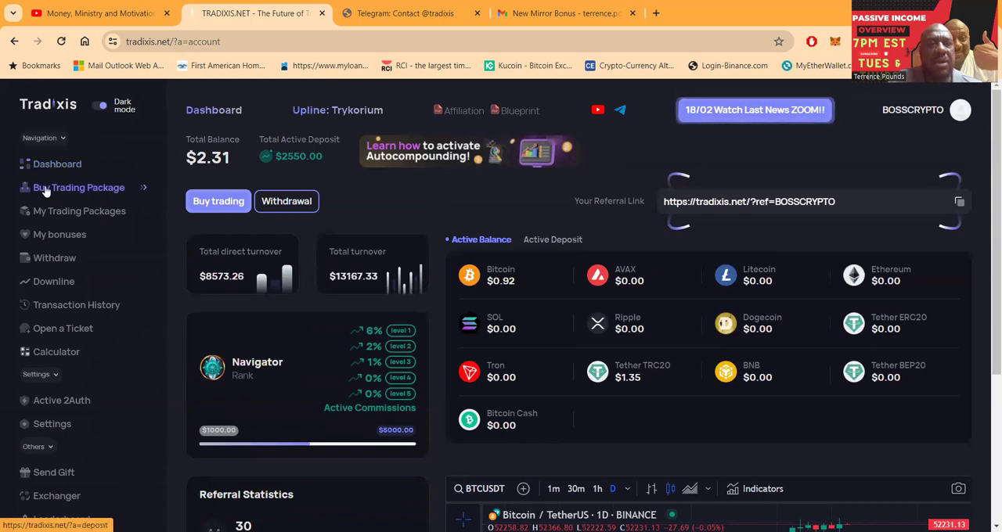
# Compare the trading packages, trying Max Growth, and settle on Prime Performance
pyautogui.click(78, 186)
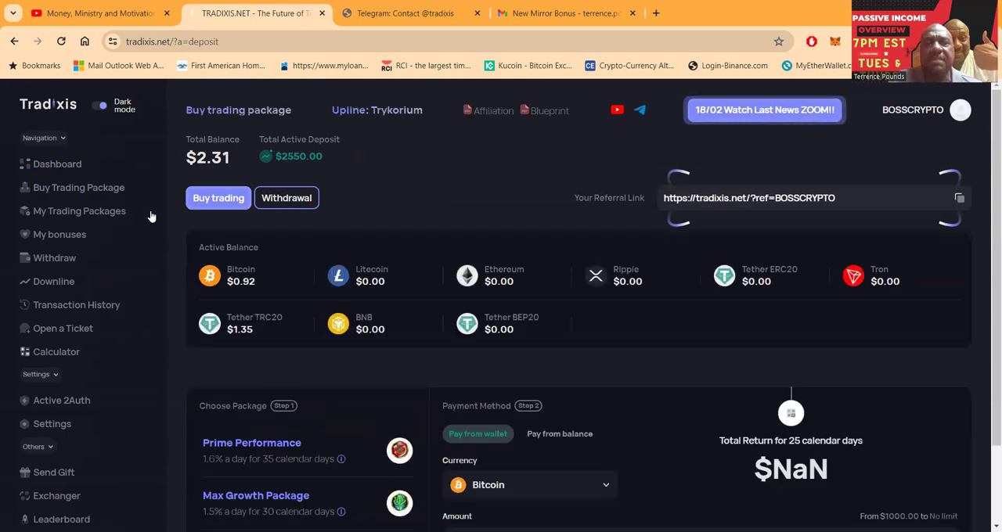
pyautogui.scroll(-3)
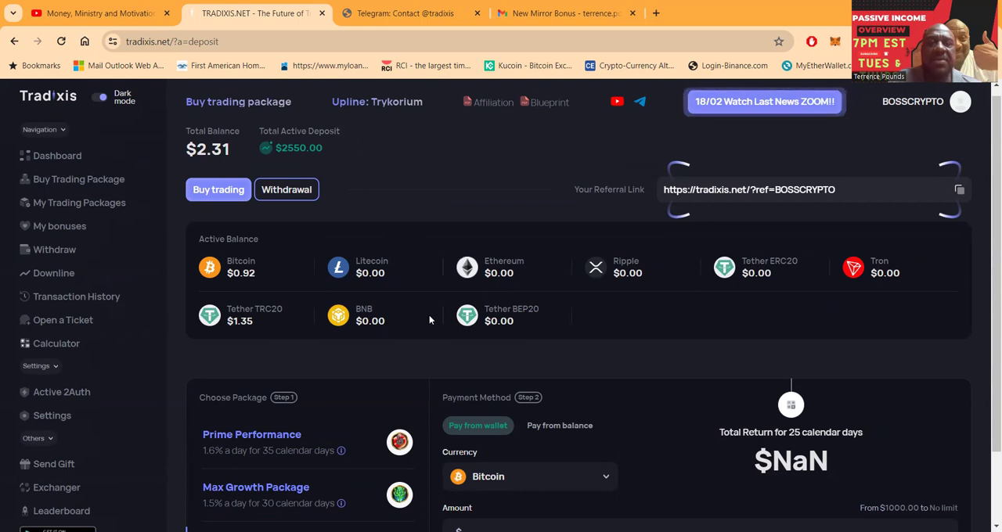
pyautogui.scroll(-3)
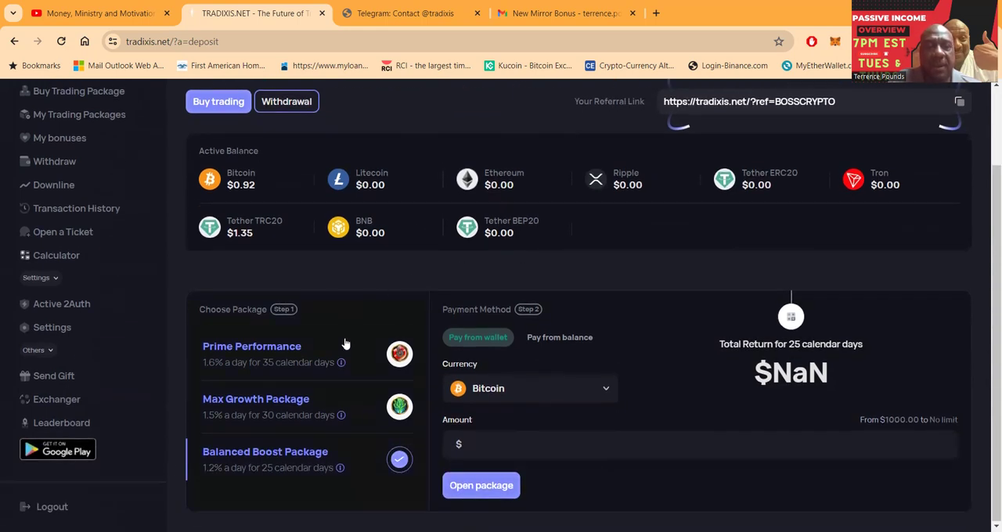
pyautogui.moveTo(278, 352)
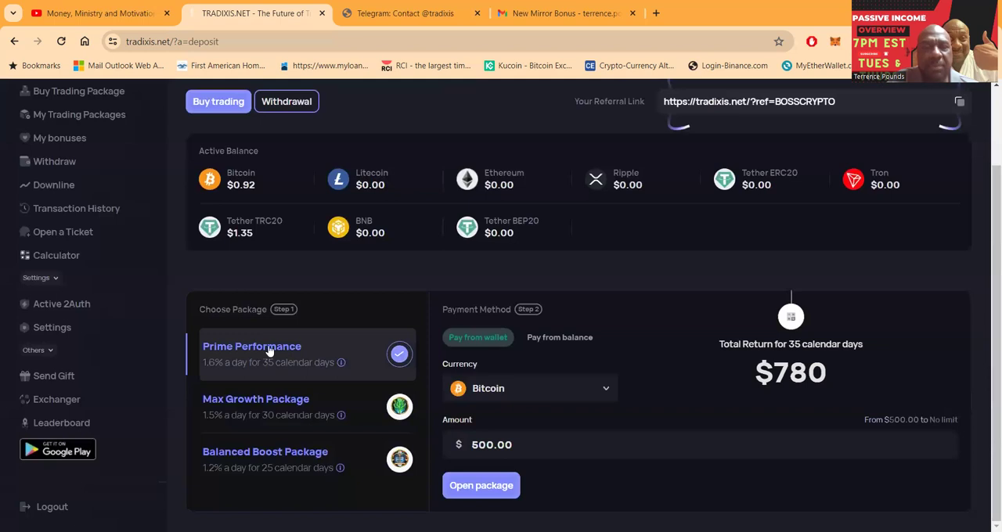
pyautogui.moveTo(282, 400)
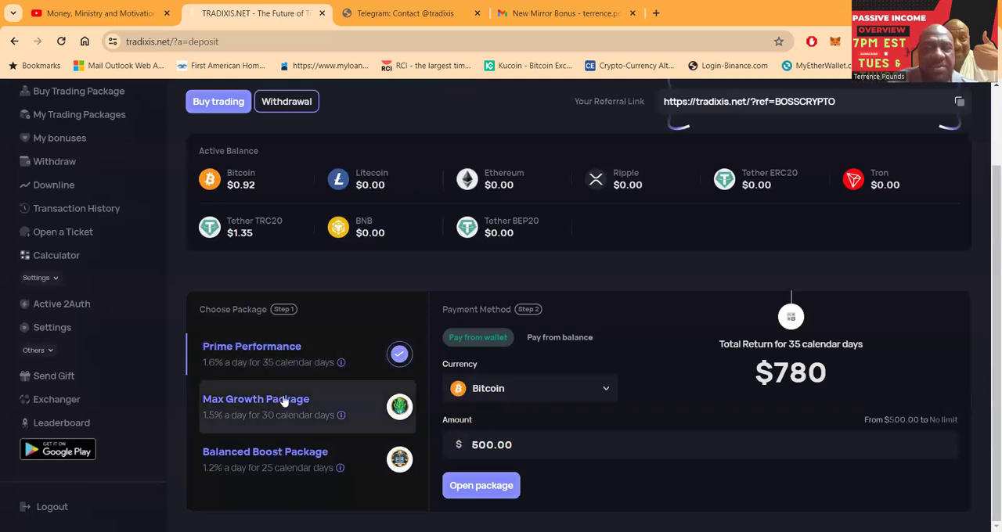
pyautogui.click(256, 399)
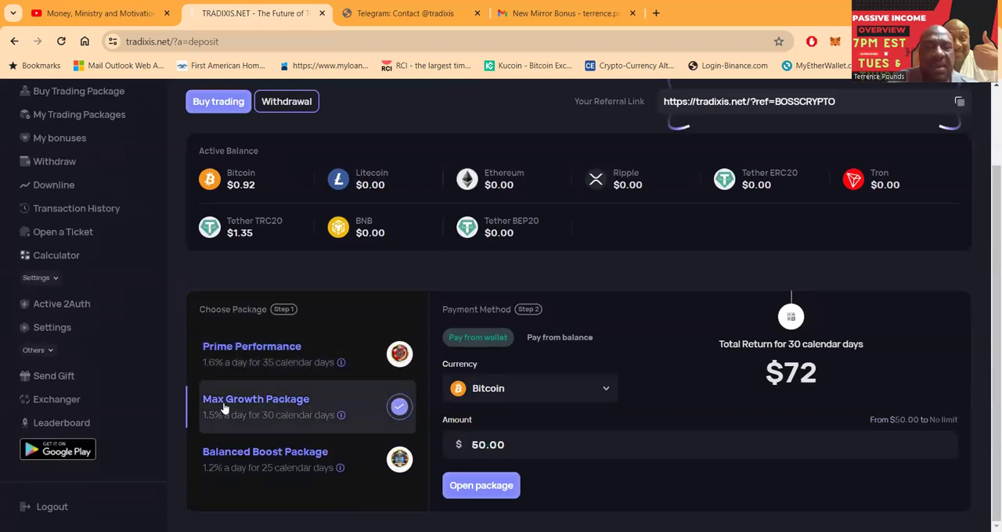
pyautogui.moveTo(319, 410)
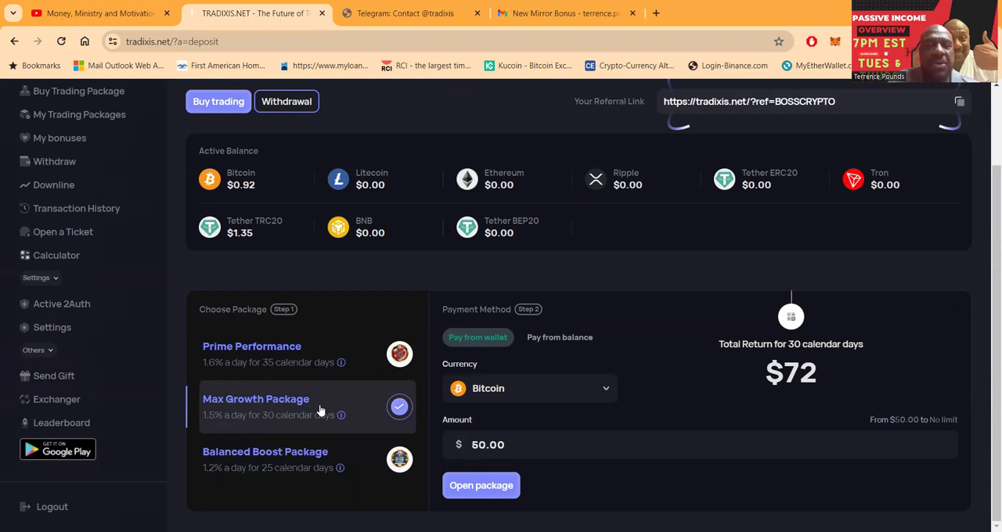
pyautogui.moveTo(228, 407)
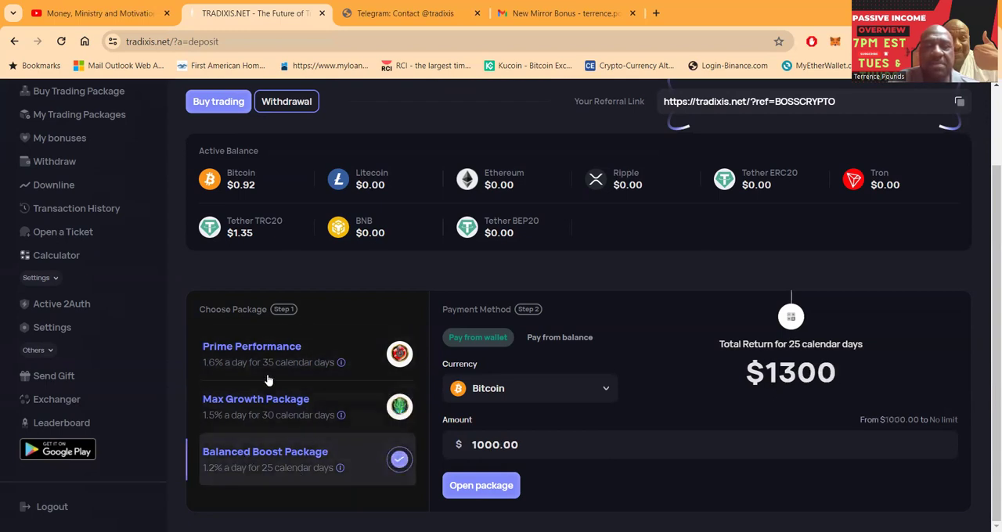
pyautogui.click(250, 353)
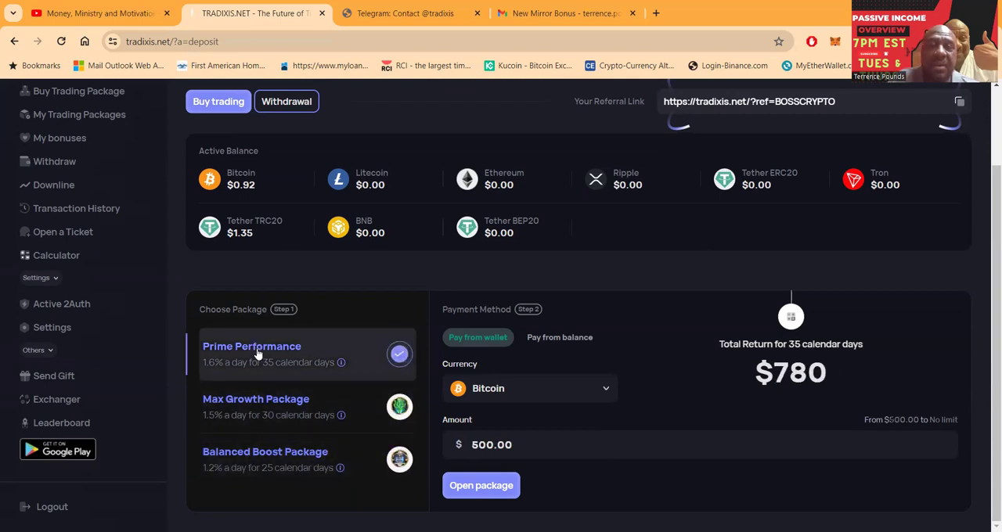
pyautogui.moveTo(257, 423)
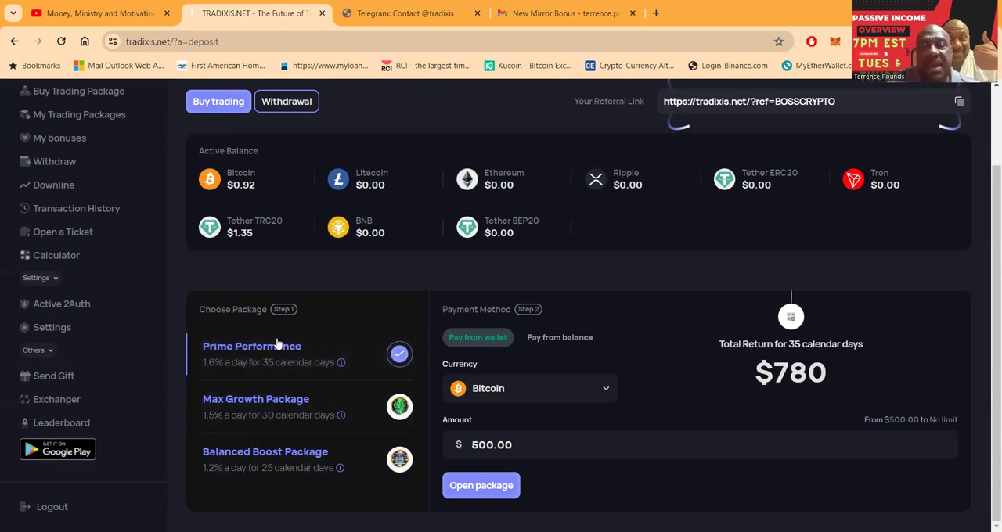
pyautogui.moveTo(613, 411)
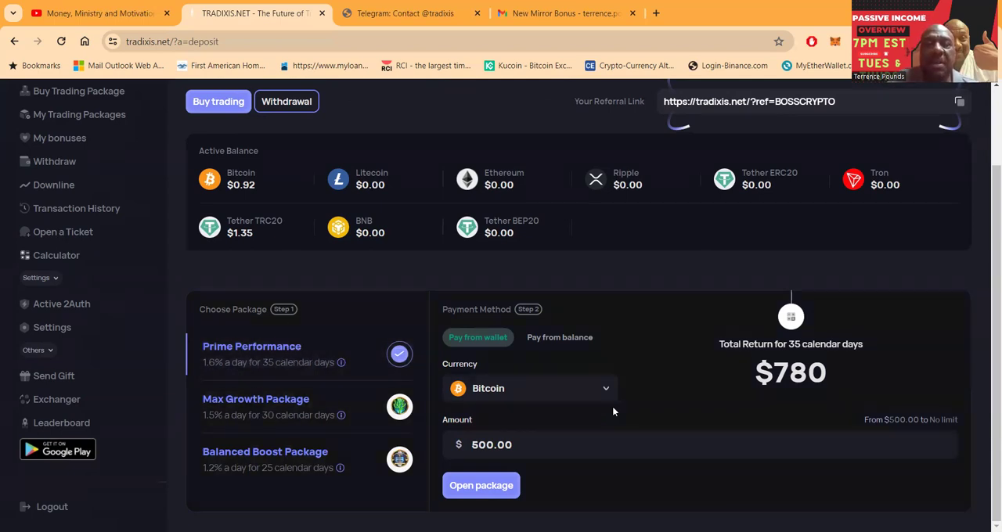
# Check the payment currencies and choose to pay the $500 package from the wallet in Bitcoin
pyautogui.click(529, 388)
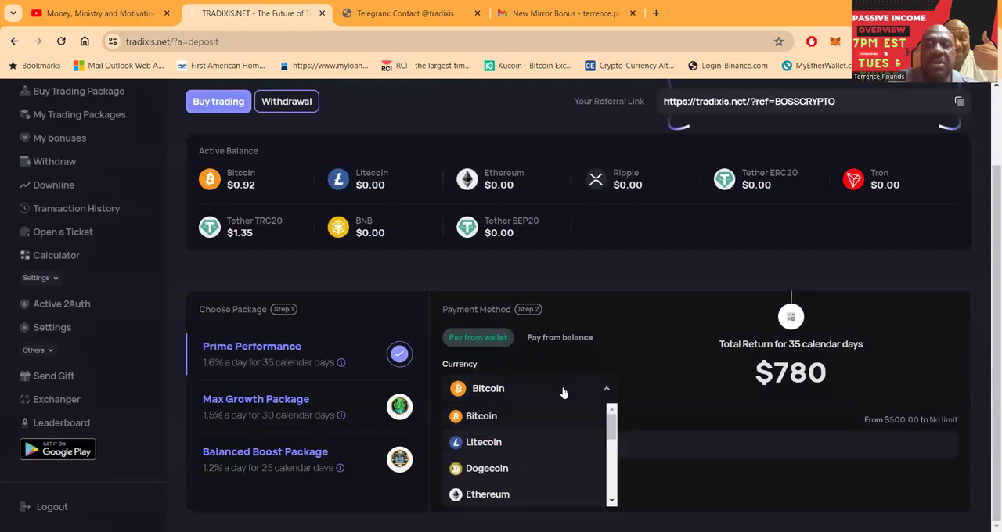
pyautogui.scroll(-3)
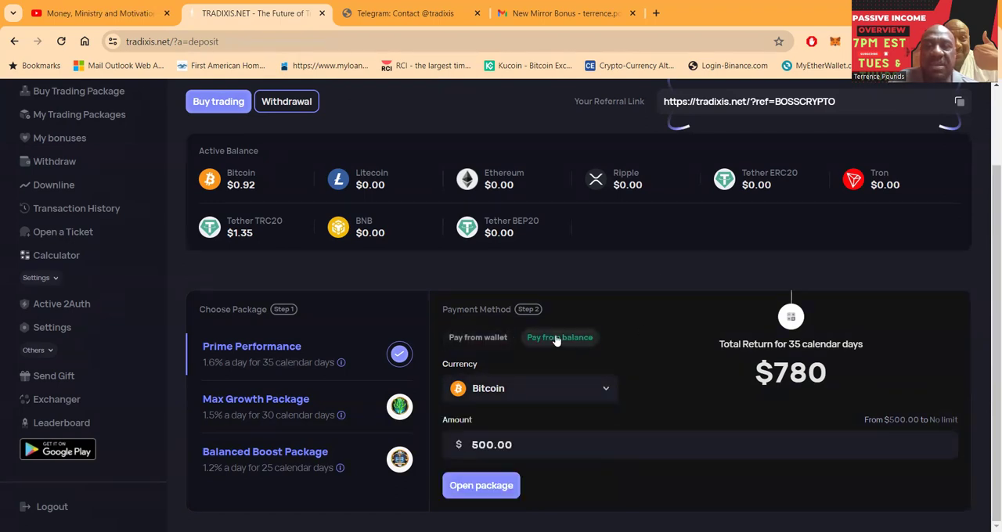
pyautogui.moveTo(548, 340)
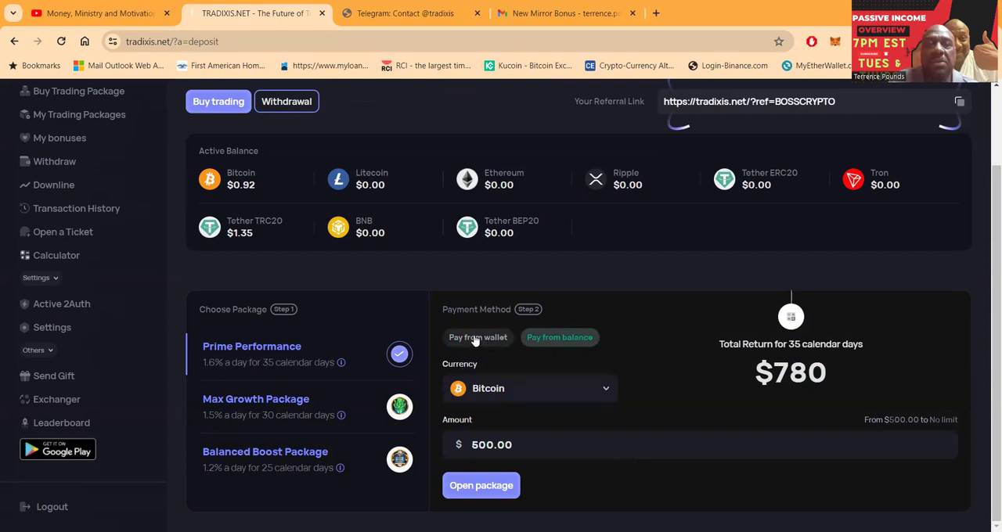
pyautogui.click(477, 338)
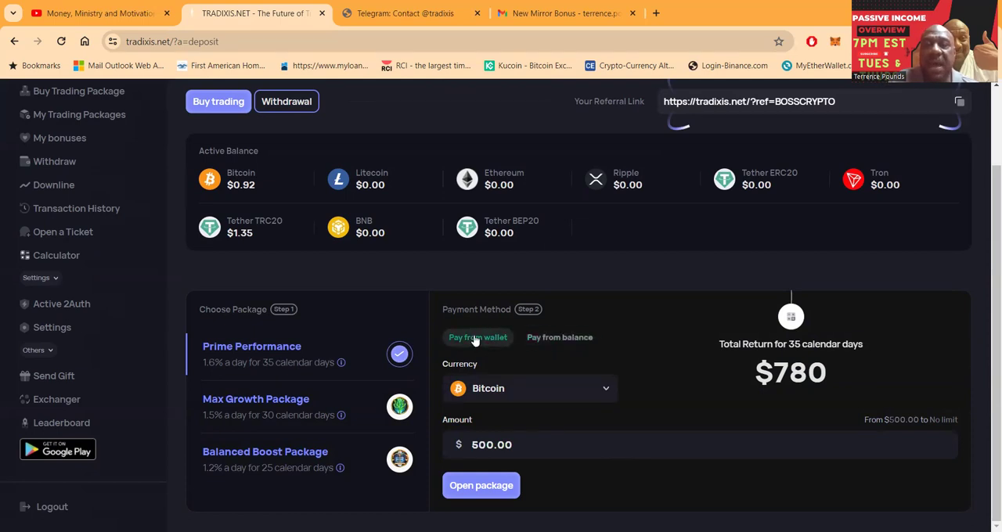
pyautogui.scroll(3)
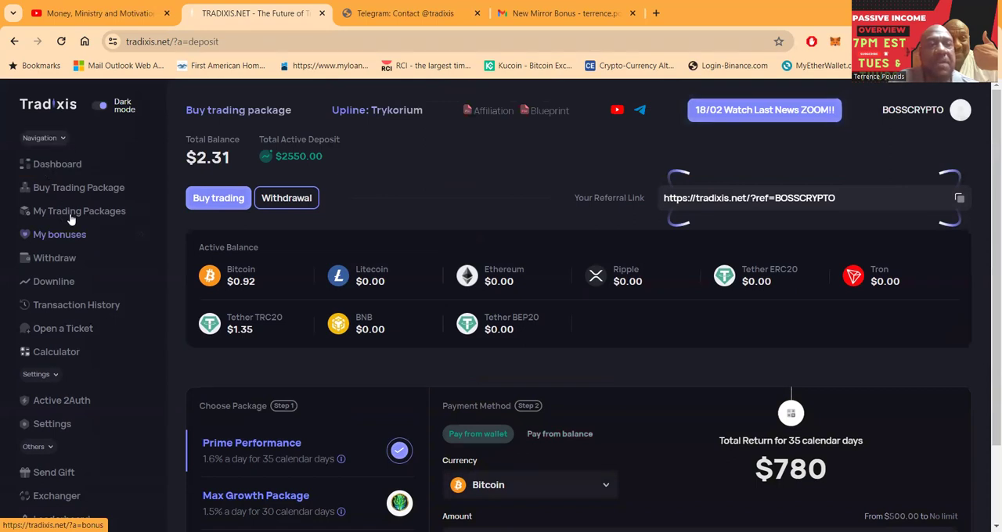
# View My Trading Packages listing the Prime Performance ($2500) and Max Growth ($50) deposits
pyautogui.click(78, 209)
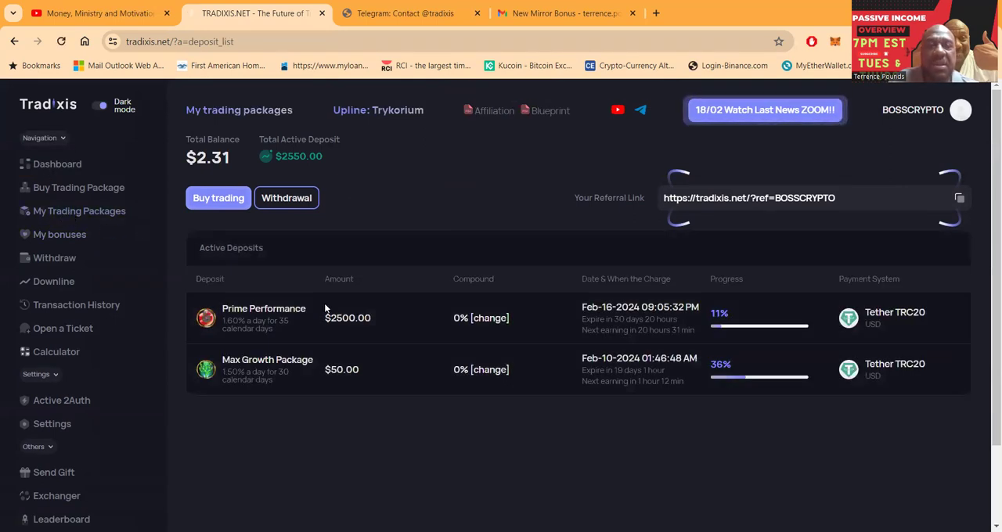
pyautogui.moveTo(349, 314)
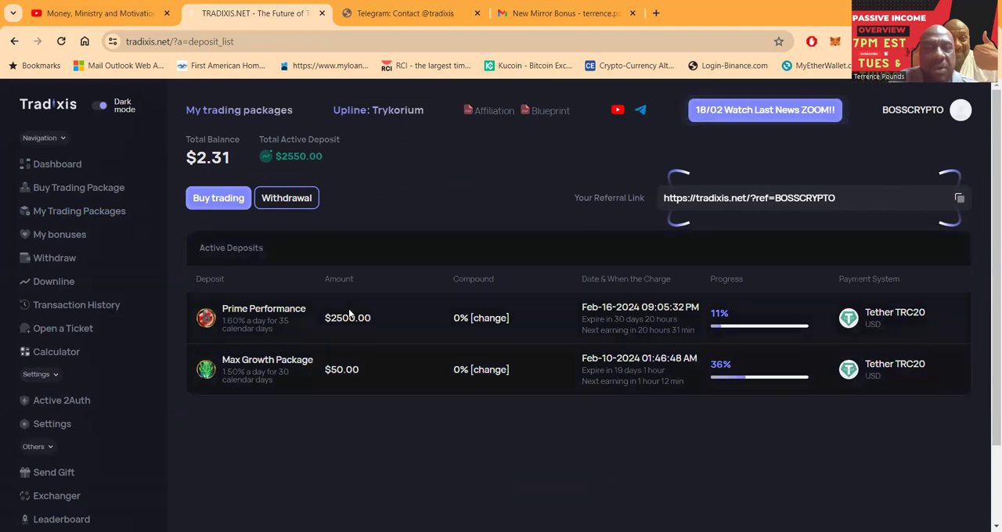
pyautogui.moveTo(394, 322)
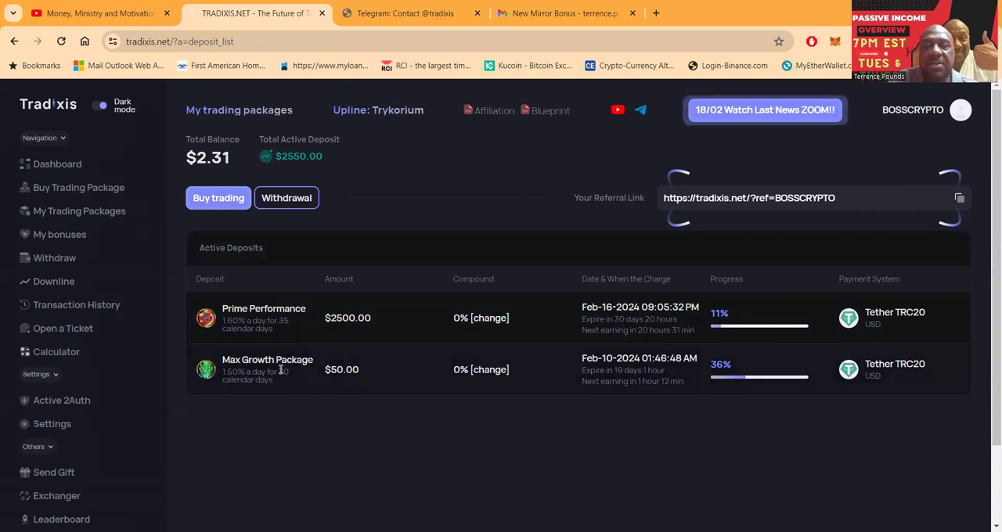
pyautogui.moveTo(540, 338)
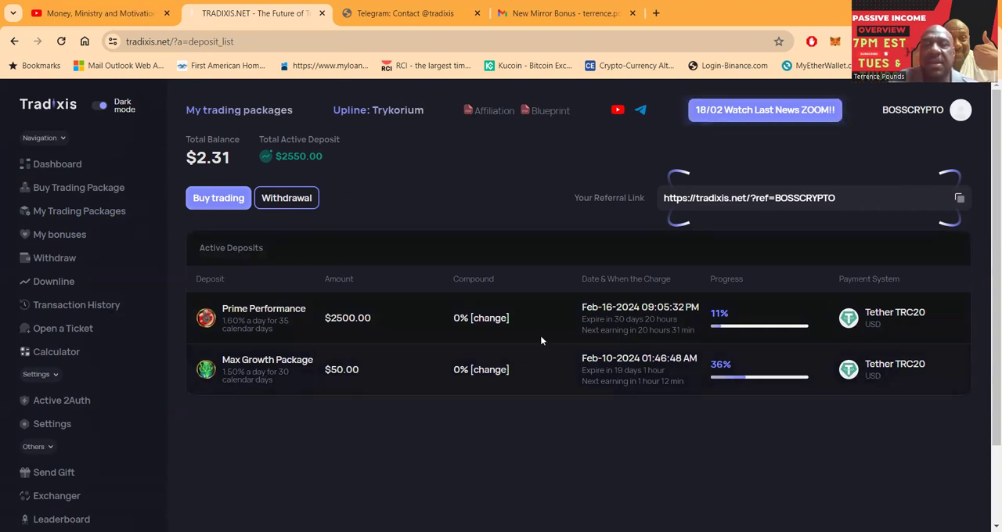
pyautogui.moveTo(602, 340)
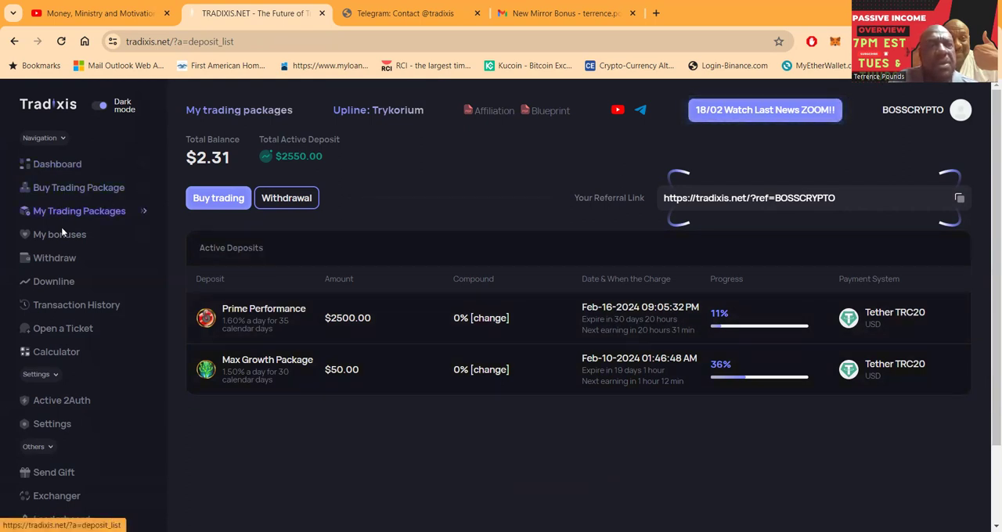
# Review My Bonuses with $12,868.11 team turnover, $250 total bonuses and the Champion level tiers
pyautogui.click(60, 234)
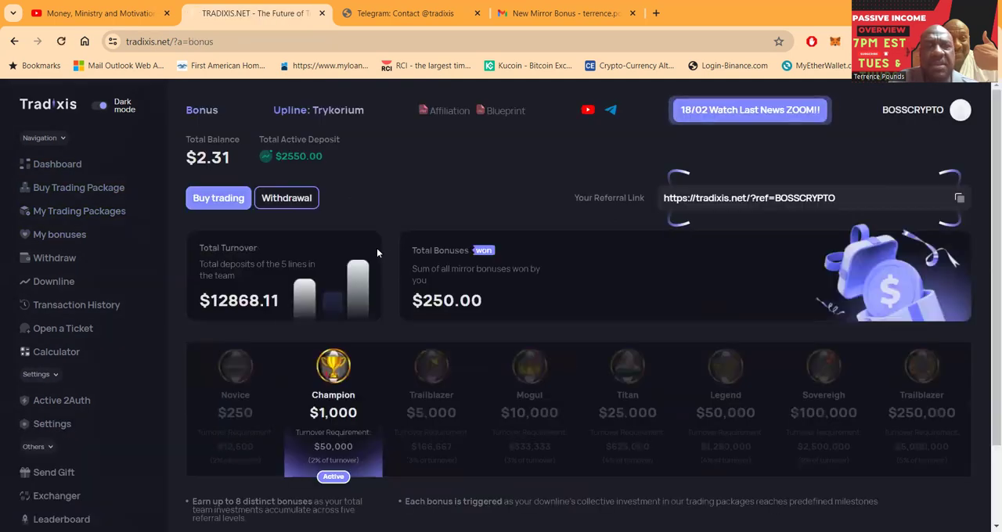
pyautogui.moveTo(462, 284)
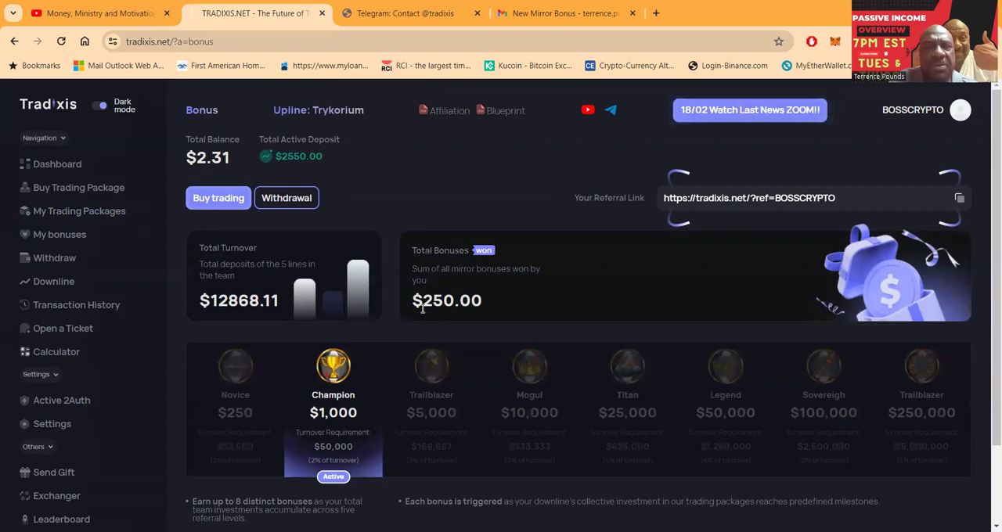
pyautogui.scroll(-3)
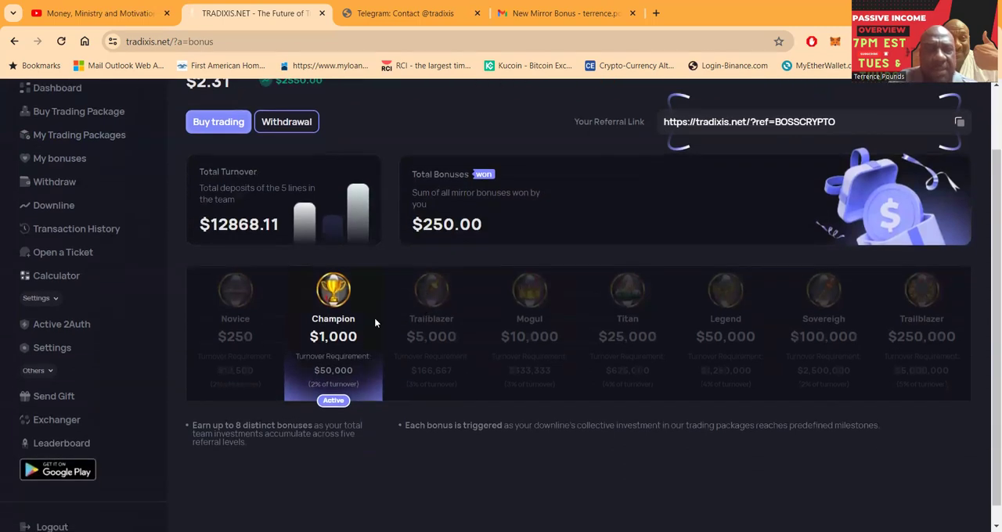
pyautogui.moveTo(360, 343)
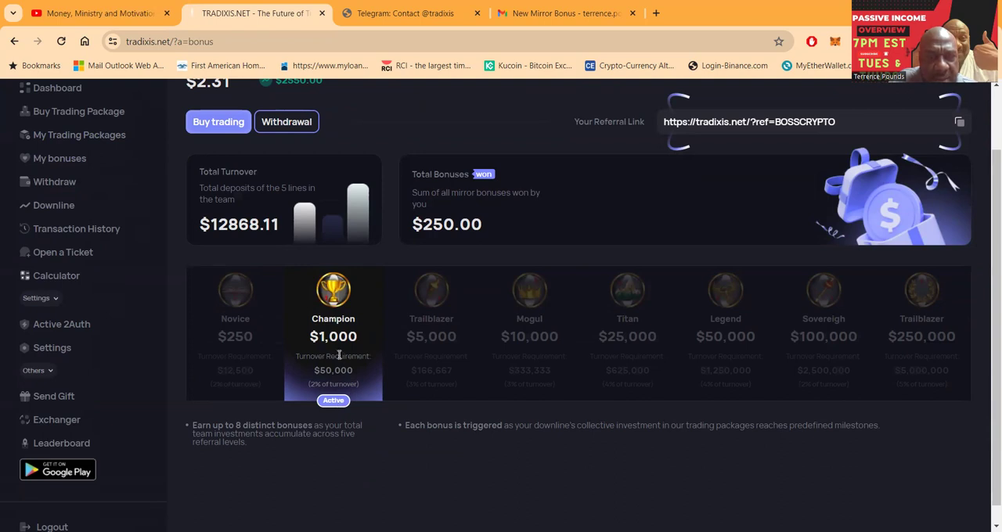
pyautogui.moveTo(363, 366)
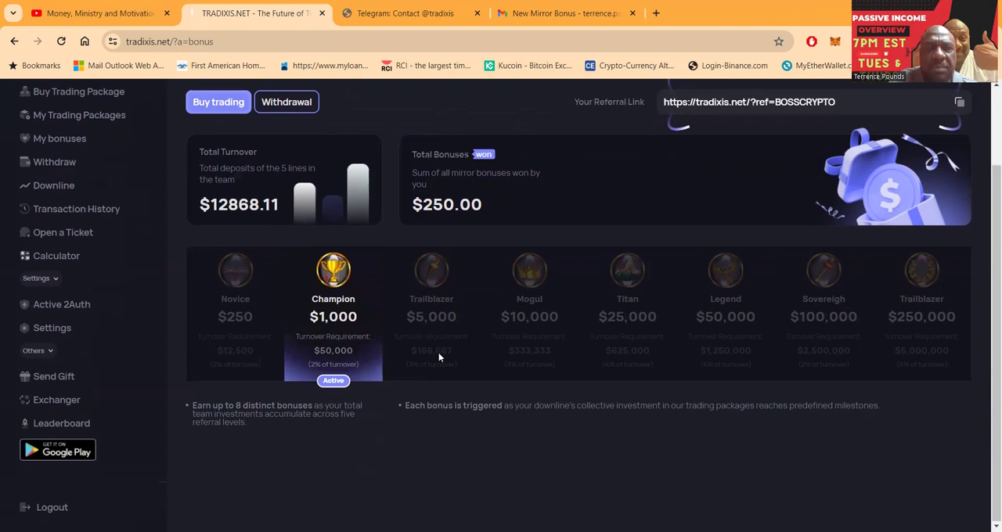
pyautogui.scroll(3)
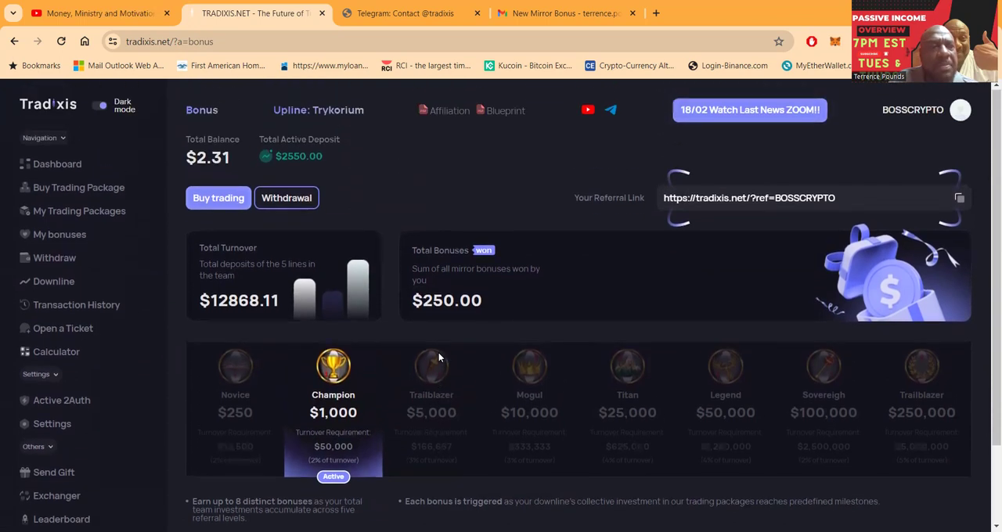
pyautogui.moveTo(59, 235)
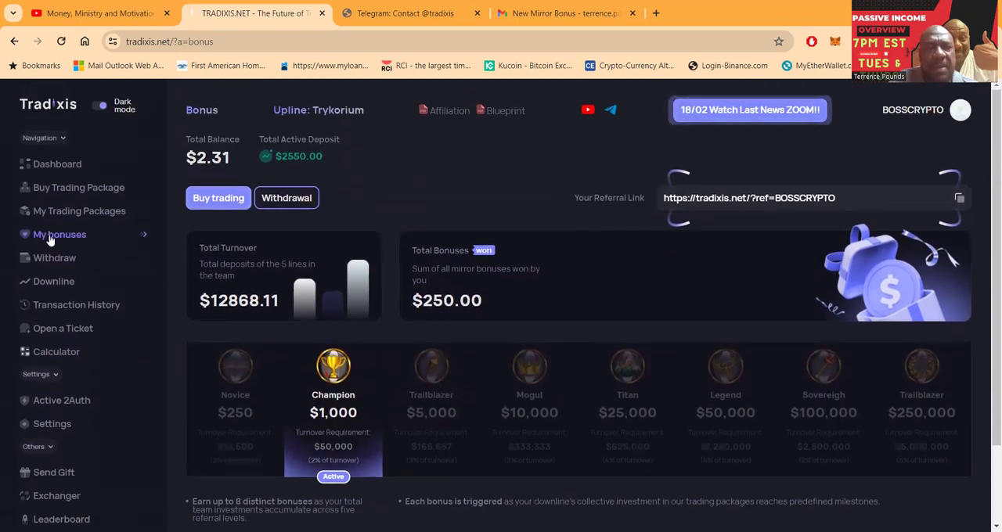
pyautogui.moveTo(53, 282)
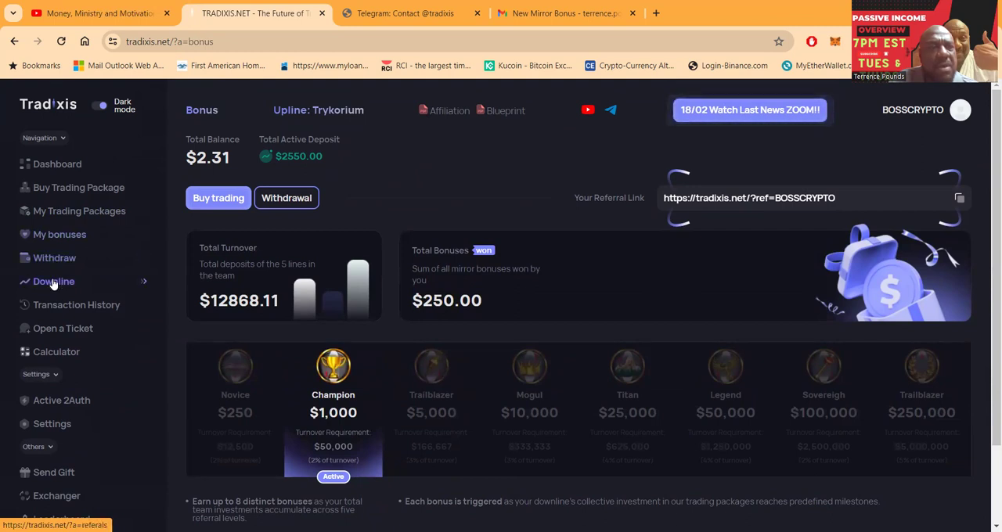
pyautogui.moveTo(75, 304)
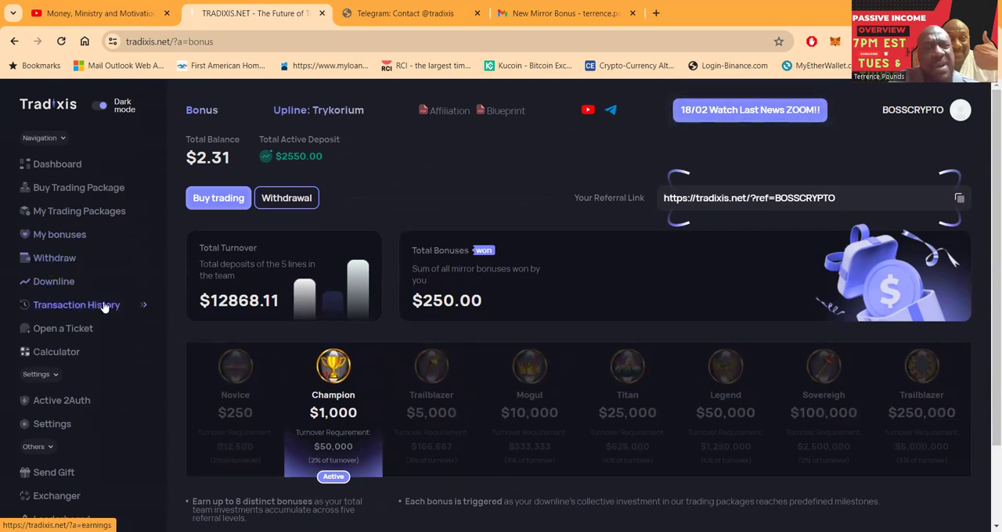
pyautogui.moveTo(63, 329)
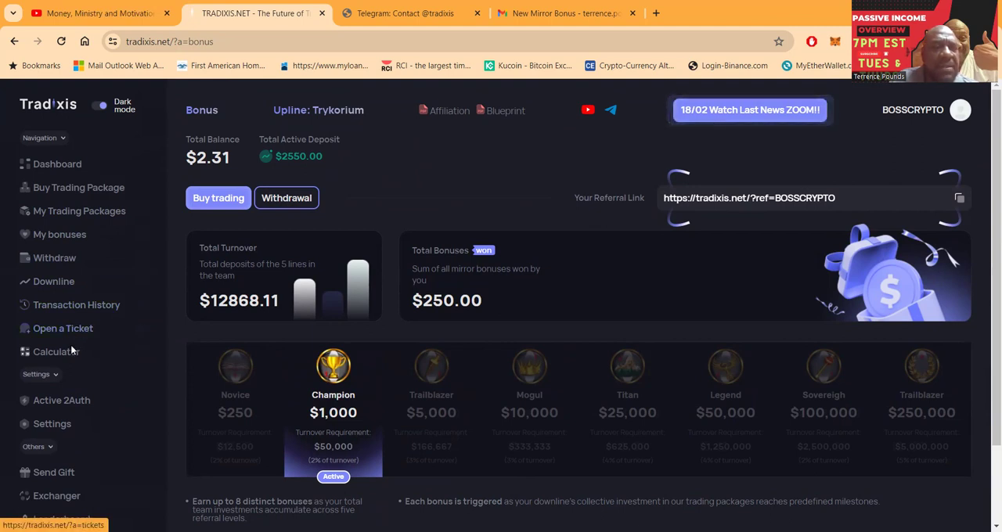
pyautogui.moveTo(60, 407)
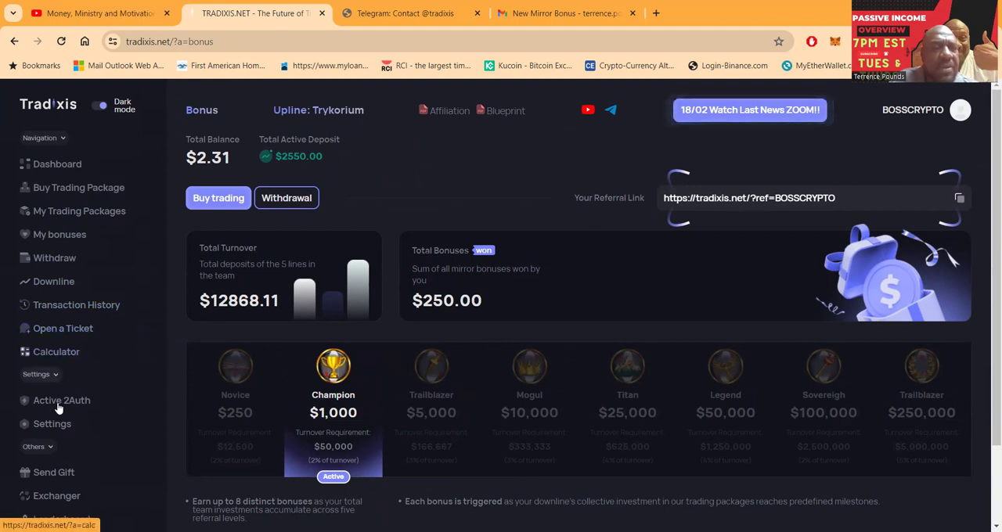
pyautogui.scroll(-3)
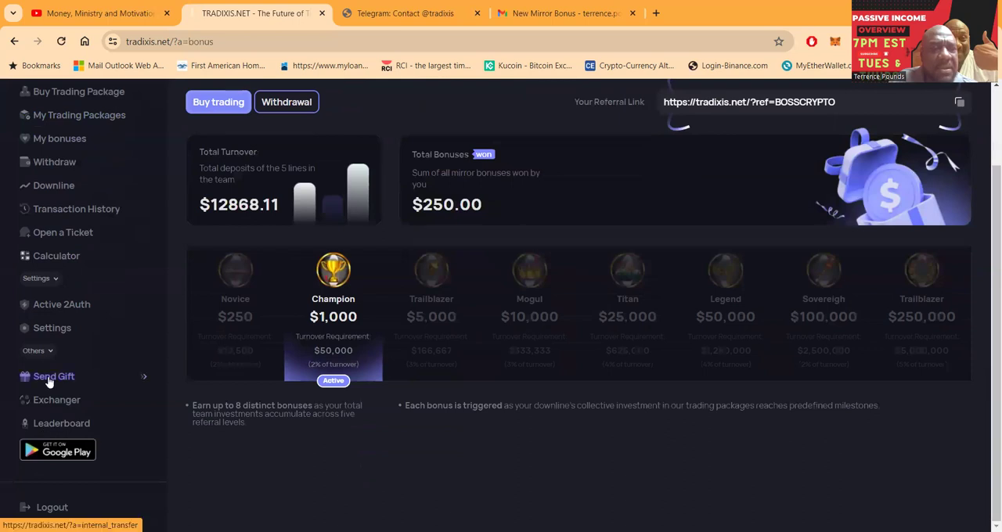
# View the Internal Transfer page's coin balances and the Bitcoin transfer form prefilled with $10
pyautogui.click(54, 375)
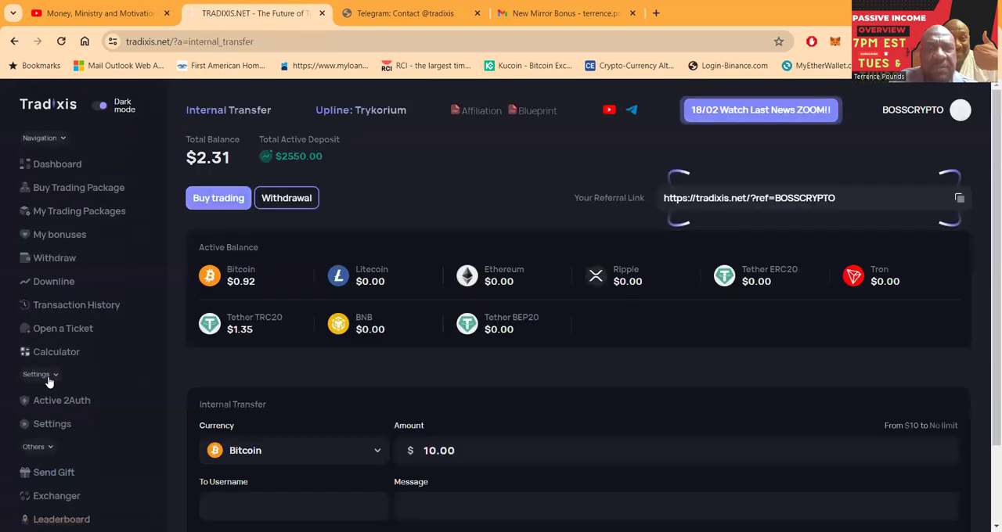
pyautogui.scroll(-3)
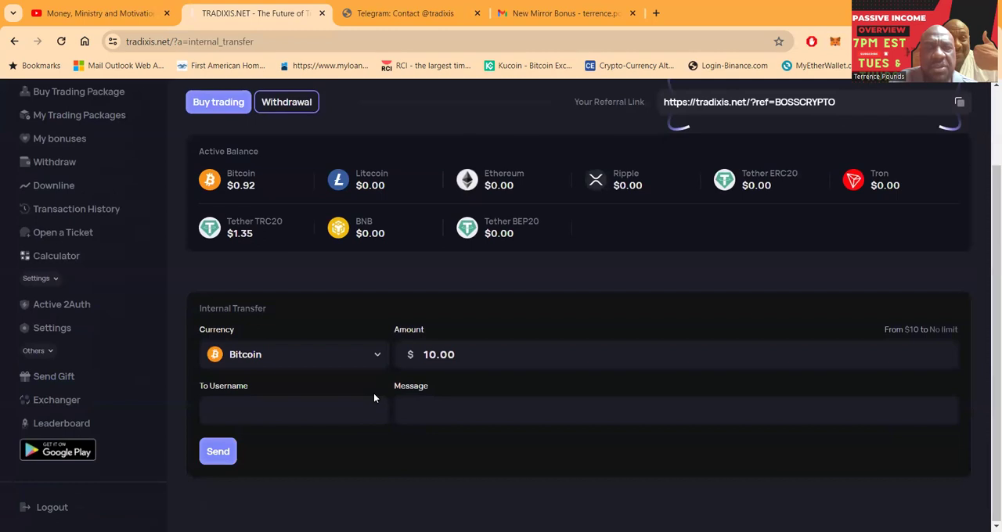
pyautogui.scroll(3)
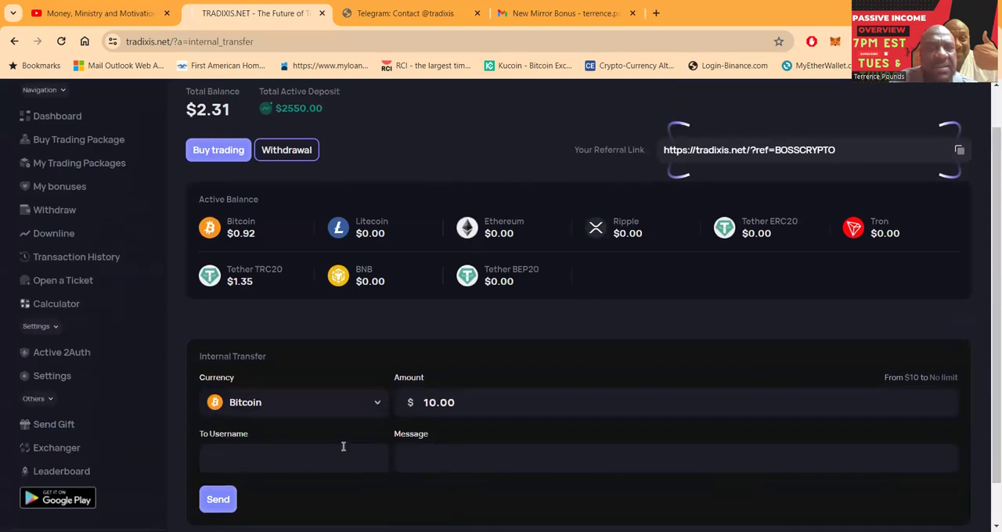
pyautogui.scroll(-3)
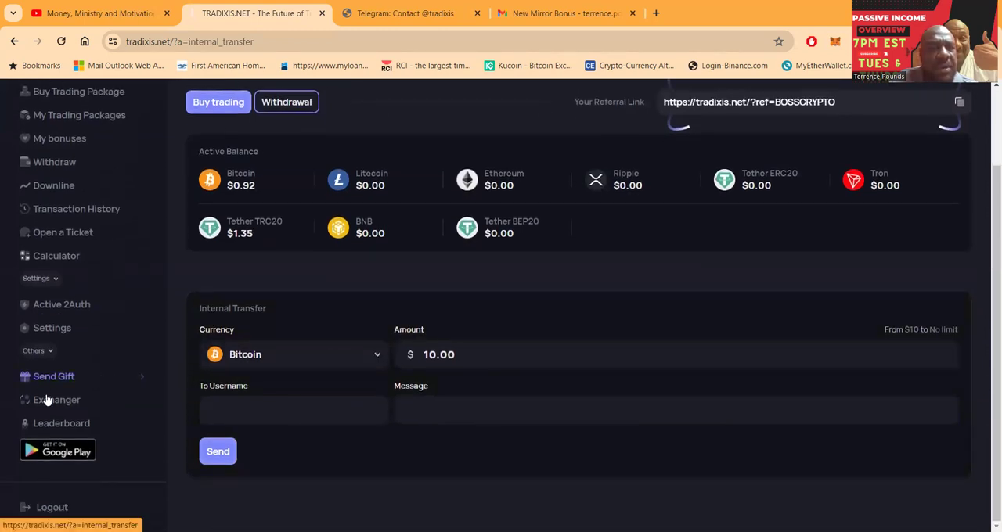
# Review the Exchanger's Bitcoin and Tether TRC20 swap forms and the conversion fee table
pyautogui.click(57, 401)
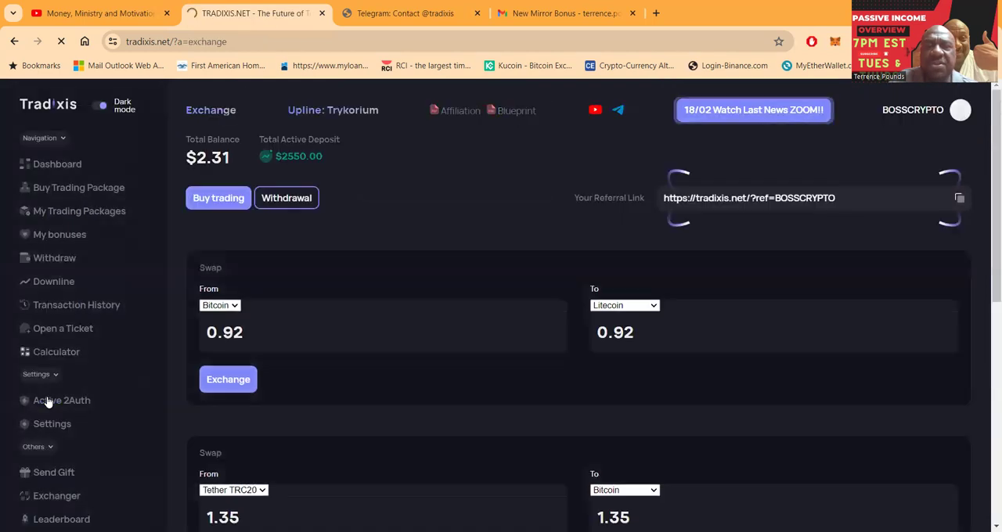
pyautogui.scroll(-3)
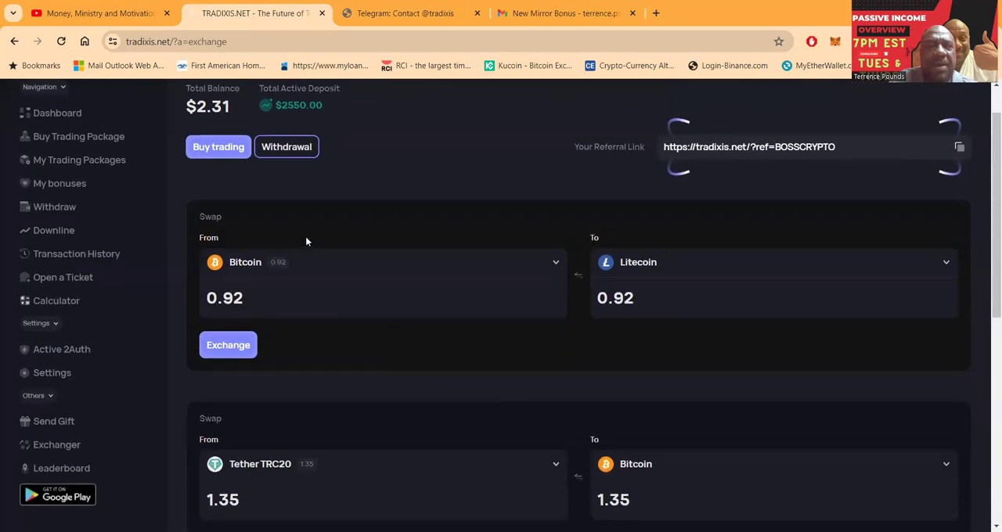
pyautogui.scroll(-3)
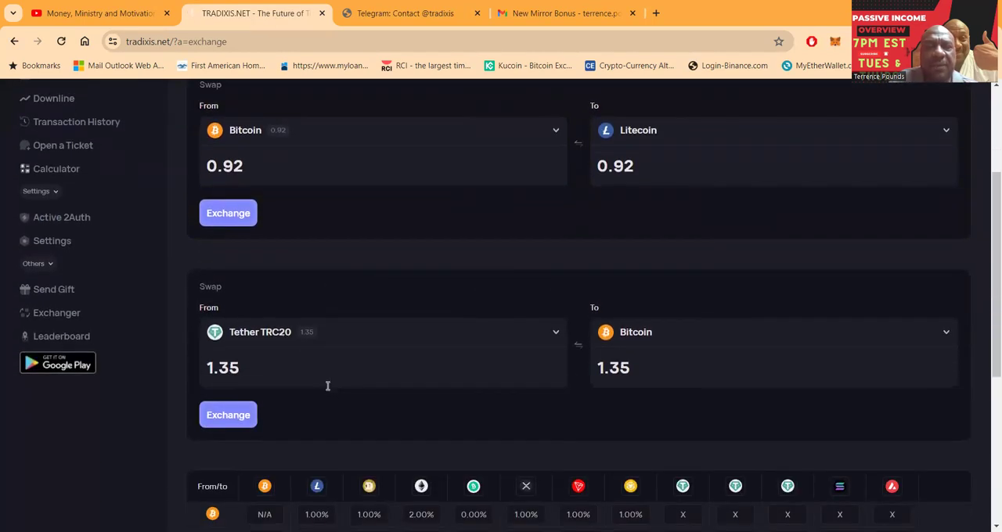
pyautogui.scroll(-3)
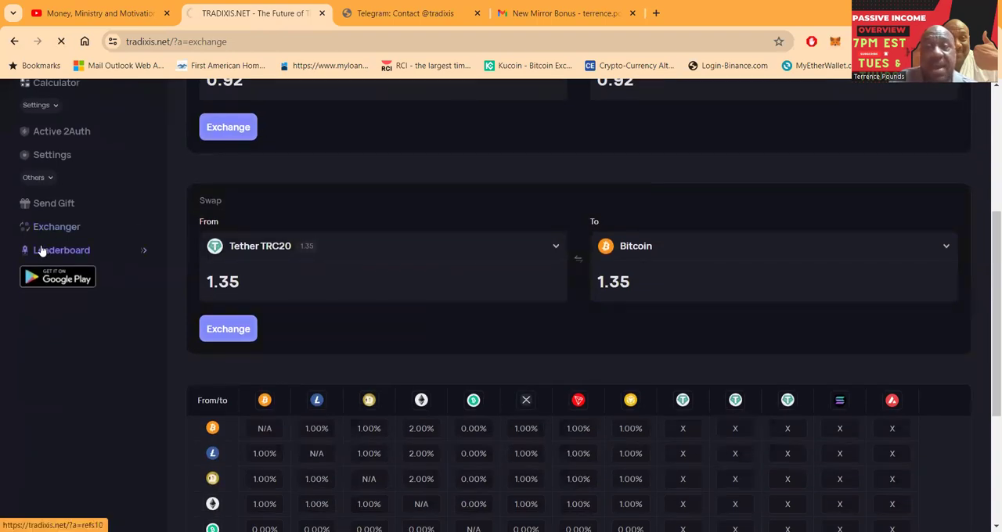
# Look through the leaderboard's top ten referrers with their referral counts, ranks and commissions
pyautogui.click(63, 250)
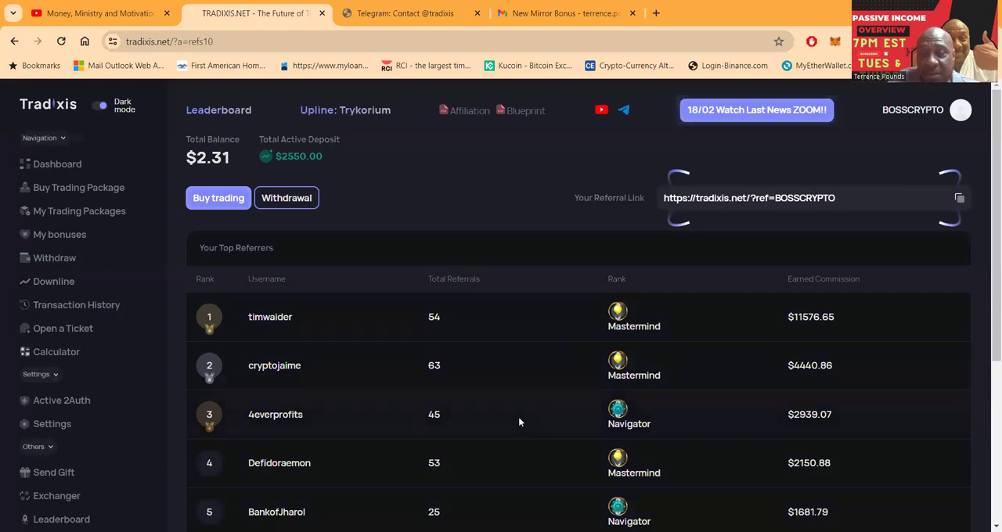
pyautogui.scroll(-3)
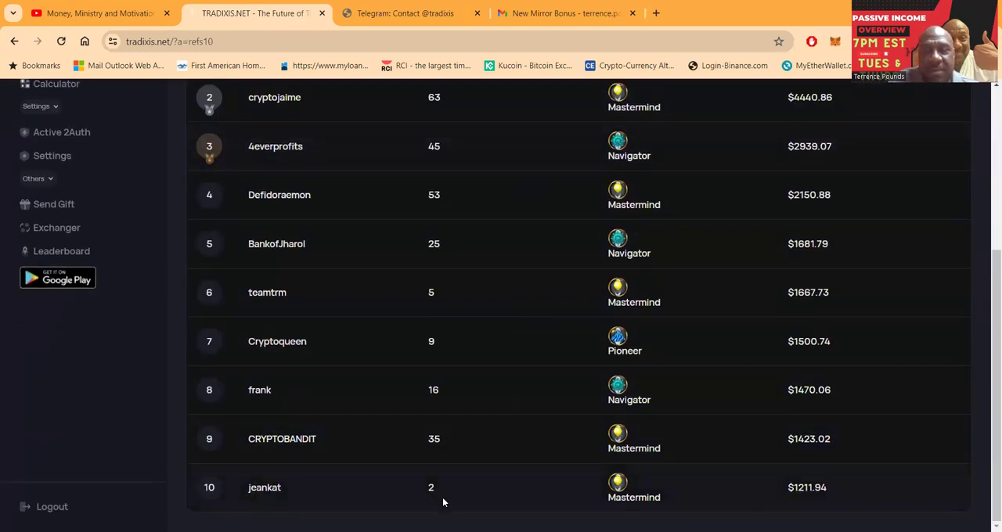
pyautogui.moveTo(510, 434)
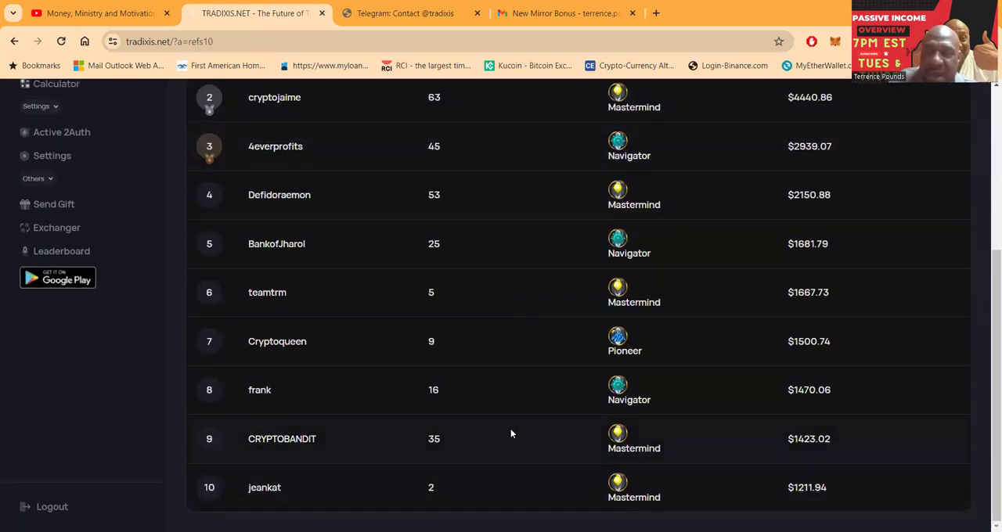
pyautogui.scroll(3)
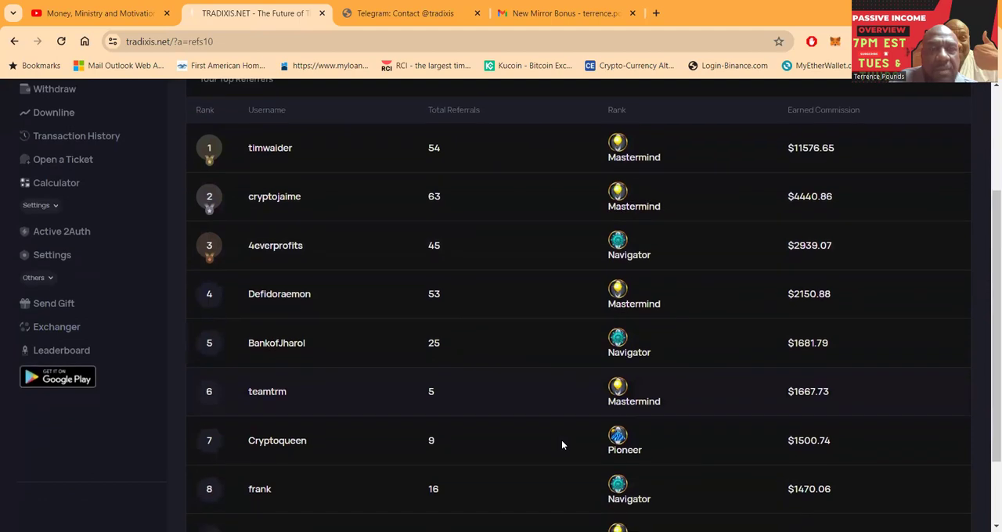
pyautogui.scroll(-3)
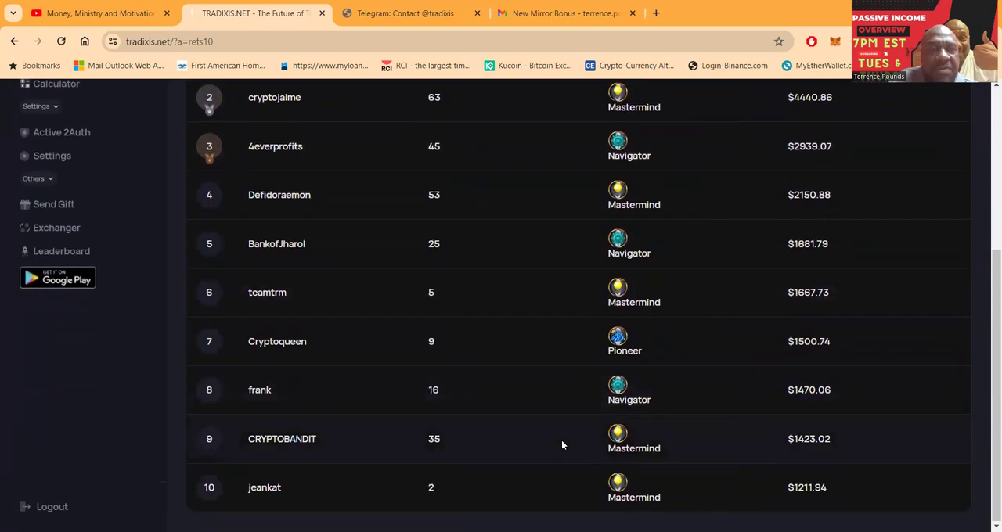
pyautogui.moveTo(529, 429)
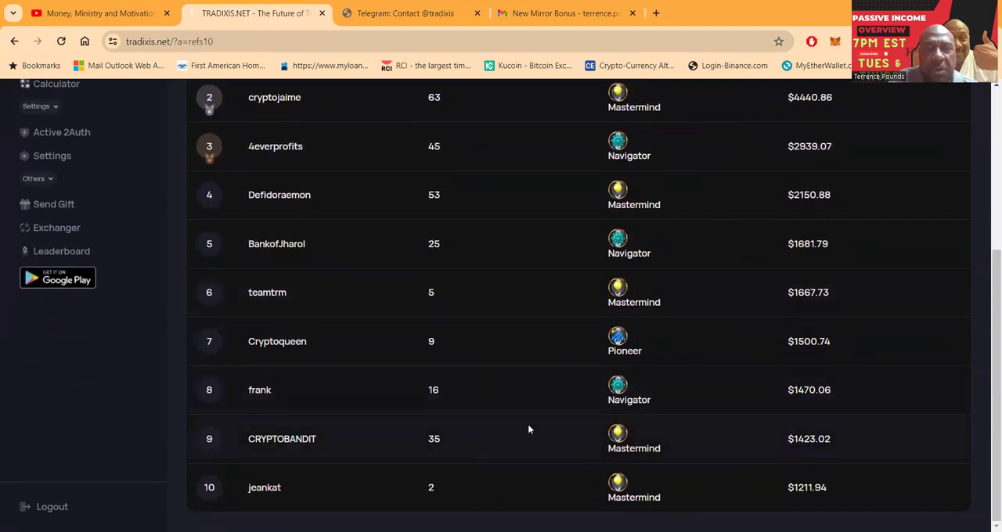
pyautogui.scroll(3)
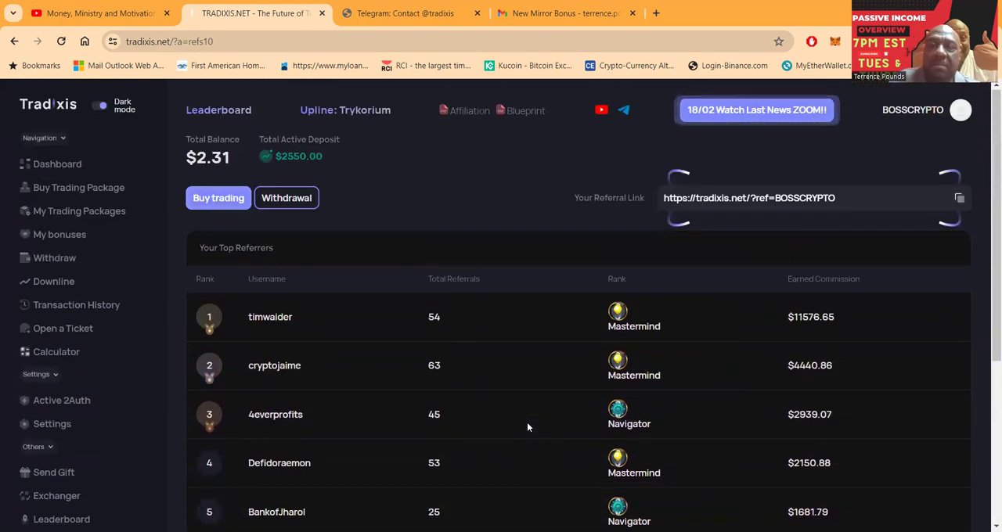
pyautogui.moveTo(747, 147)
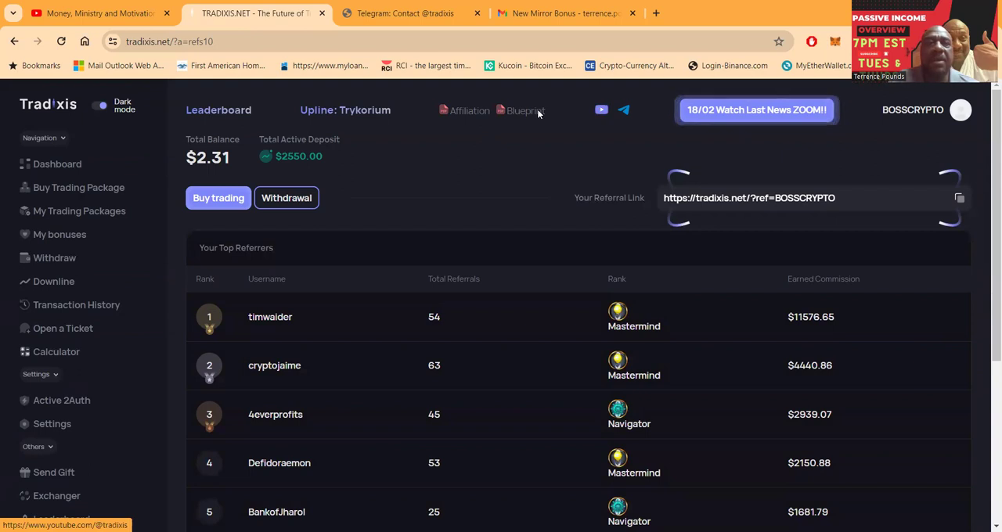
pyautogui.moveTo(526, 113)
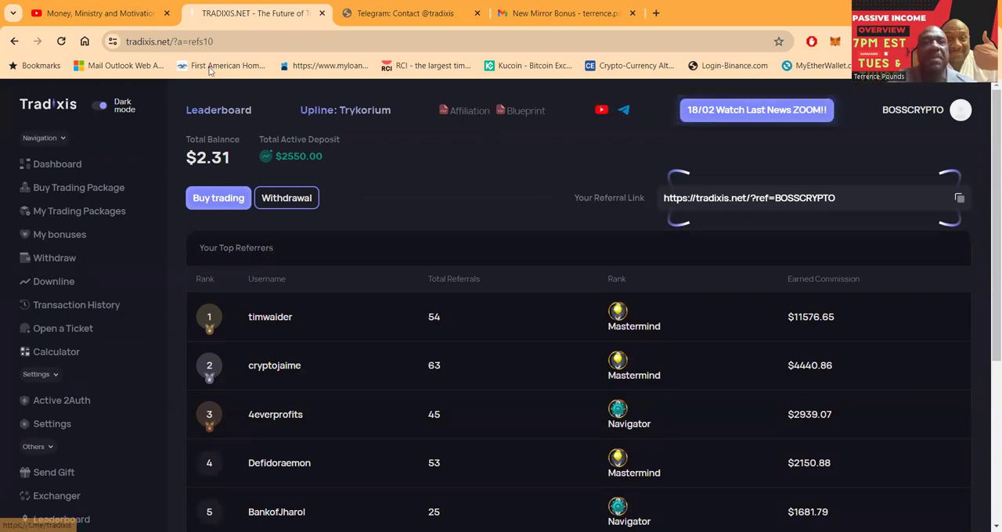
pyautogui.moveTo(576, 511)
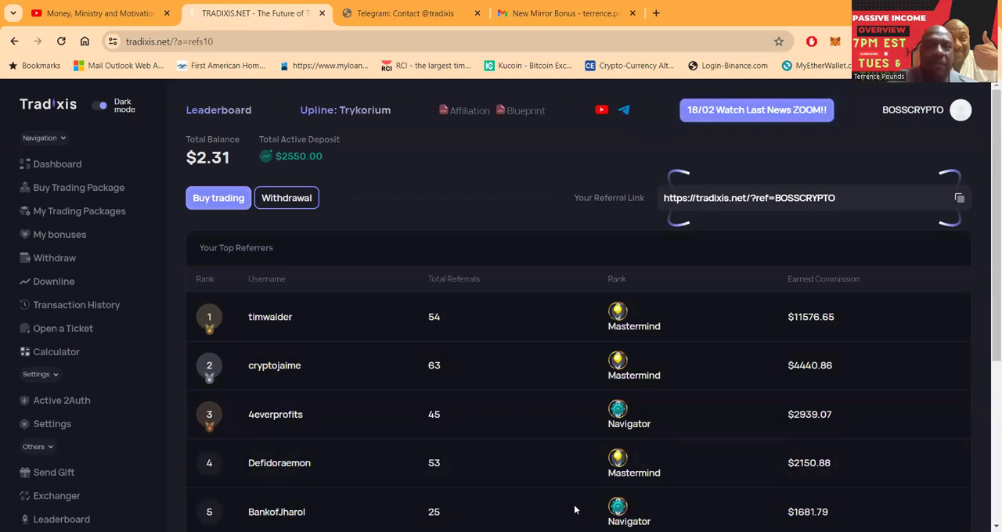